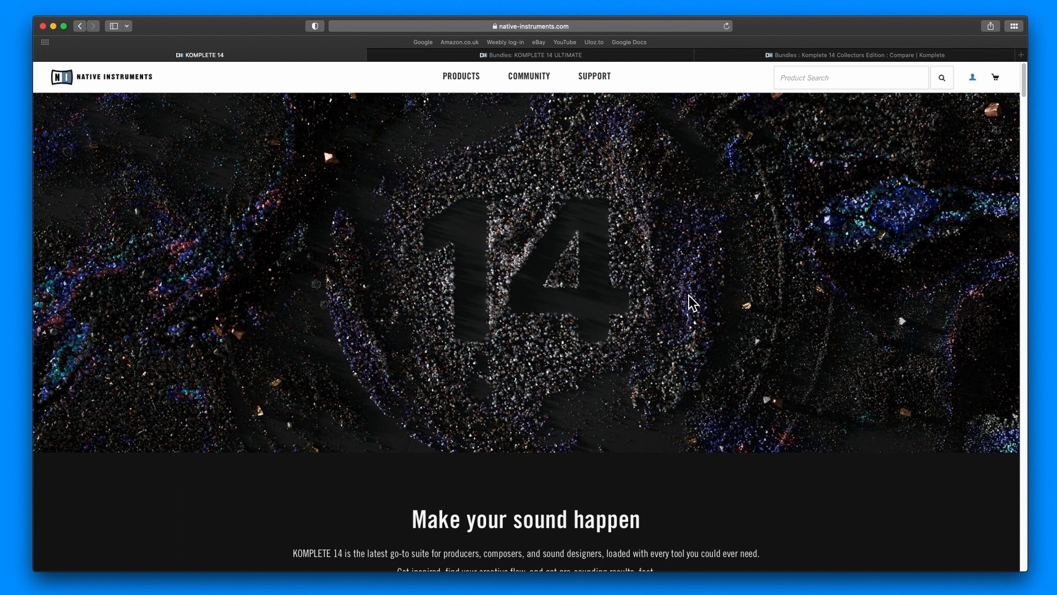
pyautogui.moveTo(524, 385)
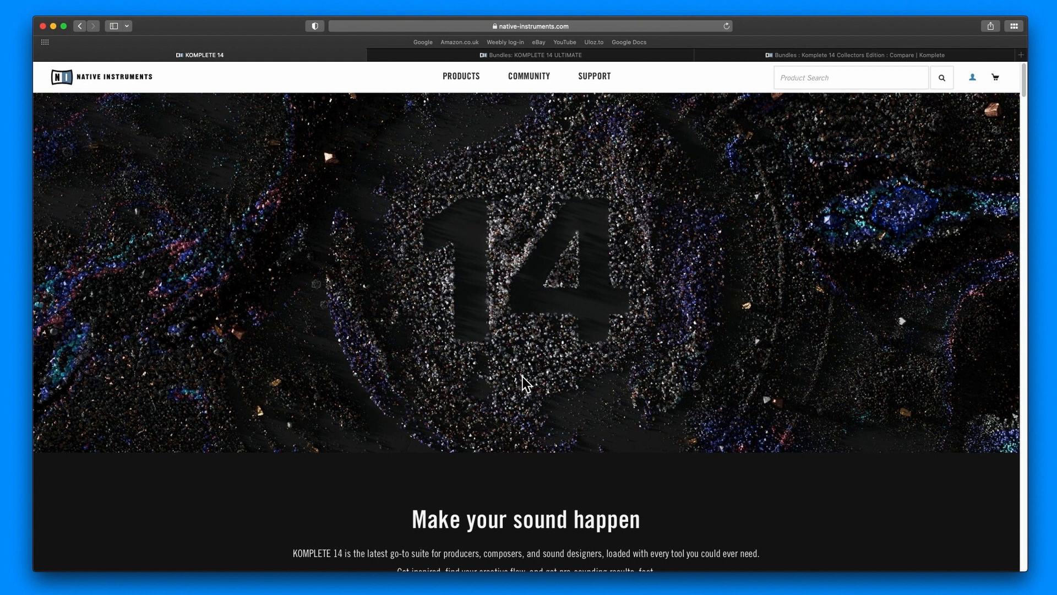
pyautogui.moveTo(612, 395)
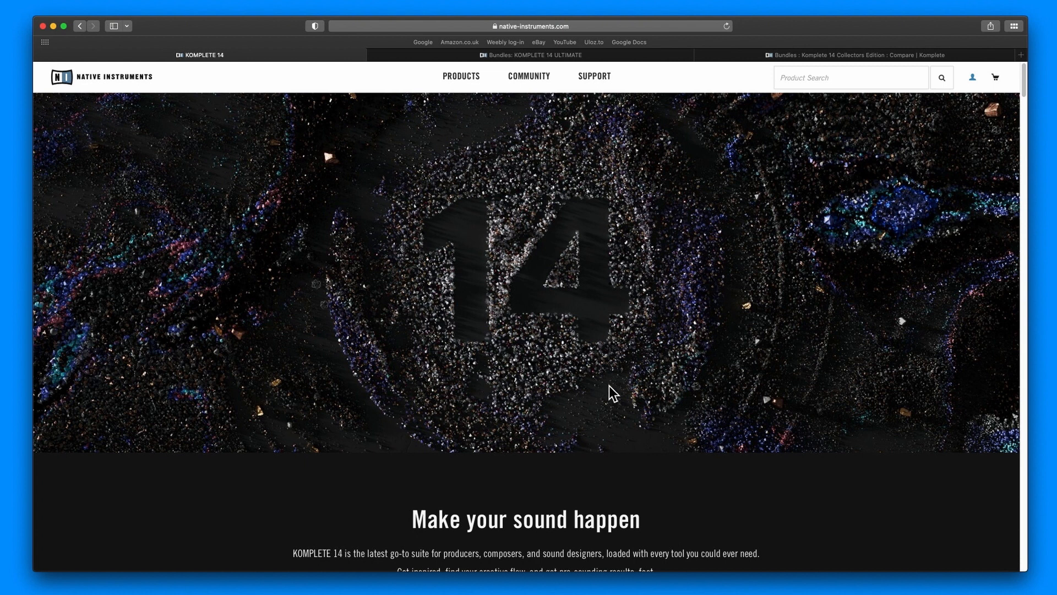
pyautogui.moveTo(583, 366)
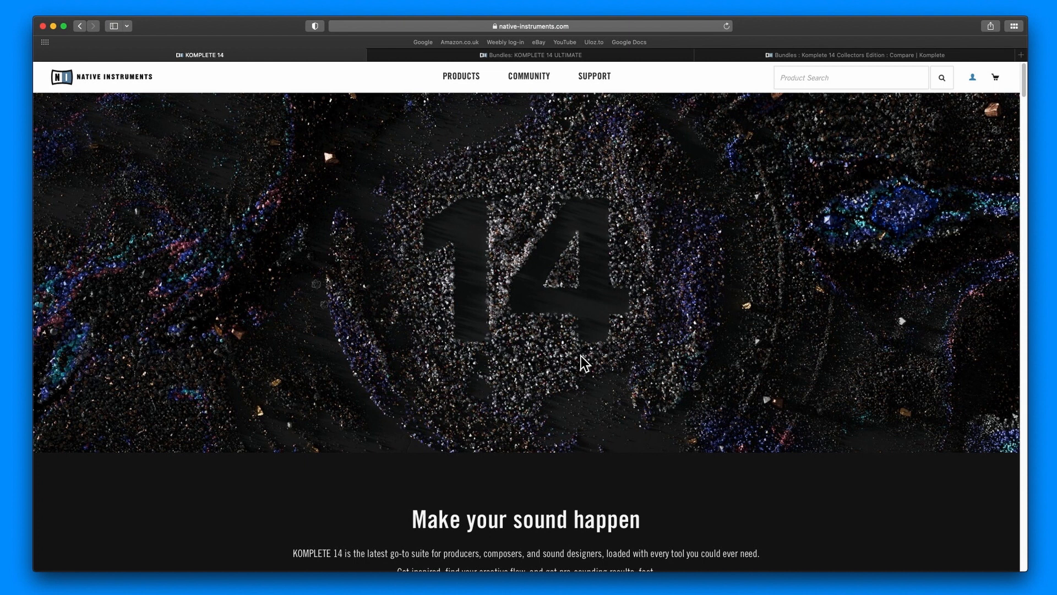
pyautogui.moveTo(574, 360)
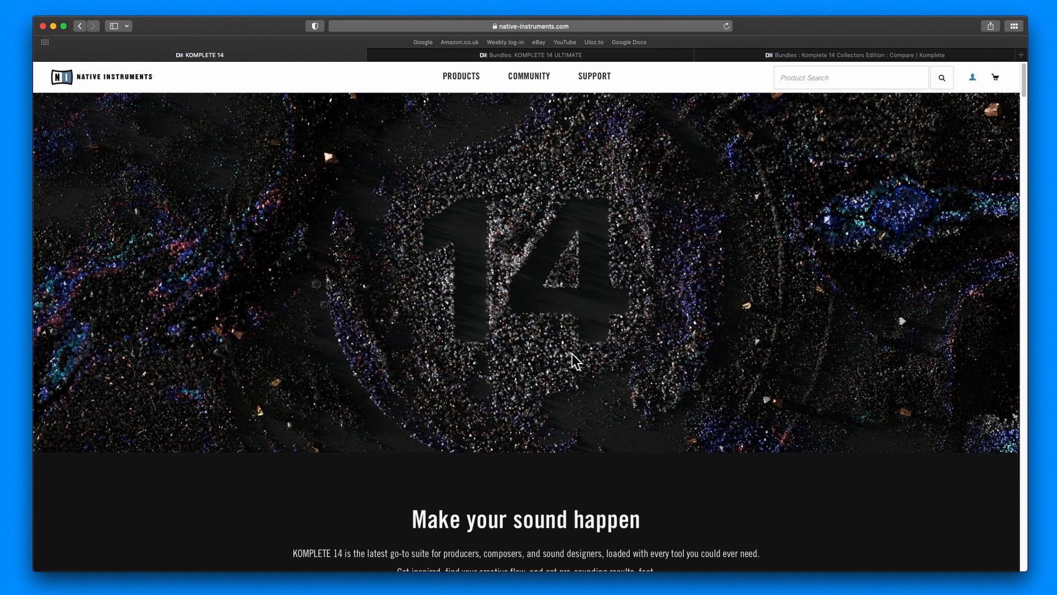
pyautogui.moveTo(580, 367)
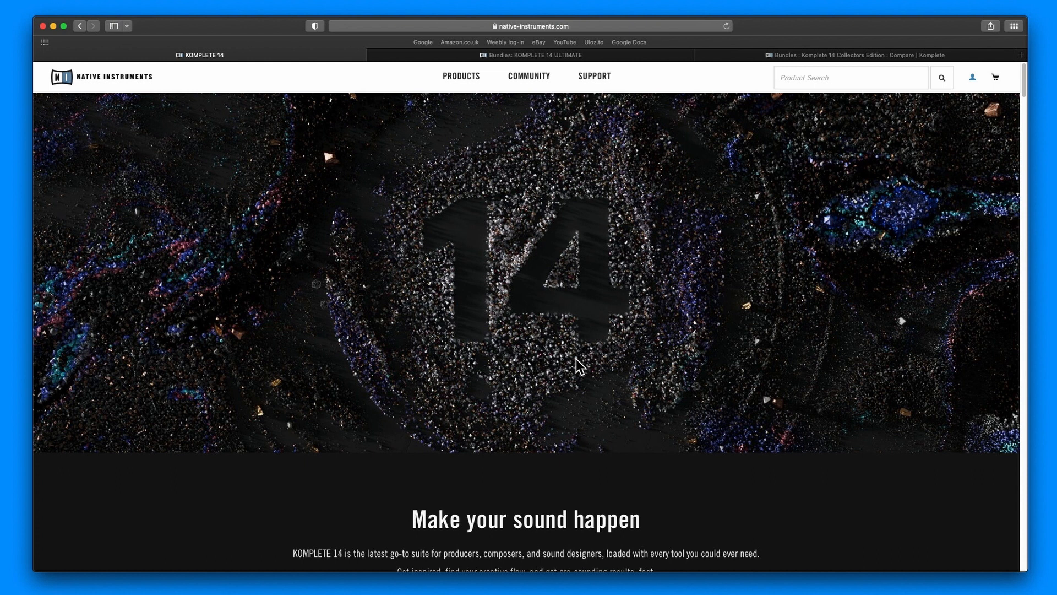
pyautogui.moveTo(582, 354)
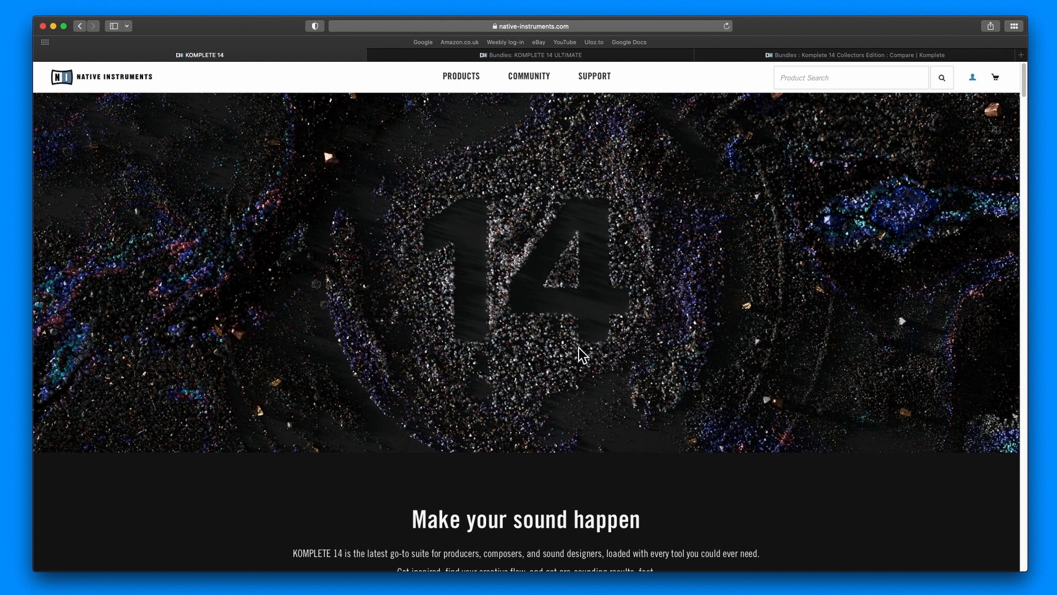
# Scroll to the four edition cards priced Select £179, Standard £539, Ultimate £1079, Collector's £1619.
pyautogui.scroll(-3)
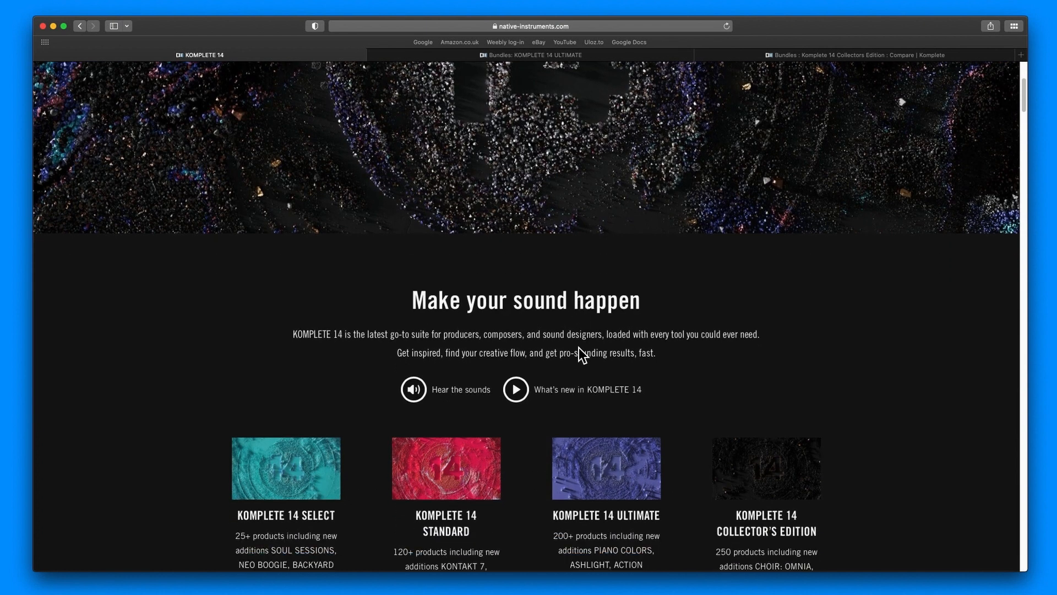
pyautogui.scroll(-3)
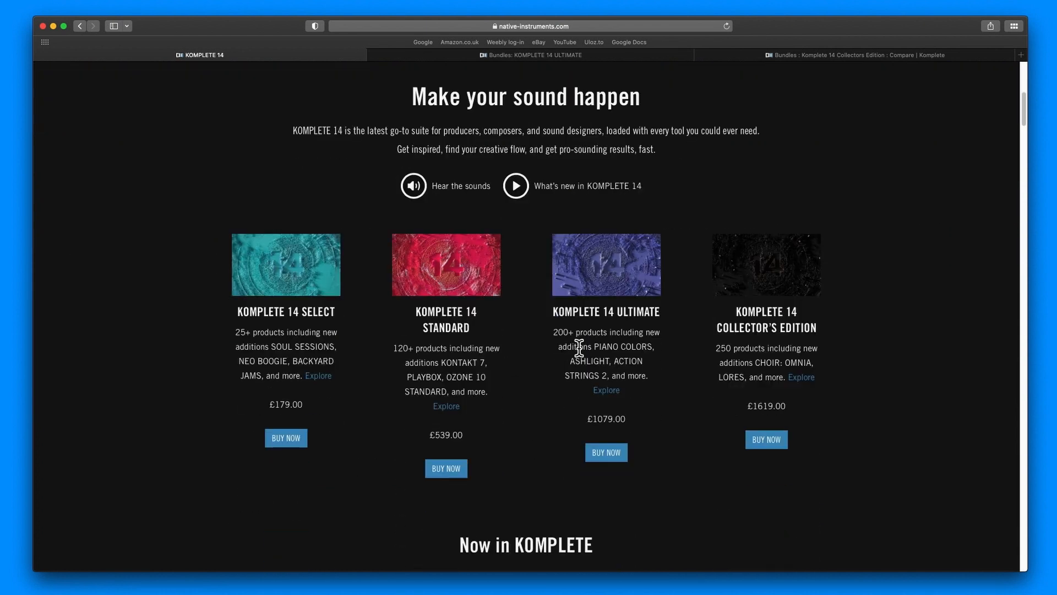
pyautogui.moveTo(290, 289)
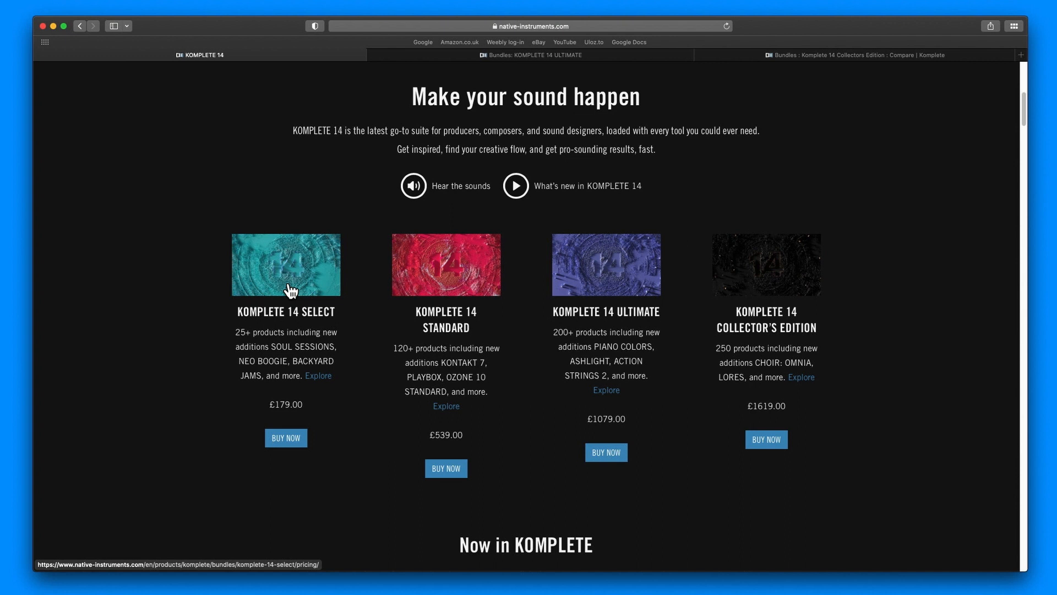
pyautogui.moveTo(430, 319)
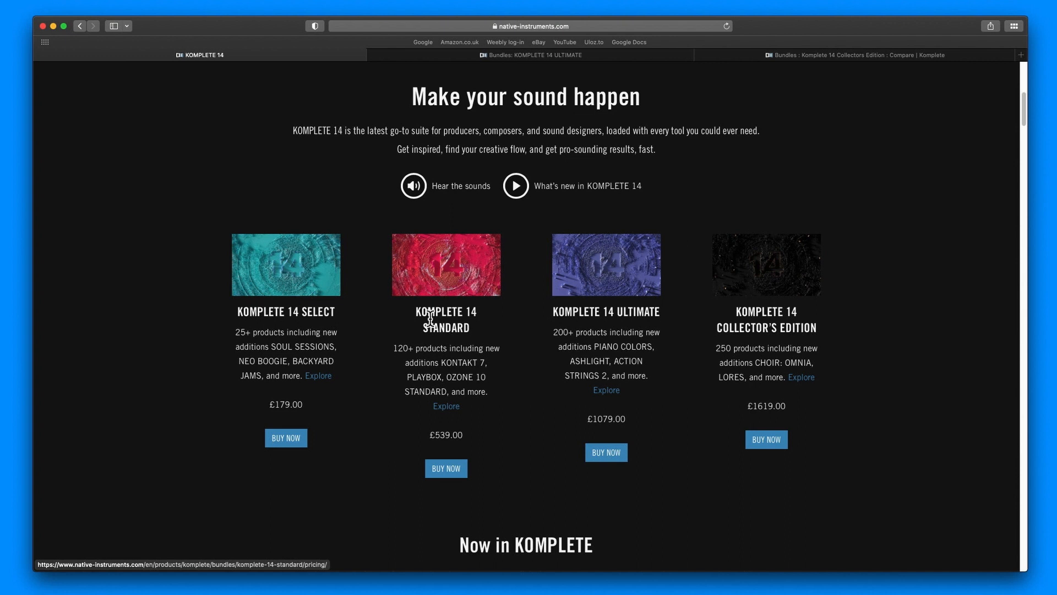
pyautogui.moveTo(322, 291)
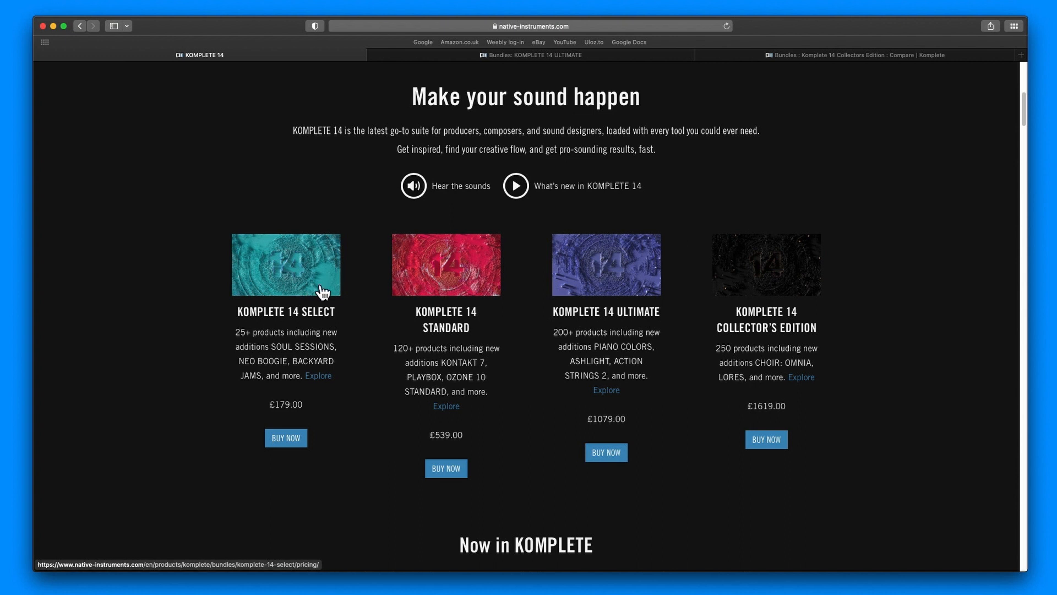
pyautogui.moveTo(425, 272)
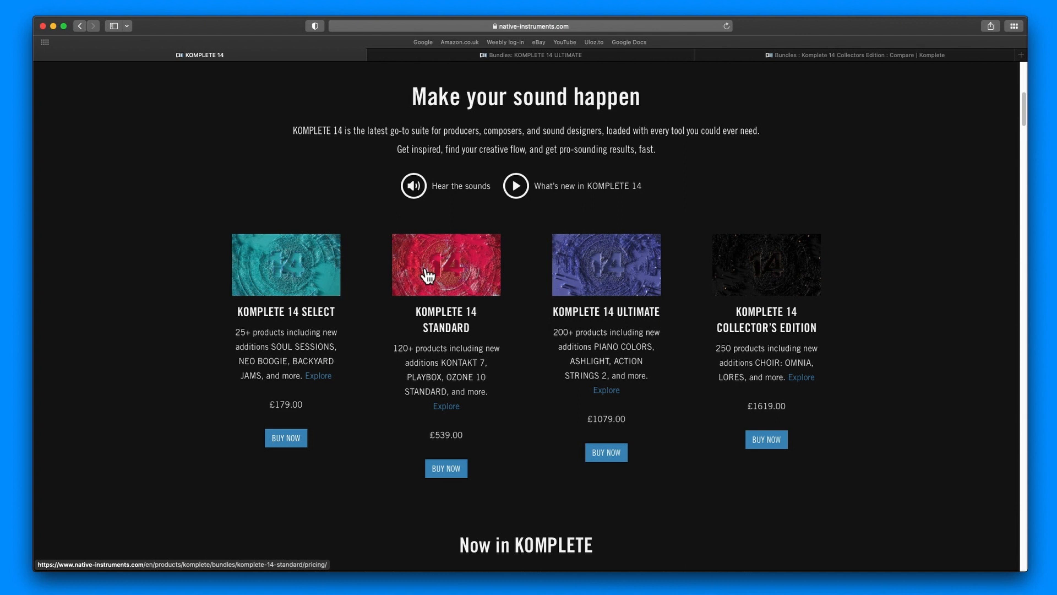
pyautogui.moveTo(460, 275)
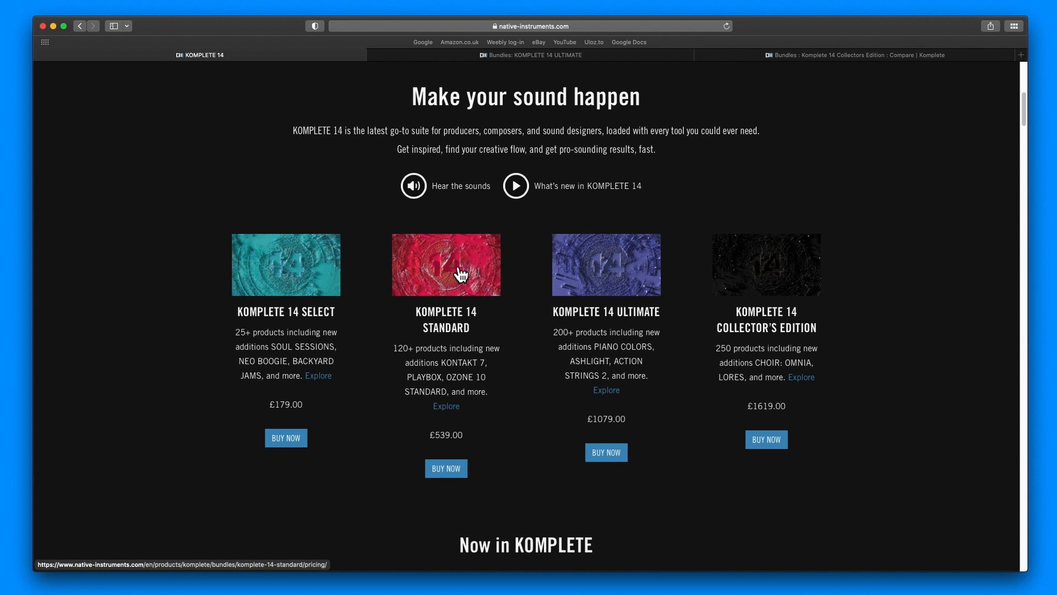
pyautogui.moveTo(458, 281)
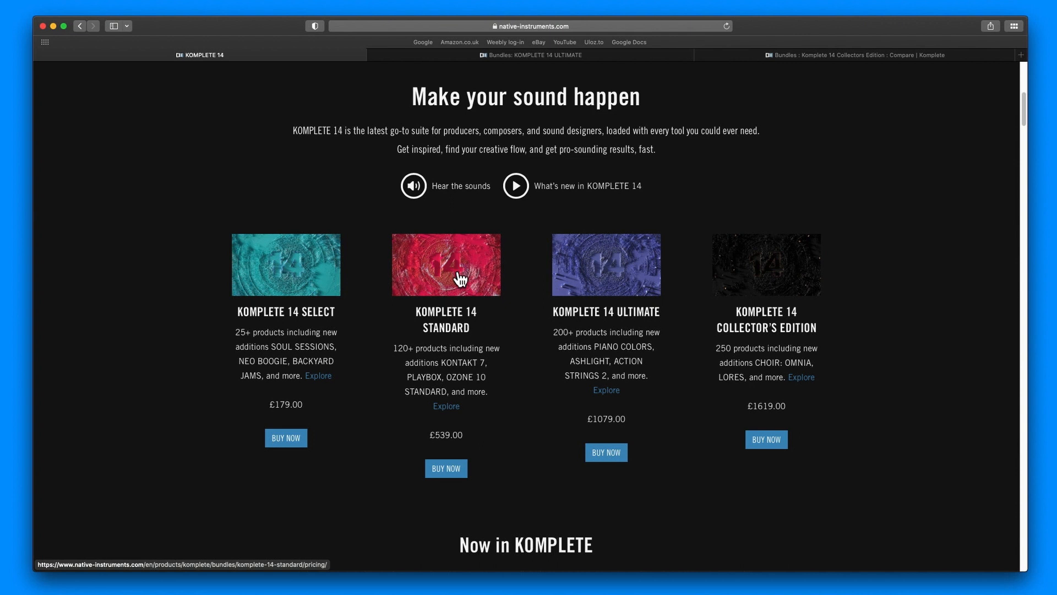
pyautogui.moveTo(476, 286)
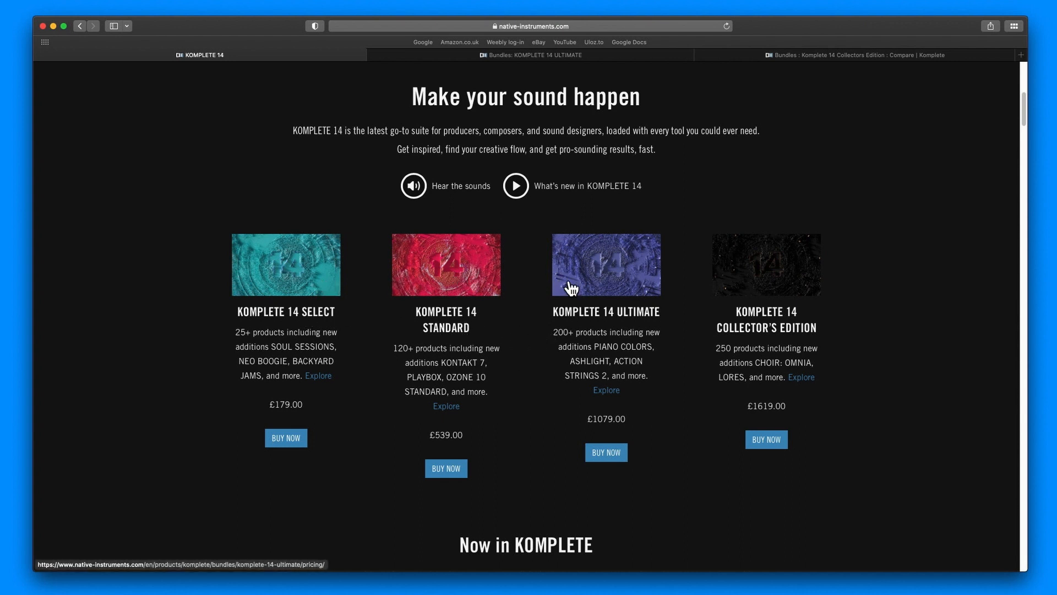
pyautogui.moveTo(606, 306)
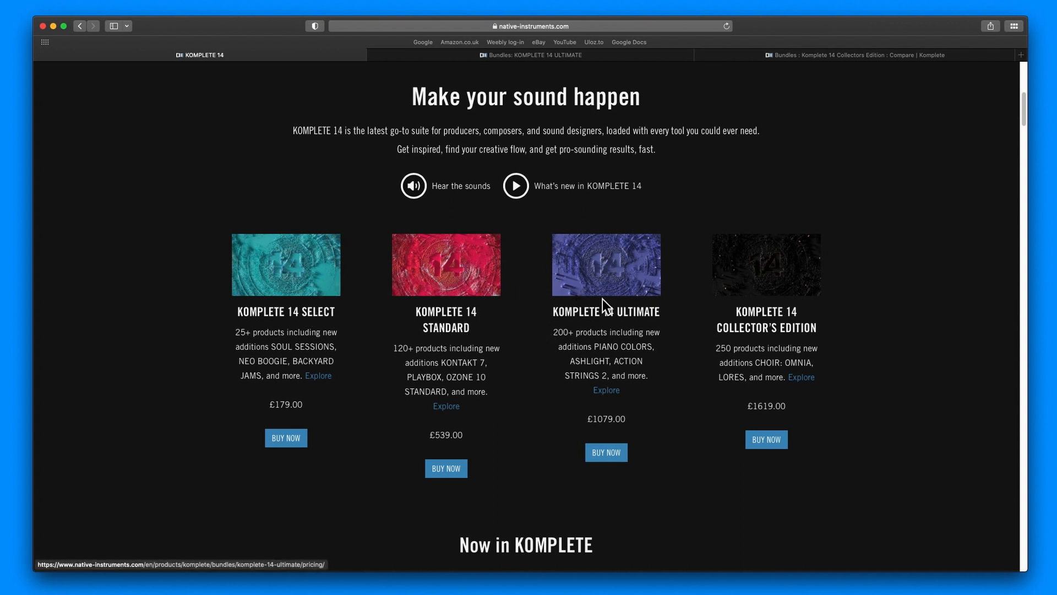
pyautogui.moveTo(680, 315)
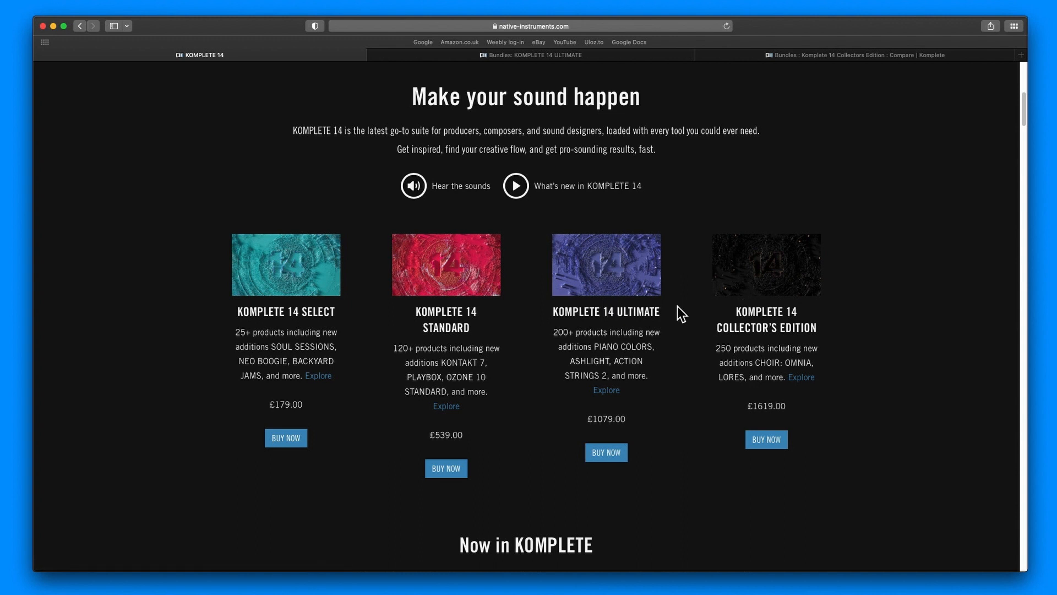
pyautogui.moveTo(427, 313)
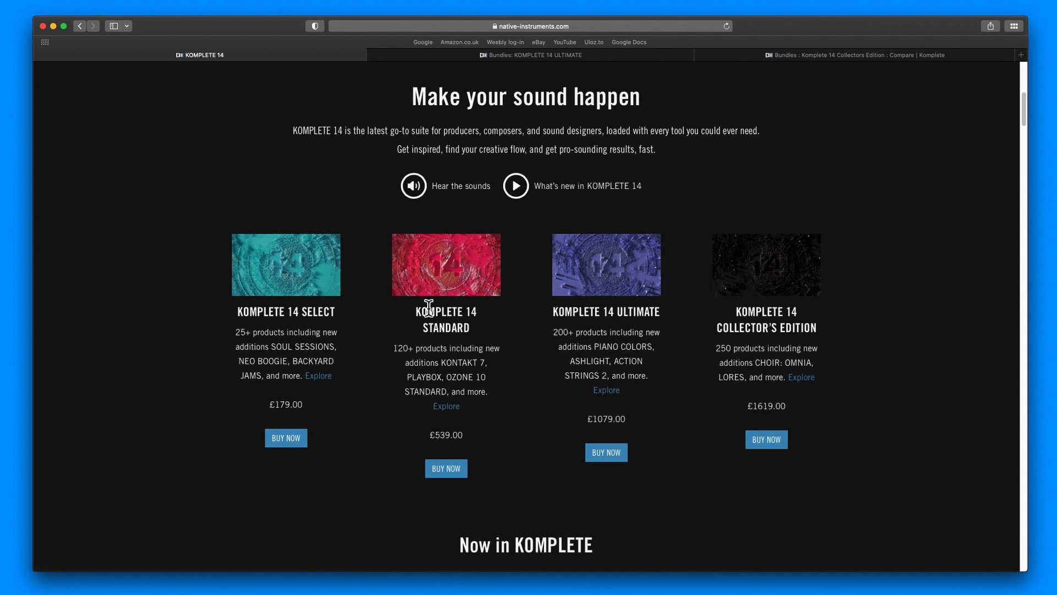
pyautogui.moveTo(425, 320)
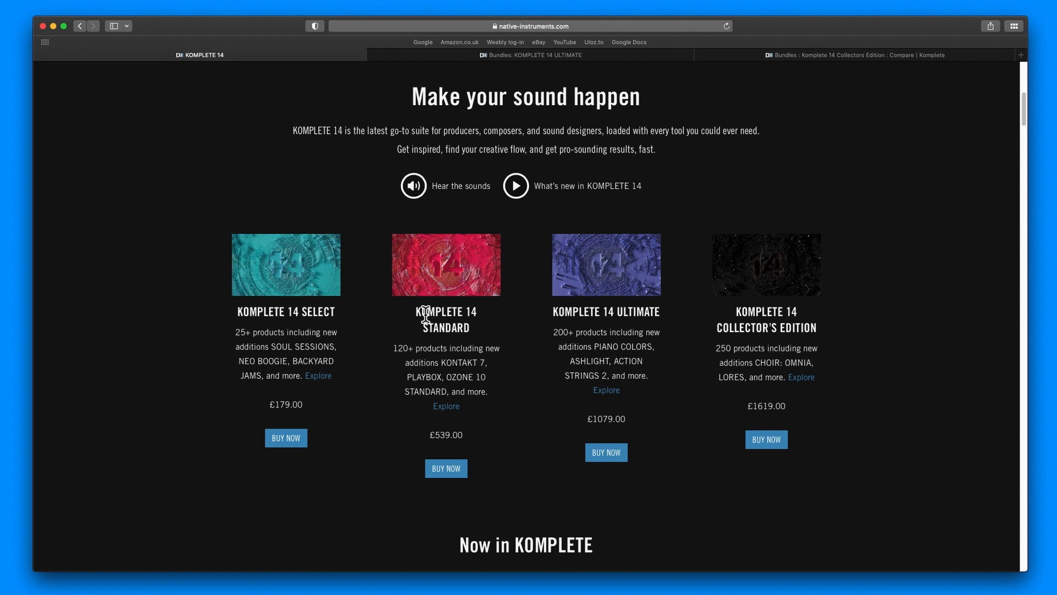
pyautogui.moveTo(444, 329)
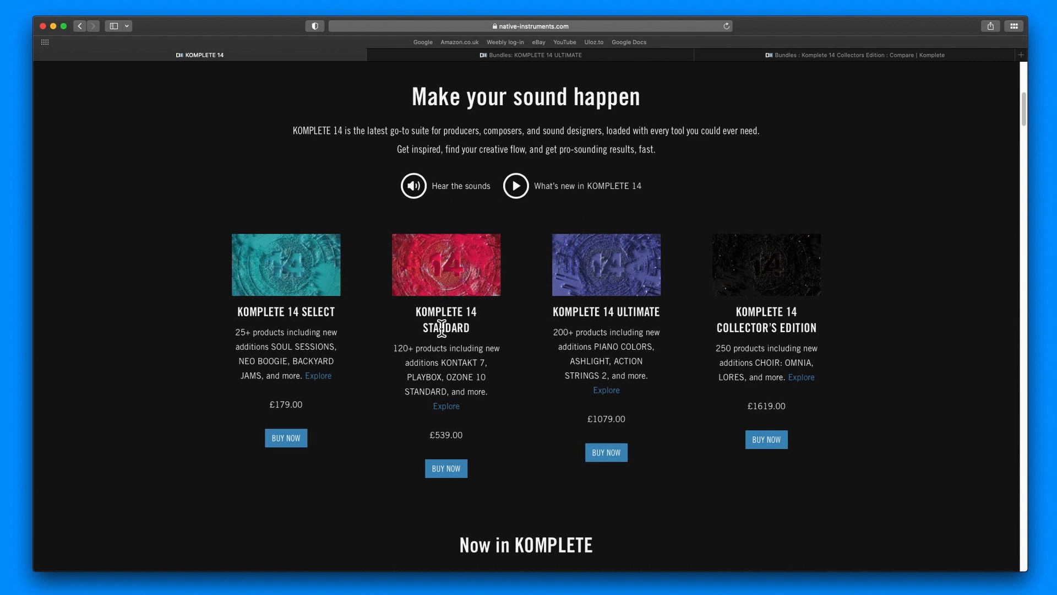
pyautogui.moveTo(494, 332)
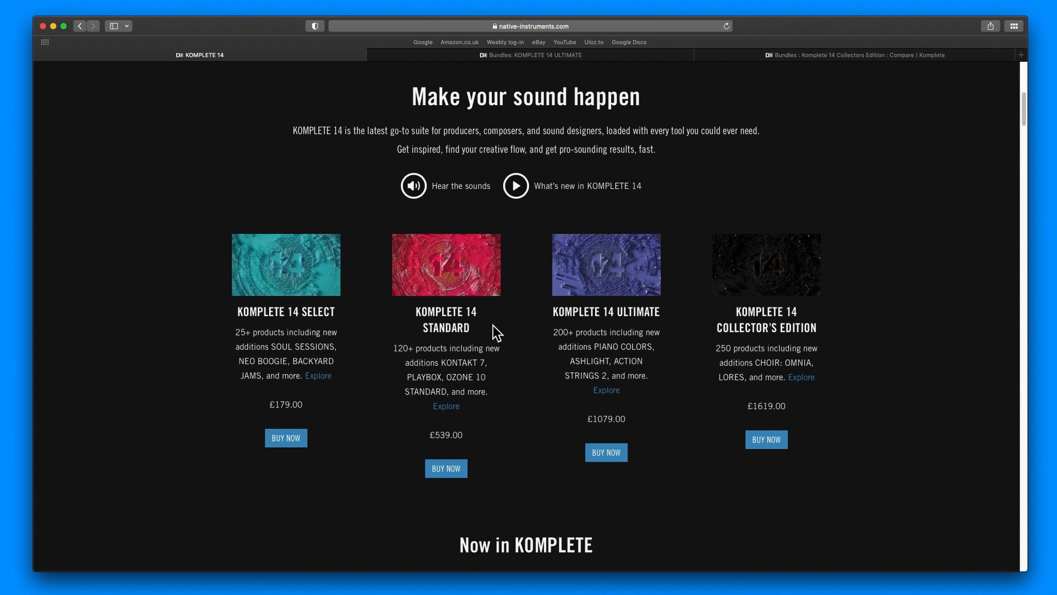
pyautogui.moveTo(389, 333)
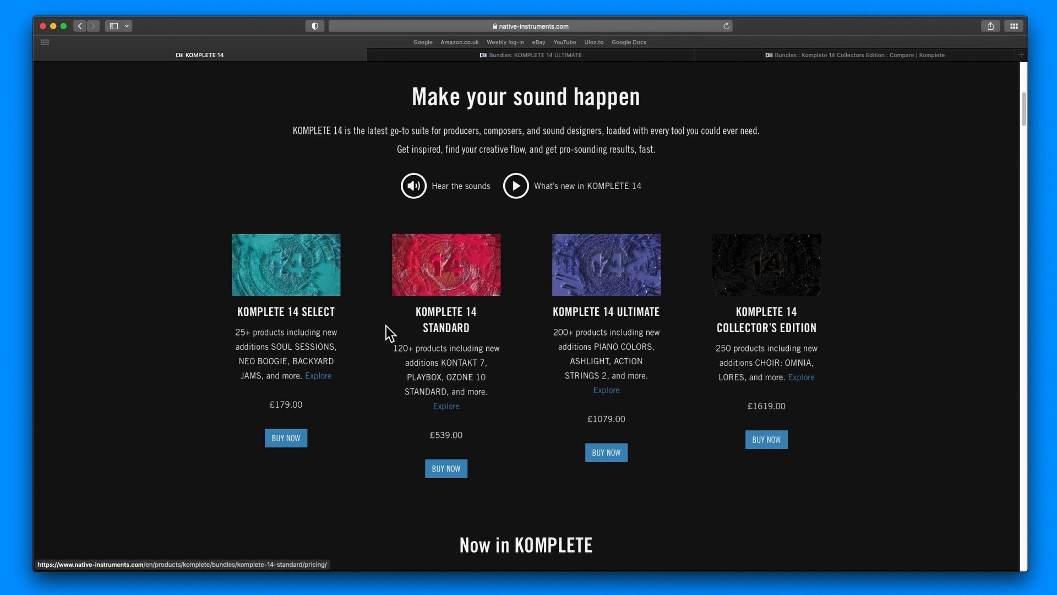
pyautogui.moveTo(588, 315)
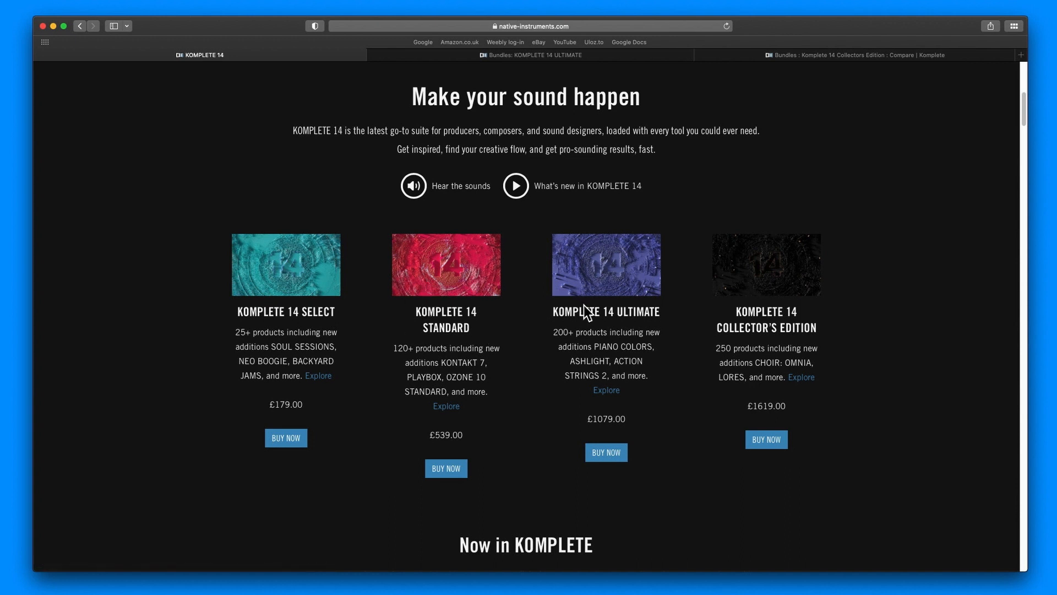
pyautogui.moveTo(624, 310)
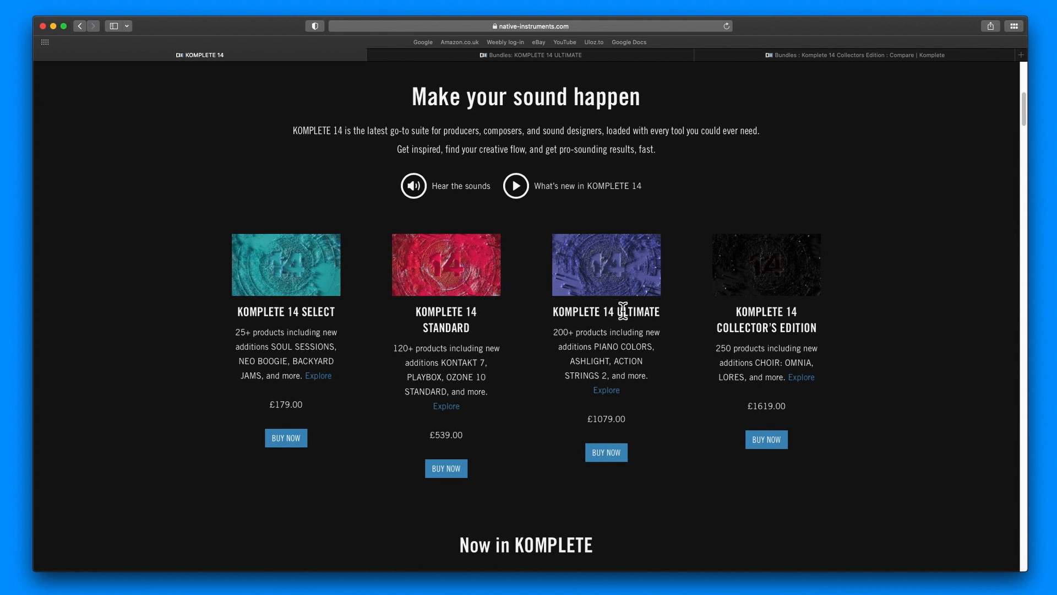
pyautogui.moveTo(785, 334)
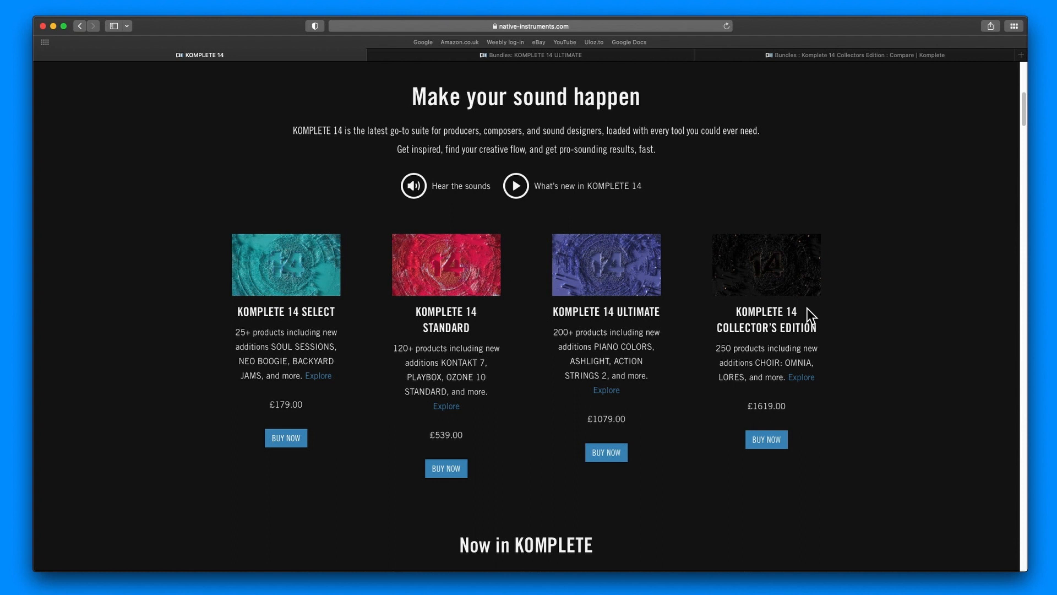
pyautogui.moveTo(775, 335)
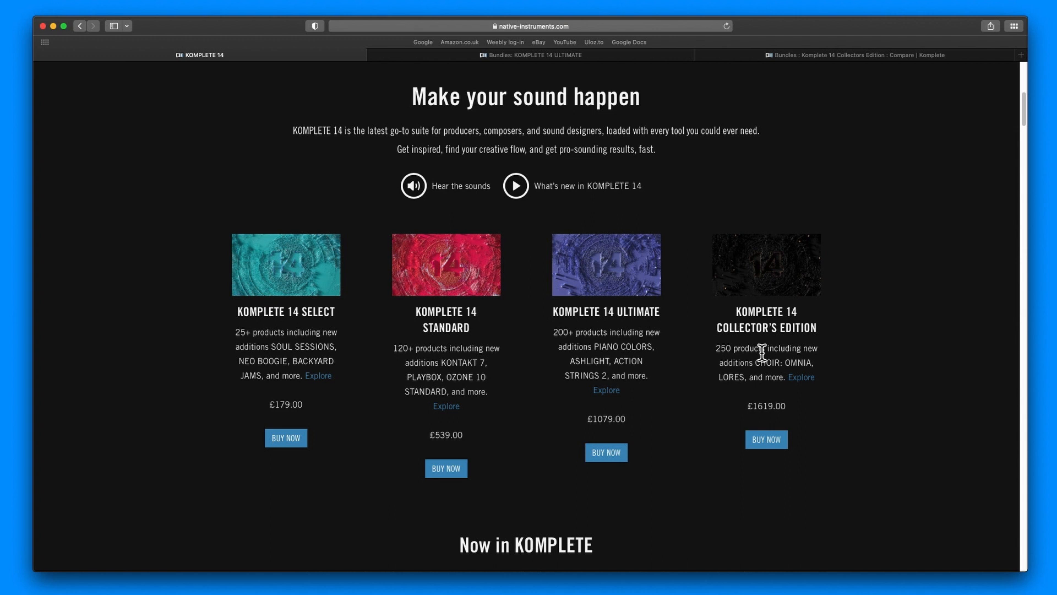
pyautogui.scroll(-3)
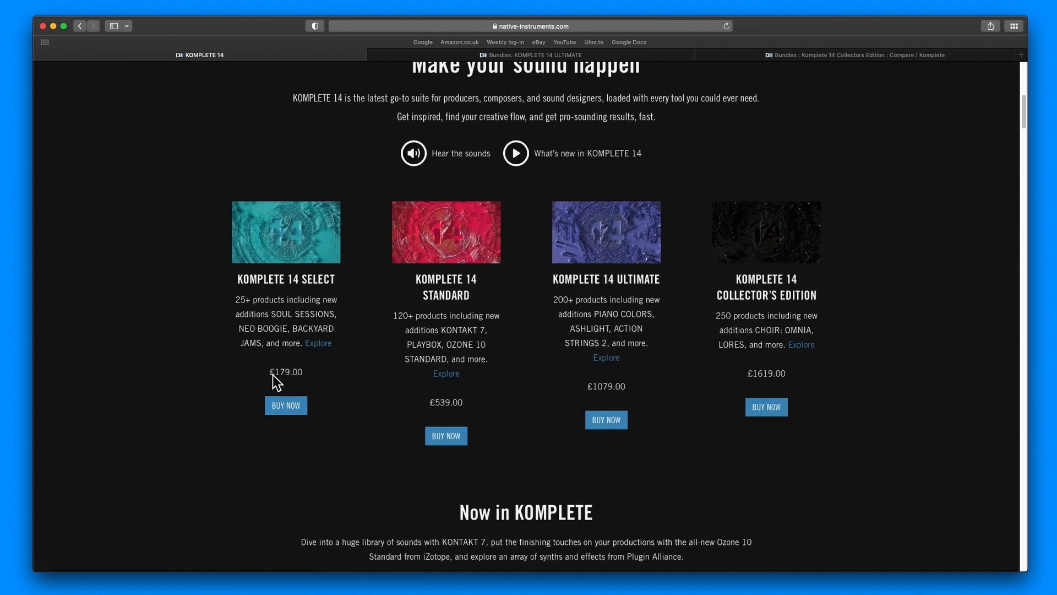
pyautogui.moveTo(598, 399)
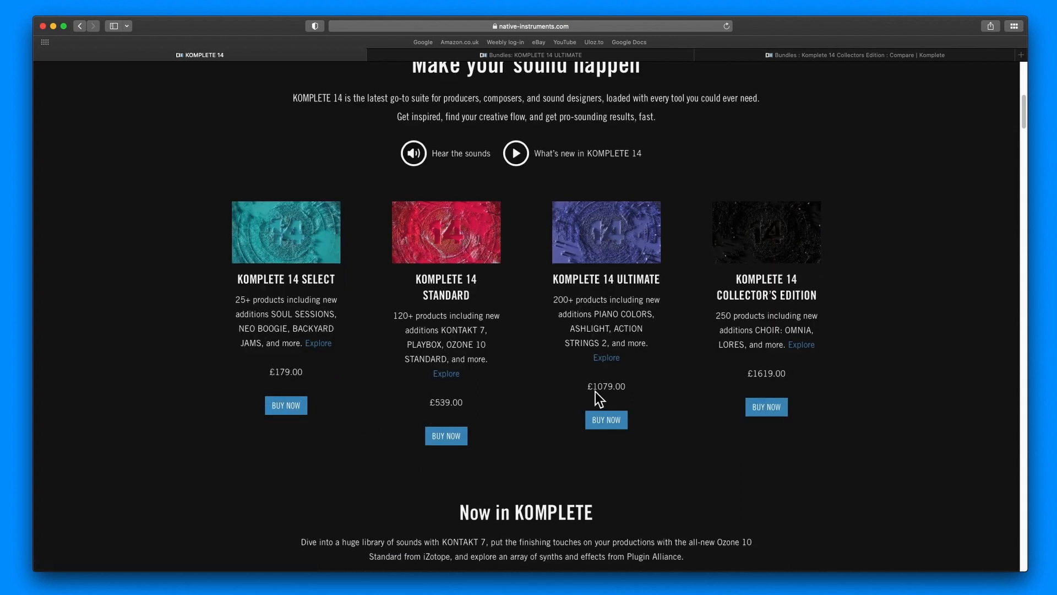
pyautogui.moveTo(746, 388)
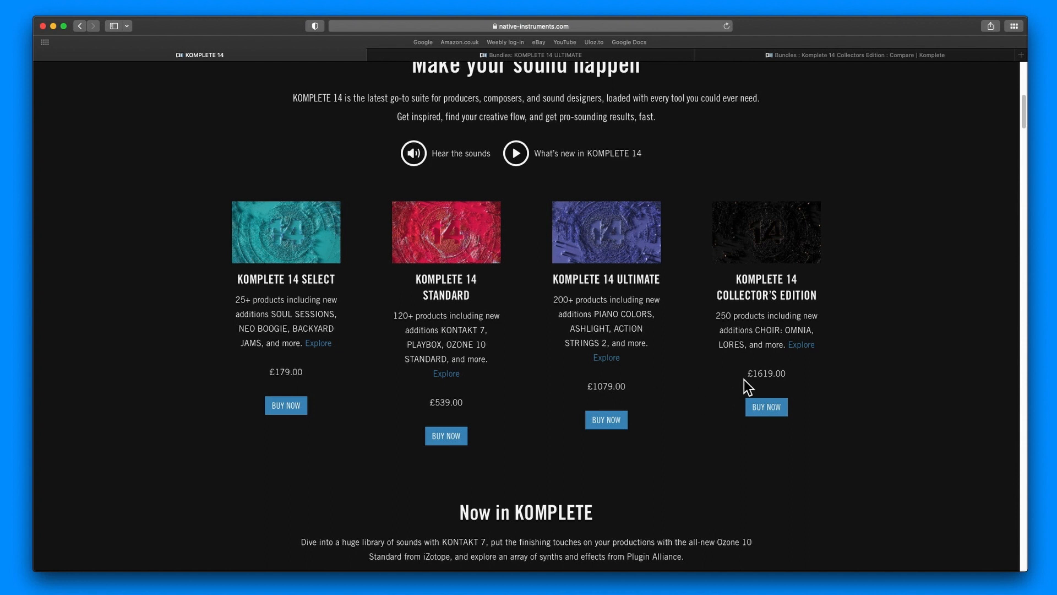
pyautogui.moveTo(755, 379)
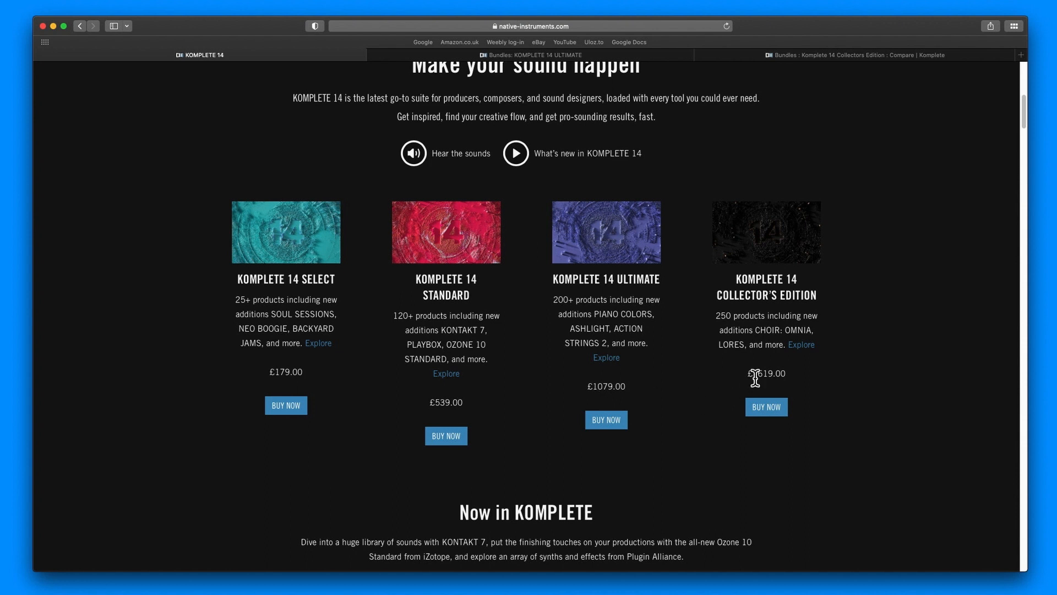
# Scroll down to the KONTAKT 7 feature with its description and audio demos link.
pyautogui.scroll(-3)
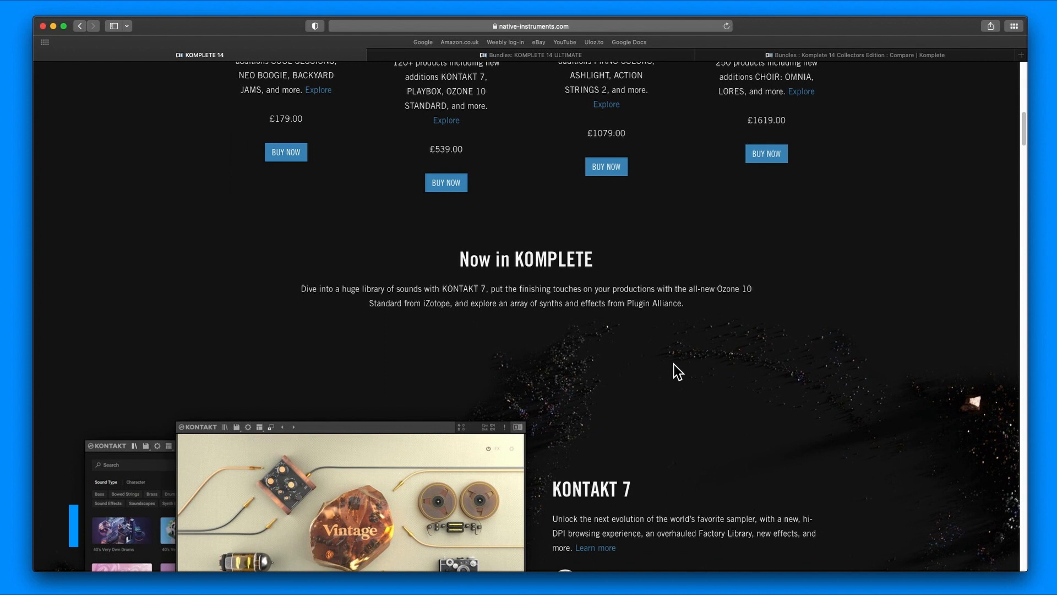
pyautogui.scroll(-3)
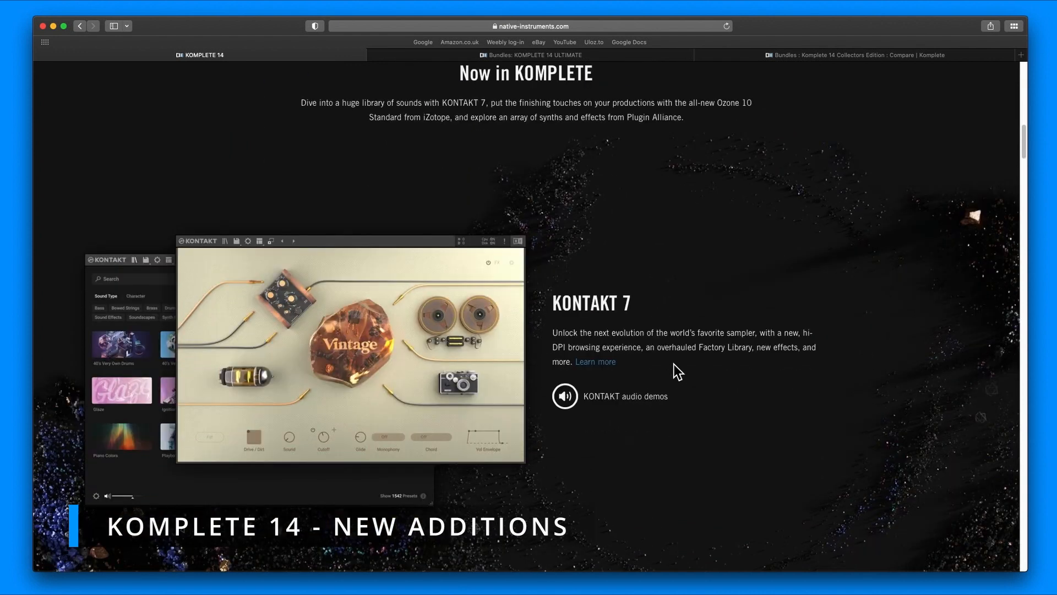
pyautogui.scroll(-3)
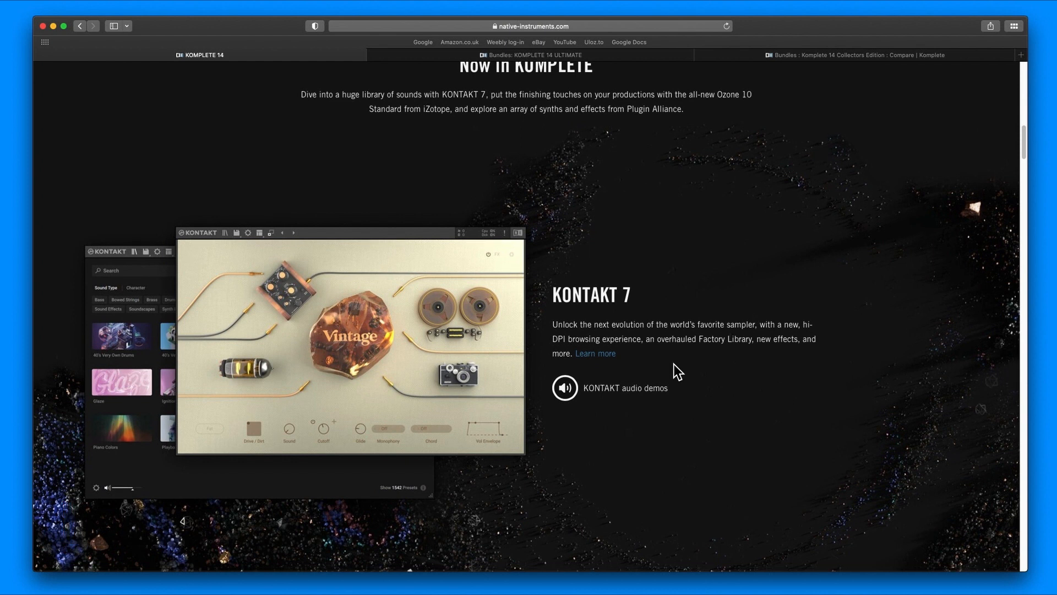
pyautogui.scroll(-3)
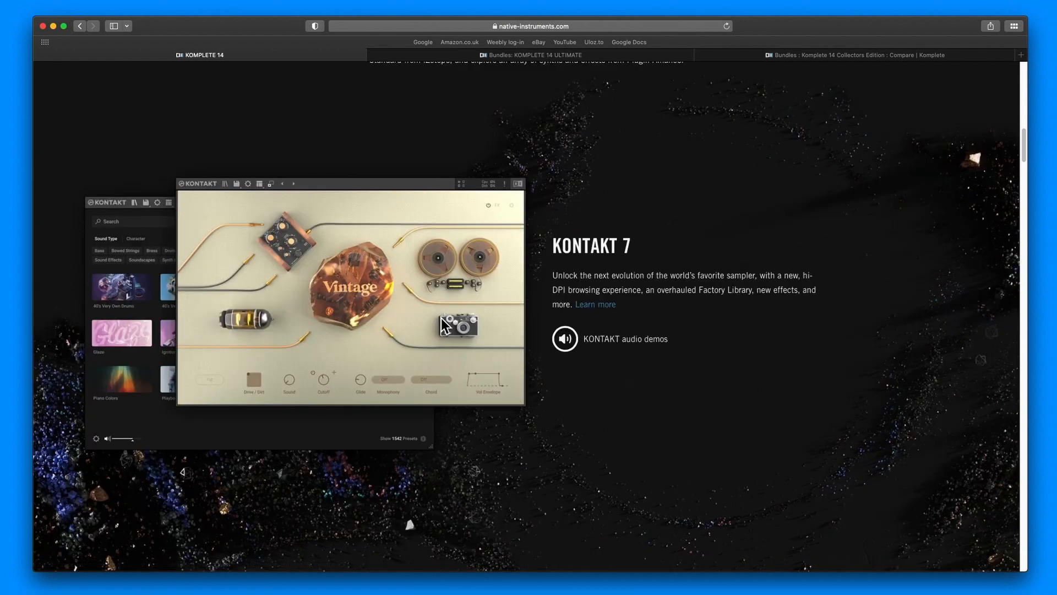
pyautogui.moveTo(336, 331)
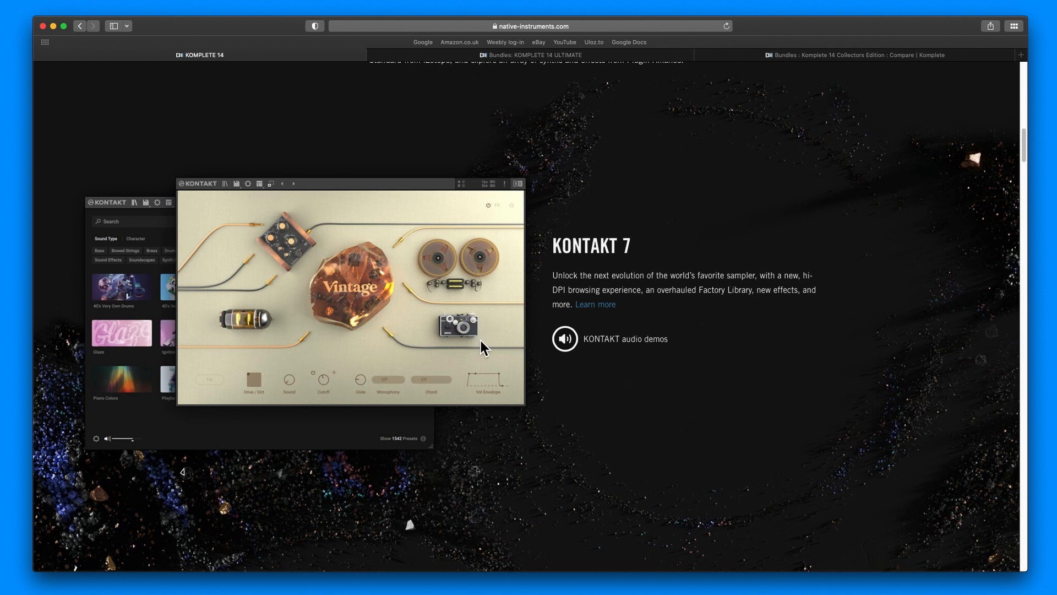
pyautogui.moveTo(513, 382)
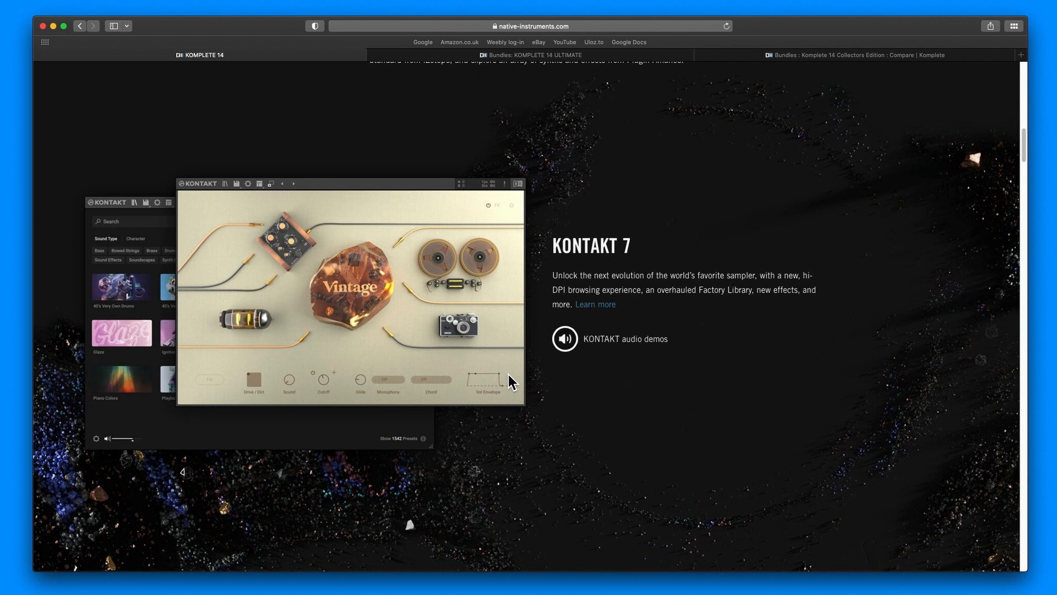
pyautogui.moveTo(513, 397)
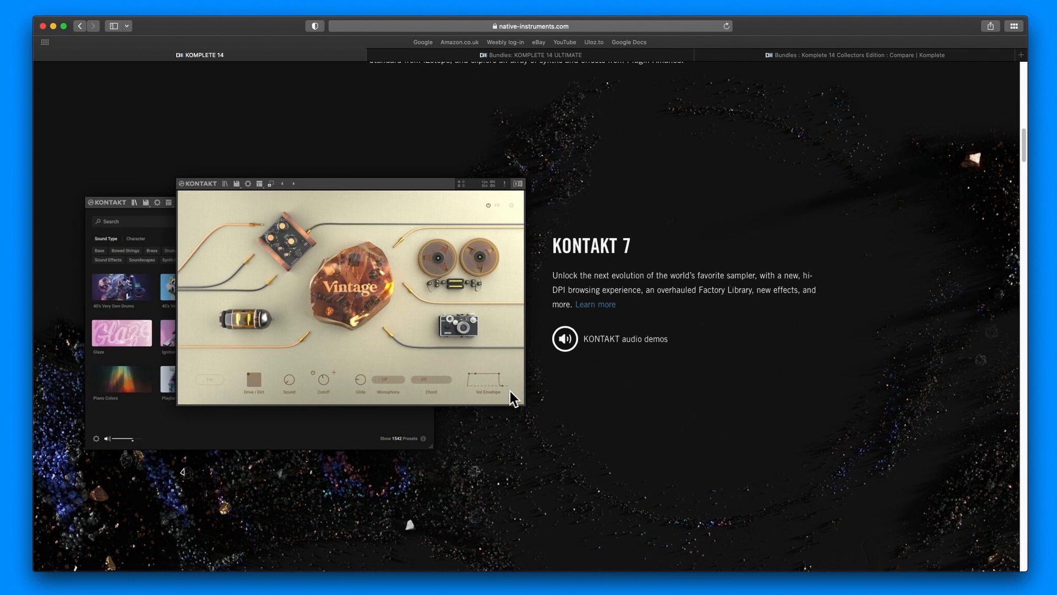
pyautogui.scroll(-3)
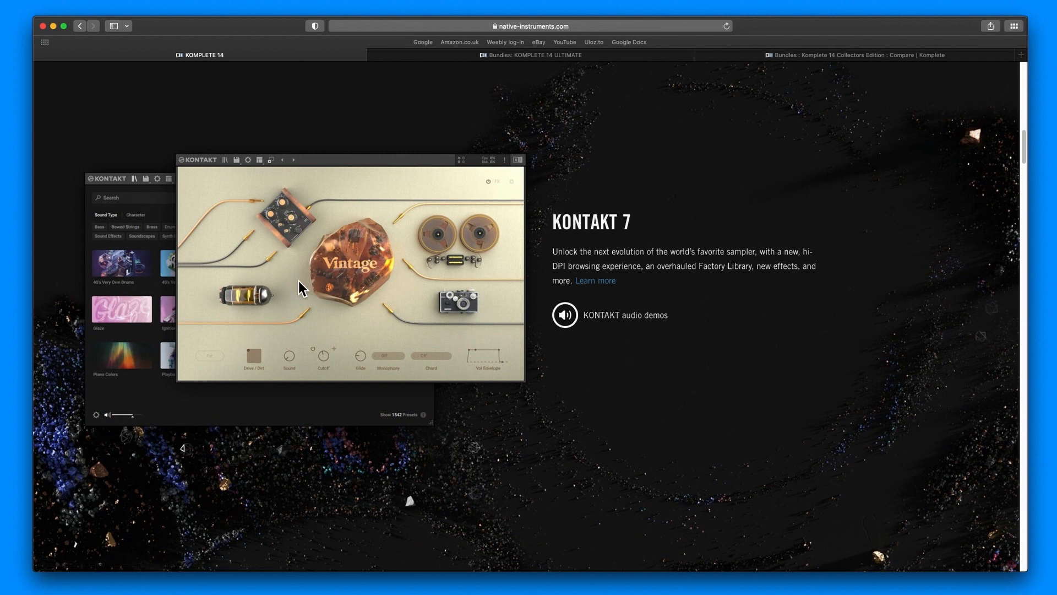
pyautogui.moveTo(422, 277)
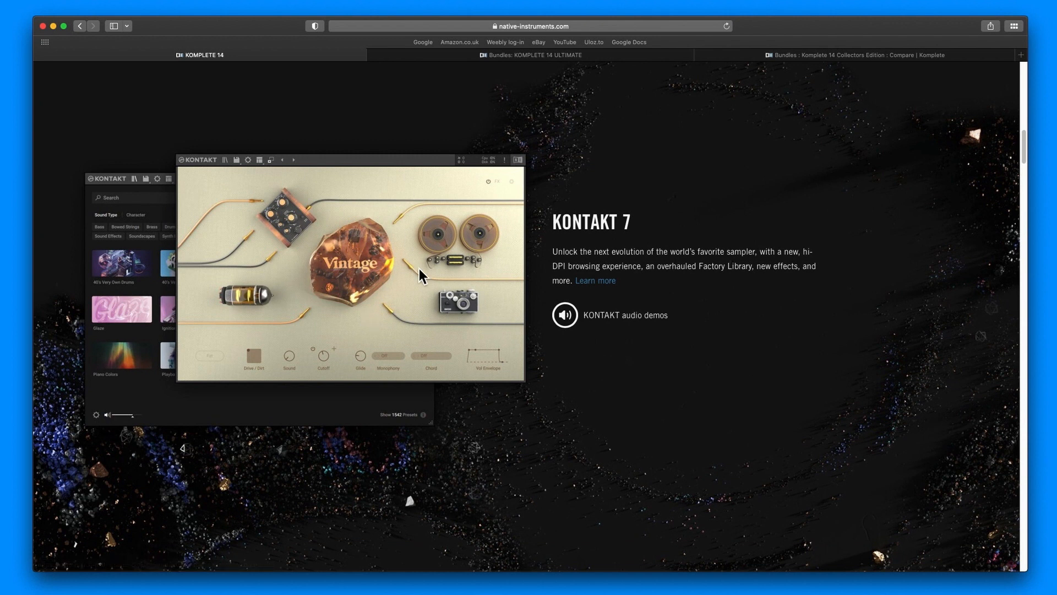
pyautogui.moveTo(501, 322)
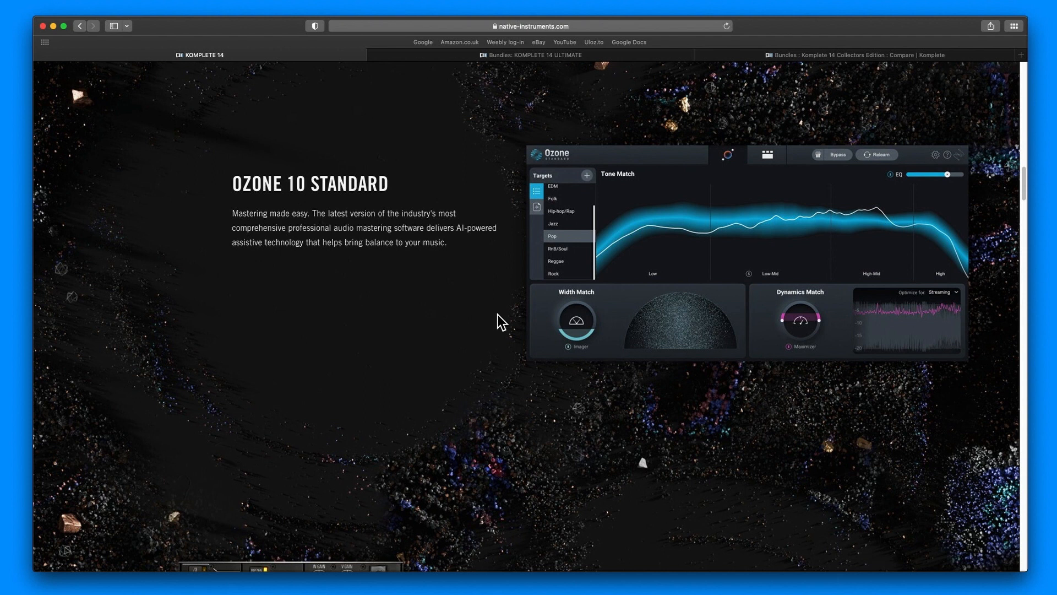
pyautogui.moveTo(496, 280)
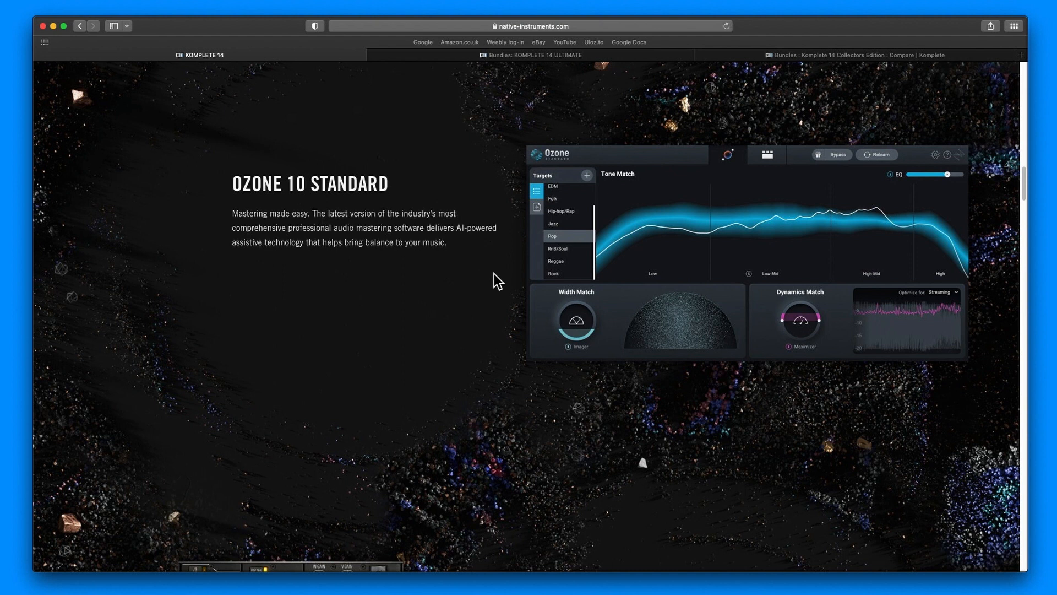
pyautogui.moveTo(474, 325)
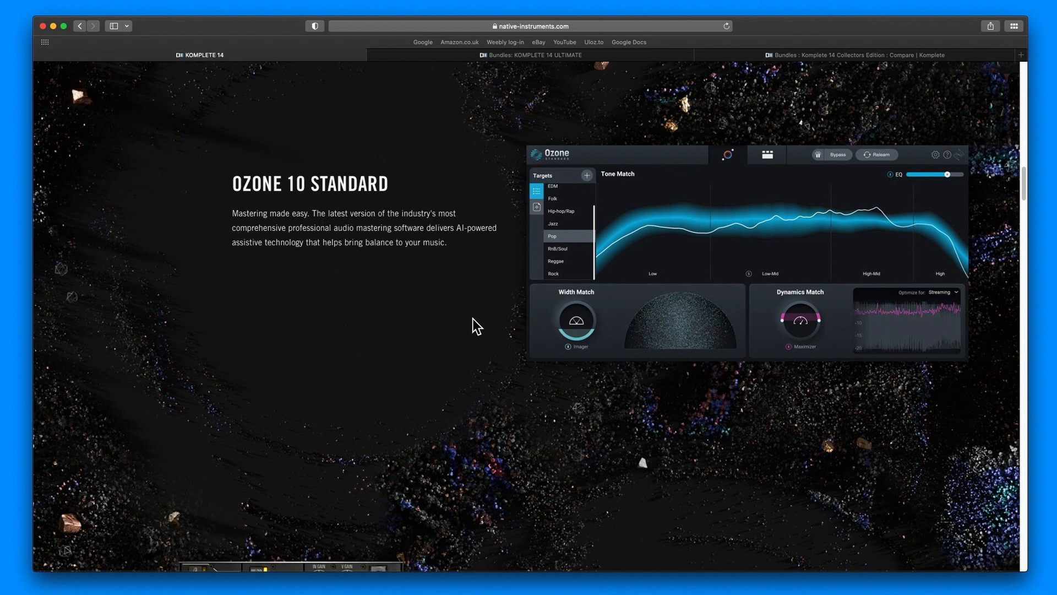
pyautogui.moveTo(479, 333)
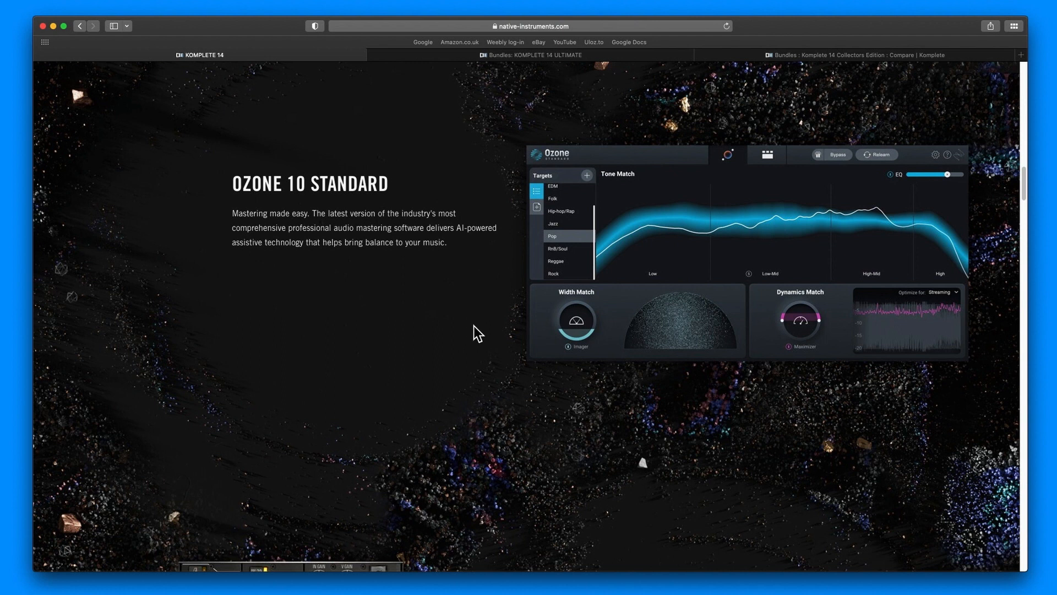
# Scroll down to the Ozone 10 Standard feature above the Plugin Alliance tools section.
pyautogui.scroll(-3)
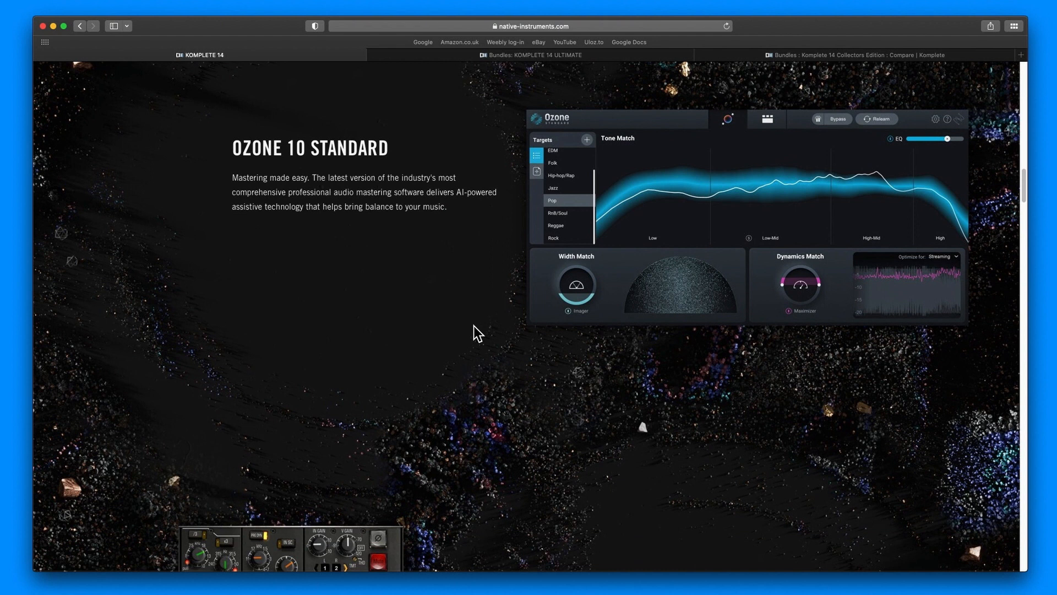
pyautogui.scroll(-3)
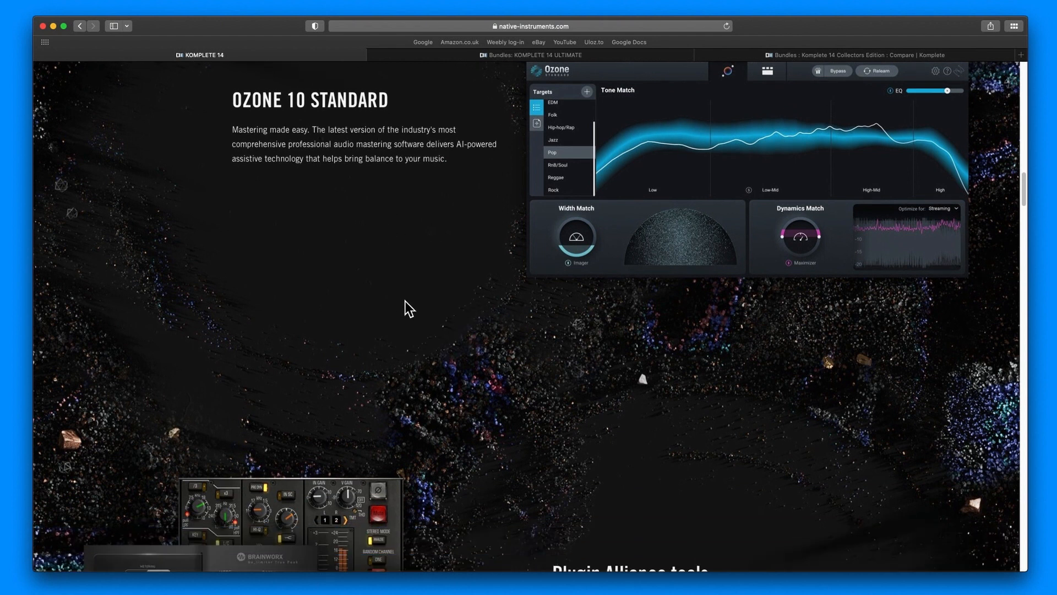
# Scroll through the latest NI software releases to the Play Series instruments.
pyautogui.scroll(-3)
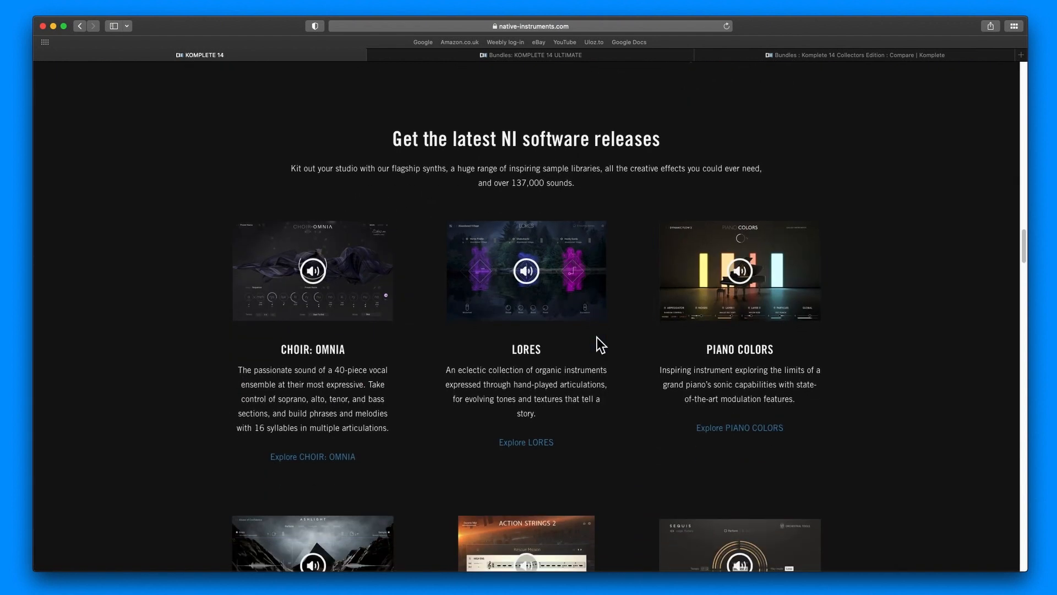
pyautogui.scroll(-3)
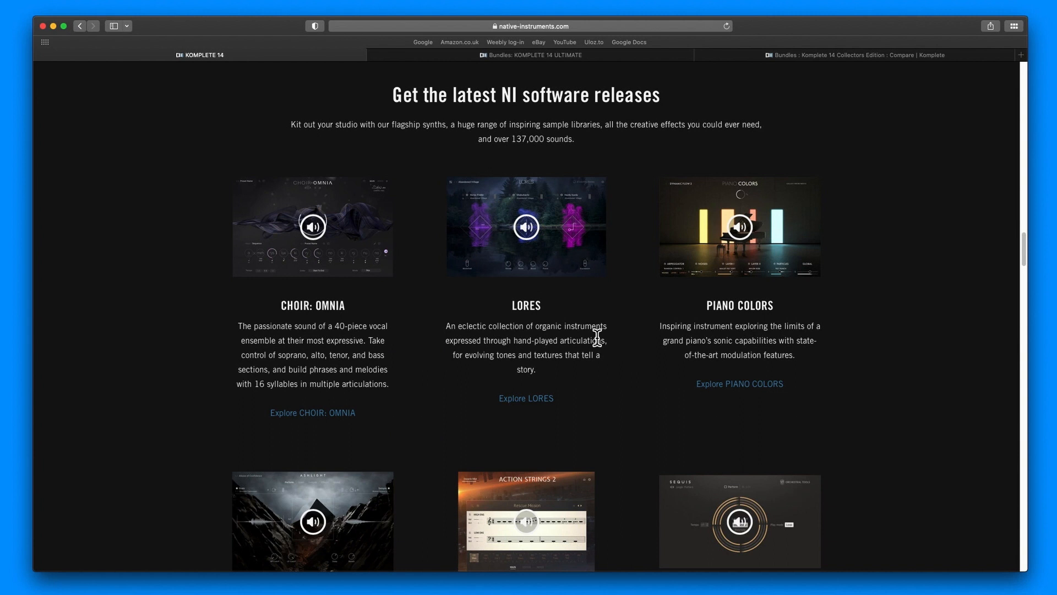
pyautogui.moveTo(586, 296)
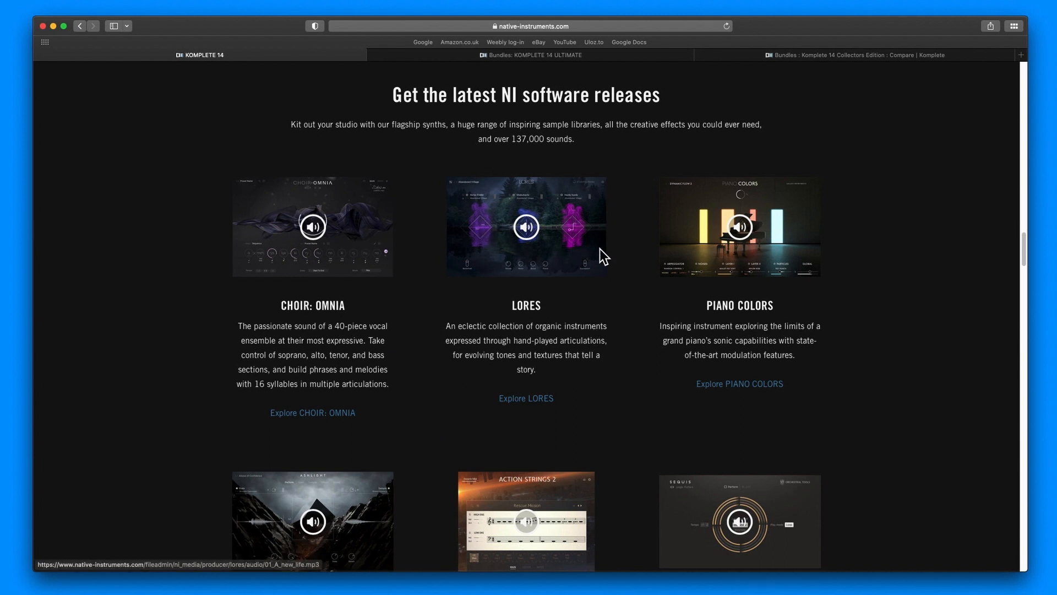
pyautogui.scroll(-3)
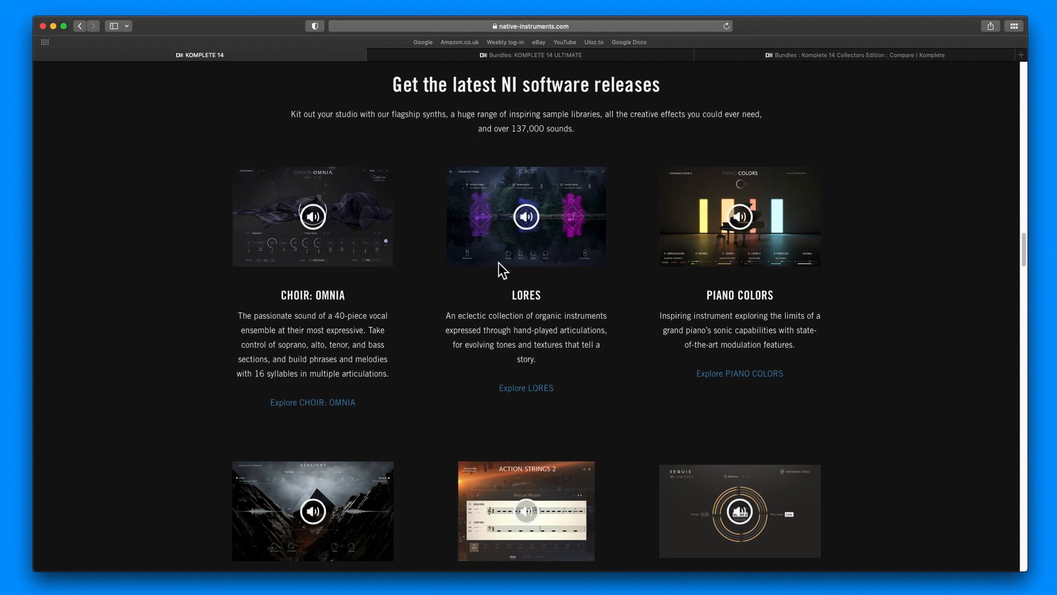
pyautogui.scroll(-3)
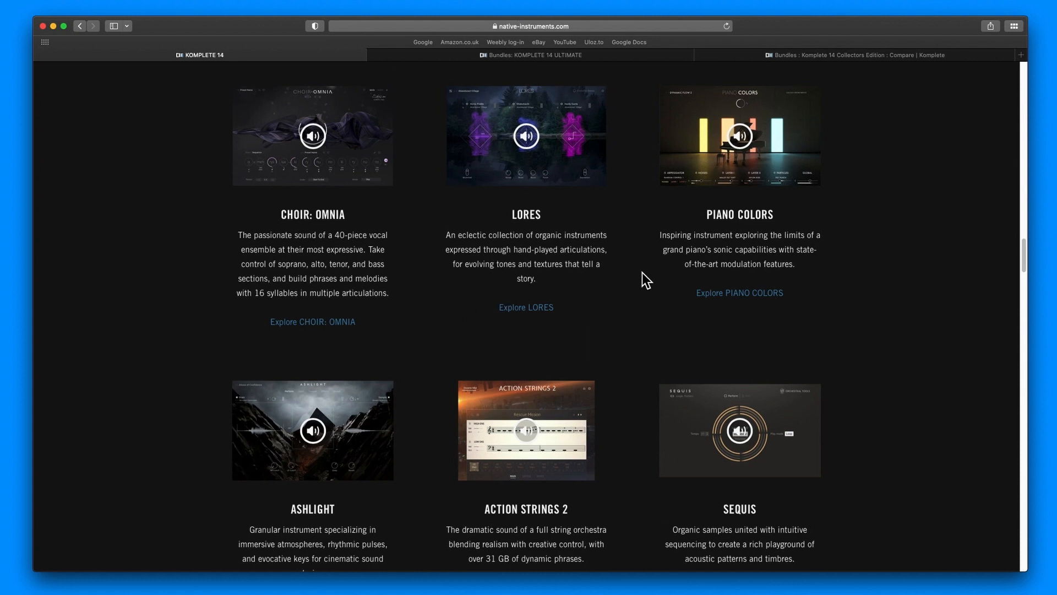
pyautogui.moveTo(701, 260)
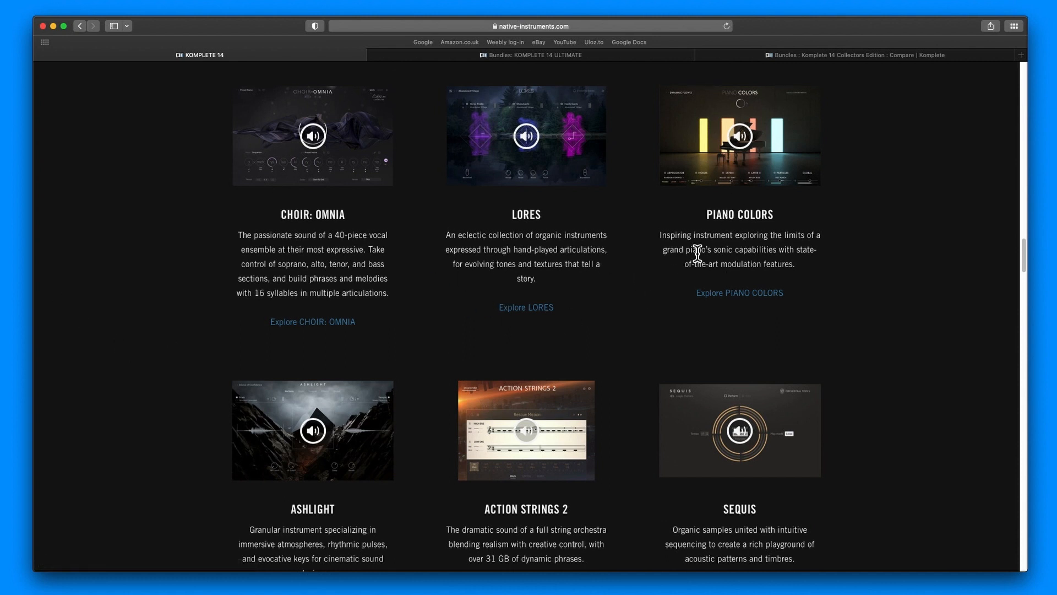
# Continue down past PLAYBOX and Added Expansions to the bundles heading.
pyautogui.scroll(-3)
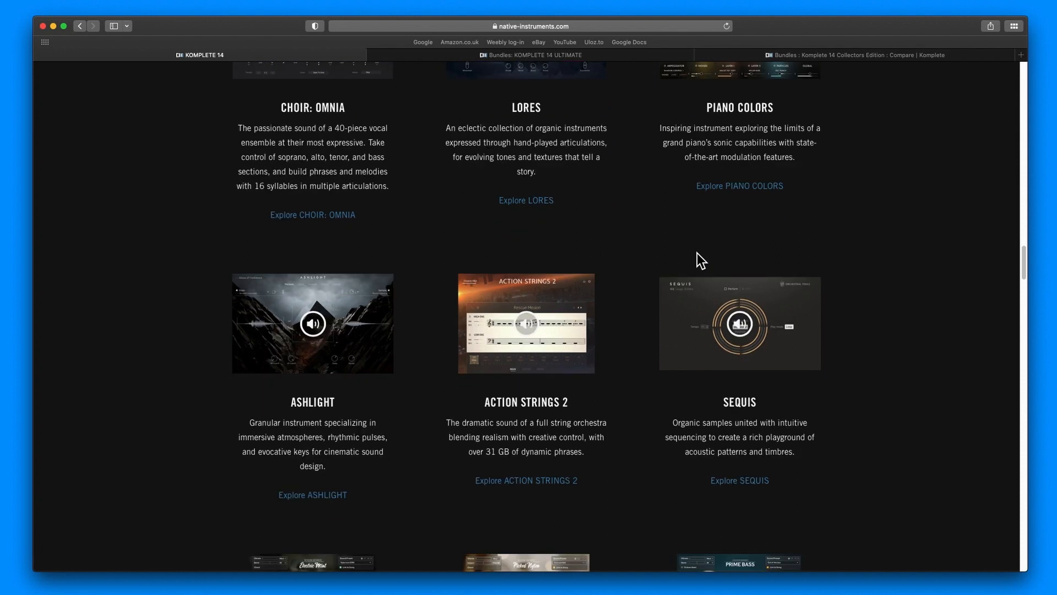
pyautogui.scroll(-3)
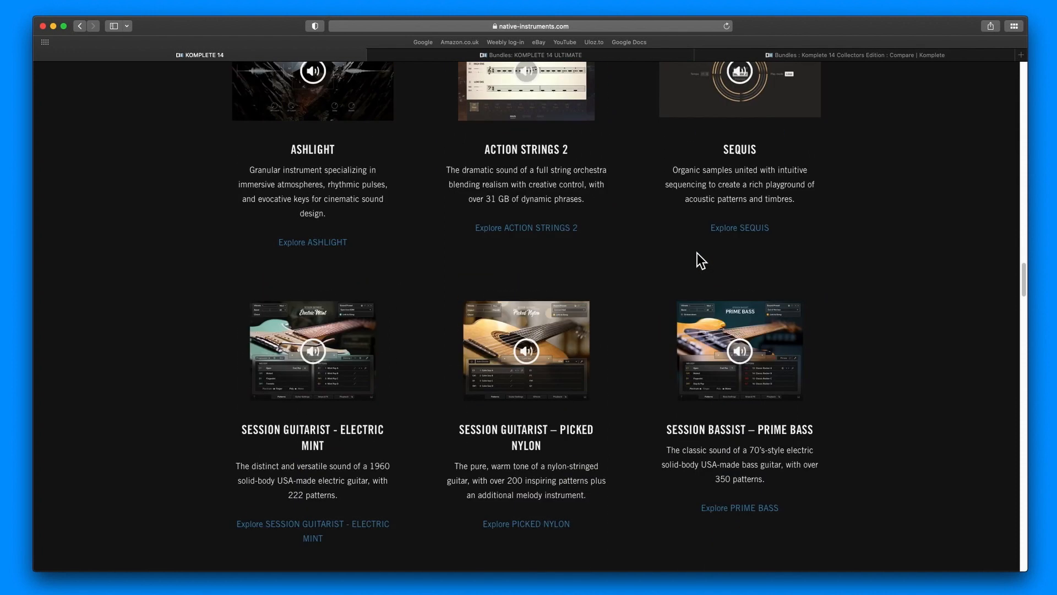
pyautogui.scroll(-3)
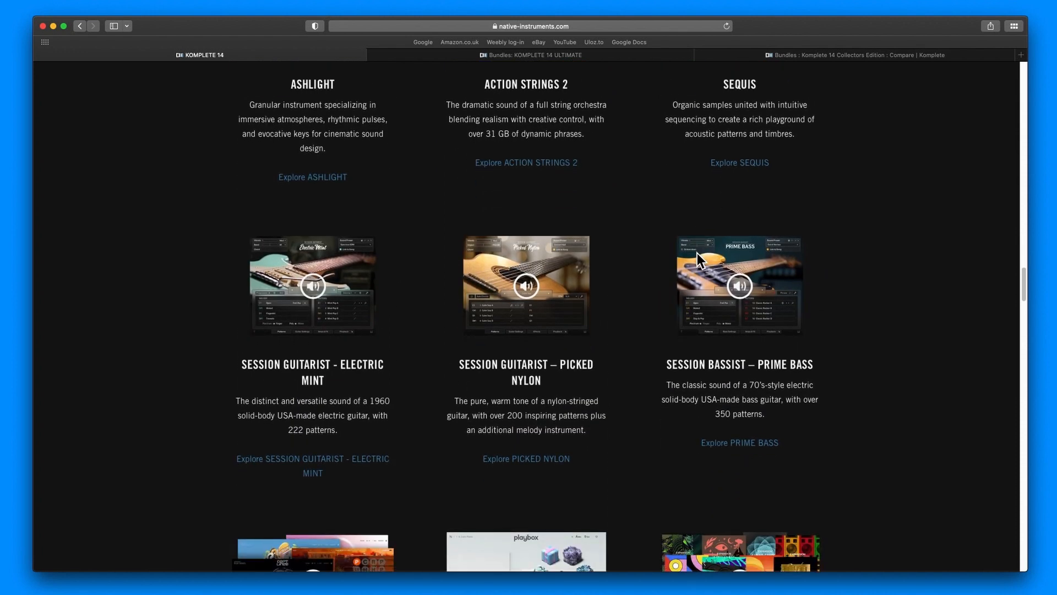
pyautogui.scroll(-3)
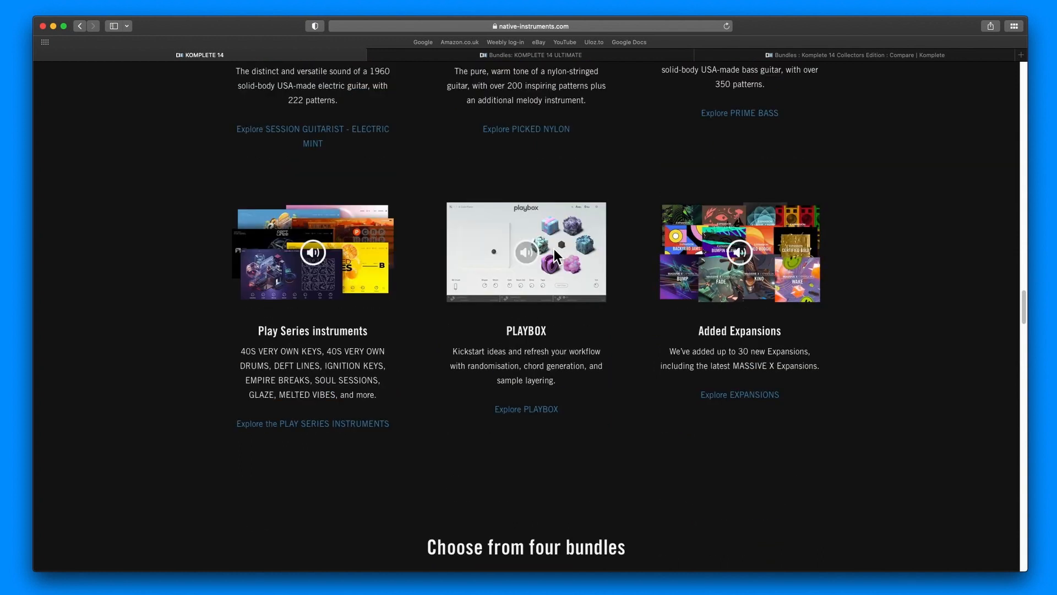
pyautogui.moveTo(337, 288)
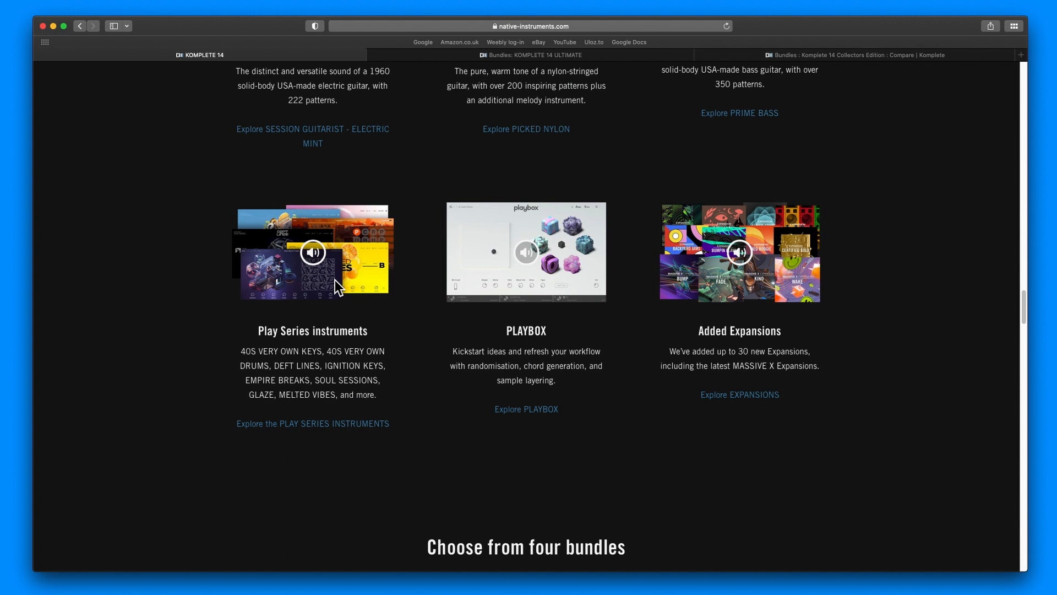
pyautogui.moveTo(692, 269)
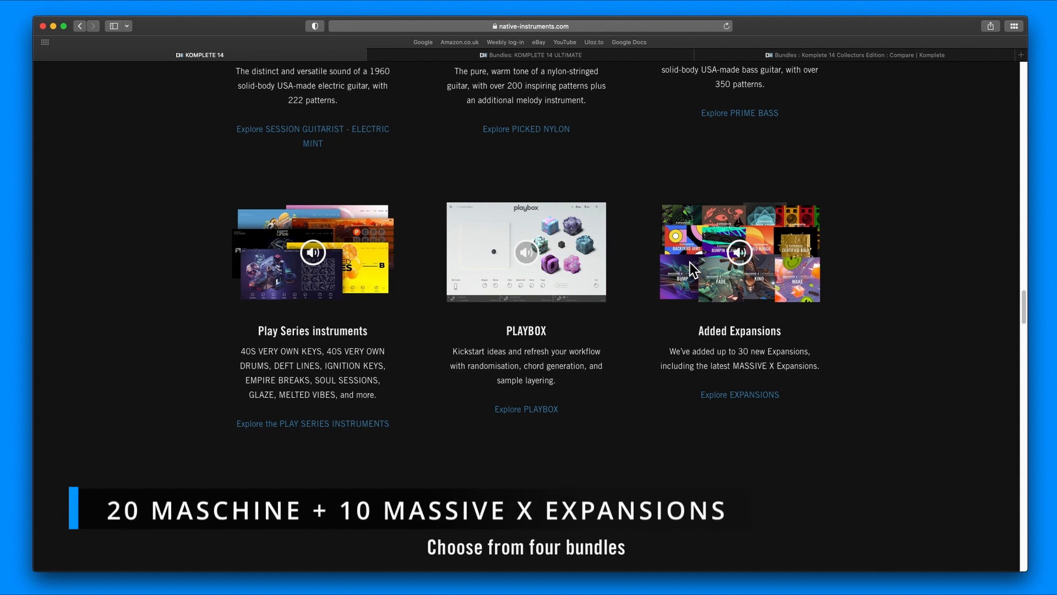
pyautogui.moveTo(607, 309)
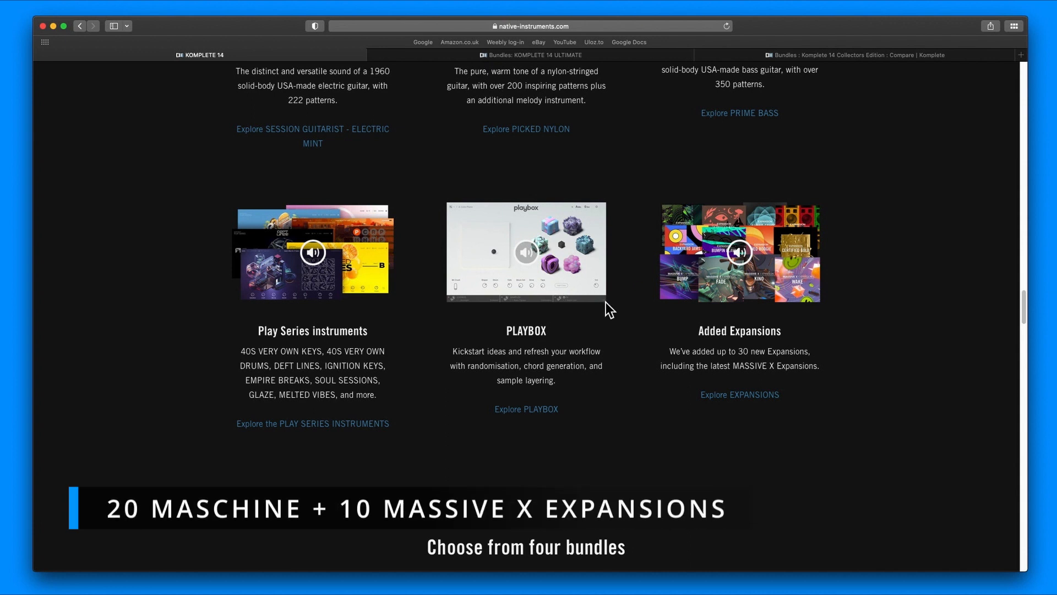
# Scroll through the four priced bundles and their summary row to the Now in KOMPLETE heading.
pyautogui.scroll(-3)
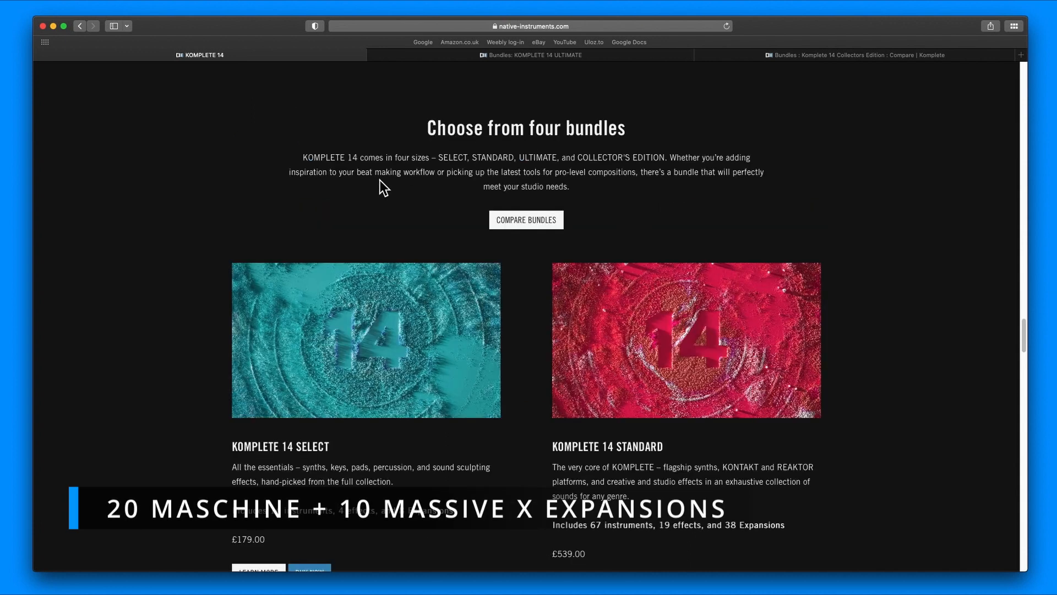
pyautogui.scroll(-3)
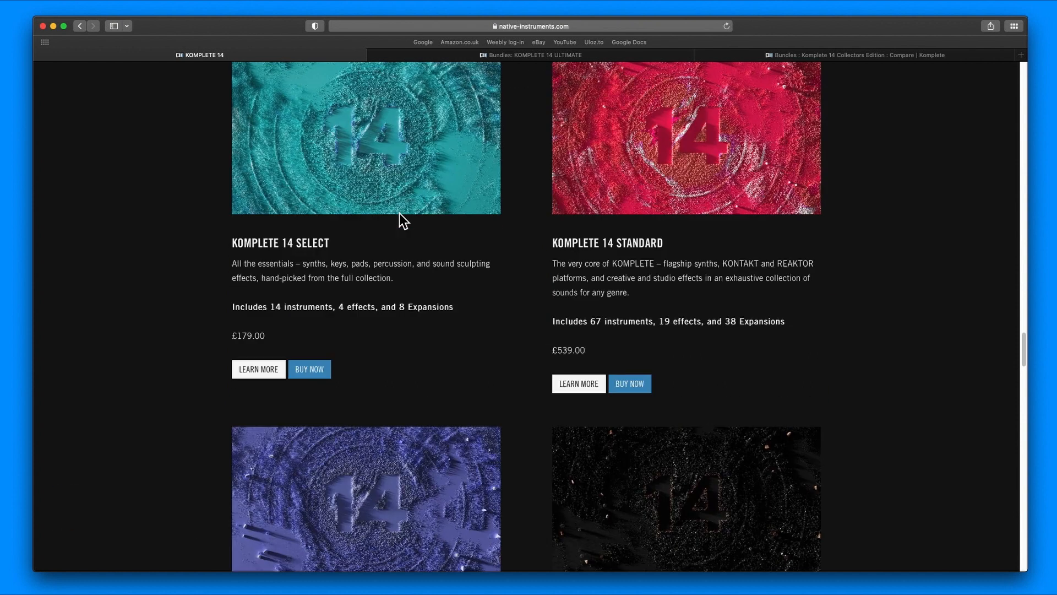
pyautogui.scroll(-3)
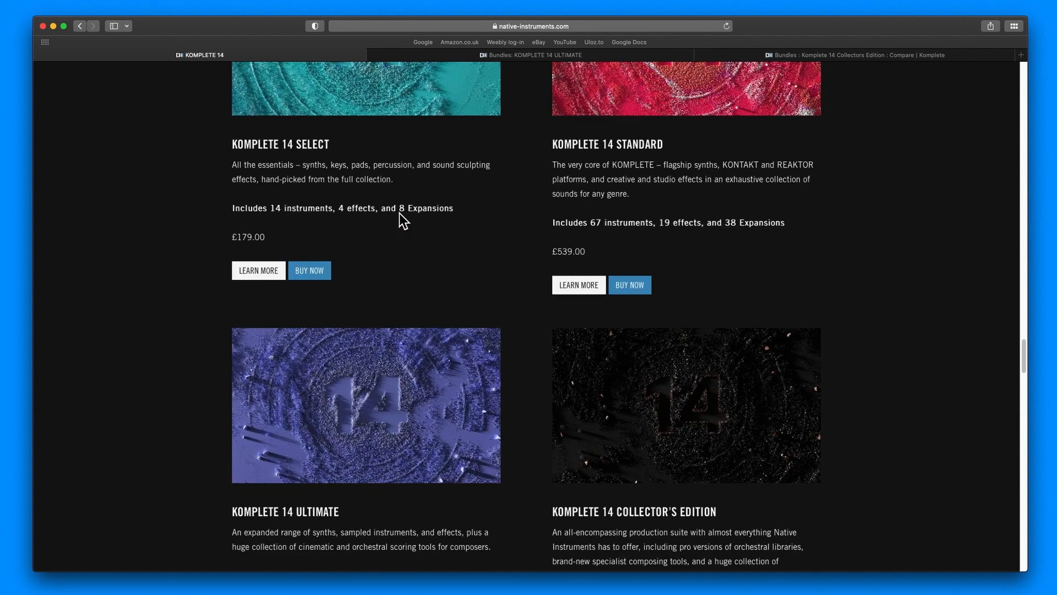
pyautogui.scroll(-3)
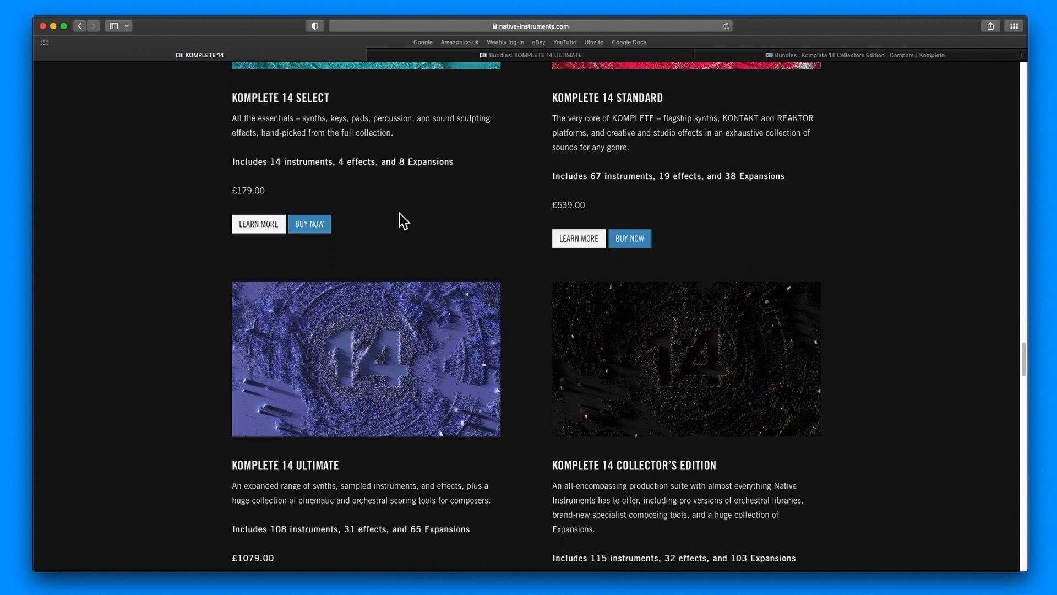
pyautogui.scroll(-3)
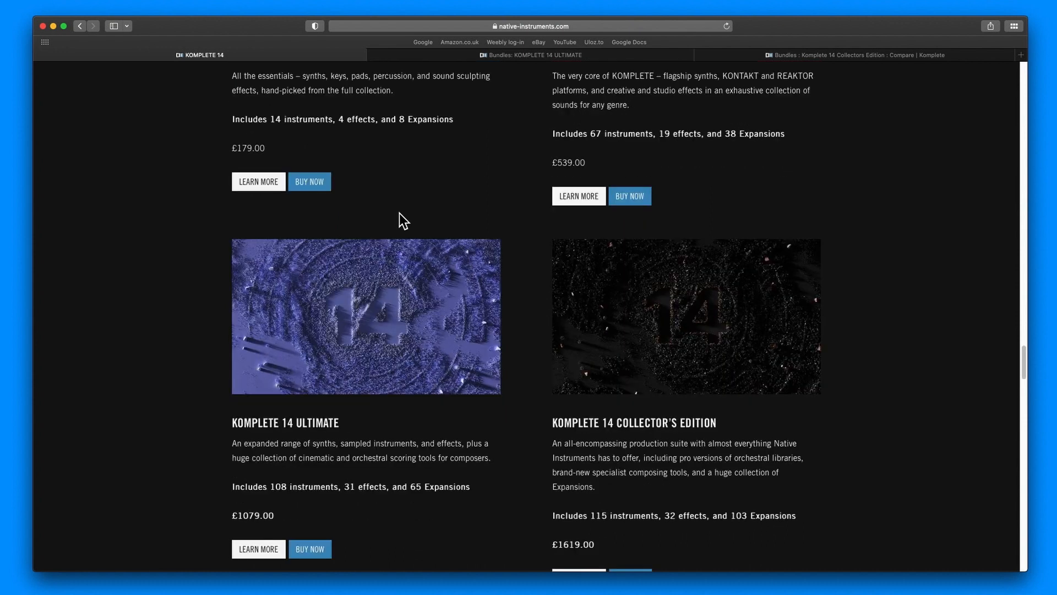
pyautogui.scroll(-3)
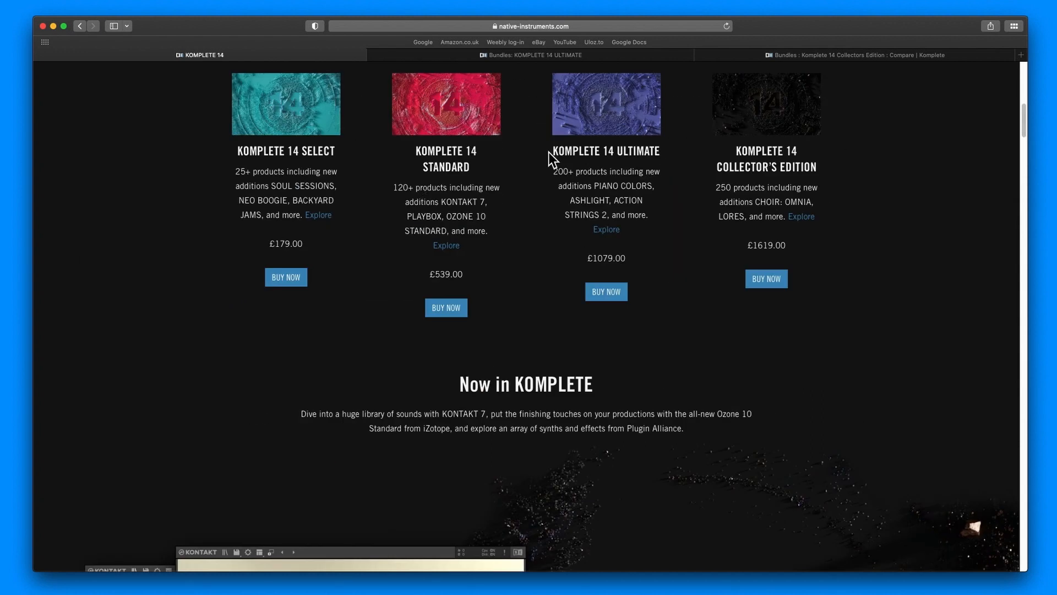
# Switch to the Collector's Edition compare page and scroll to its bundle overview table.
pyautogui.click(857, 55)
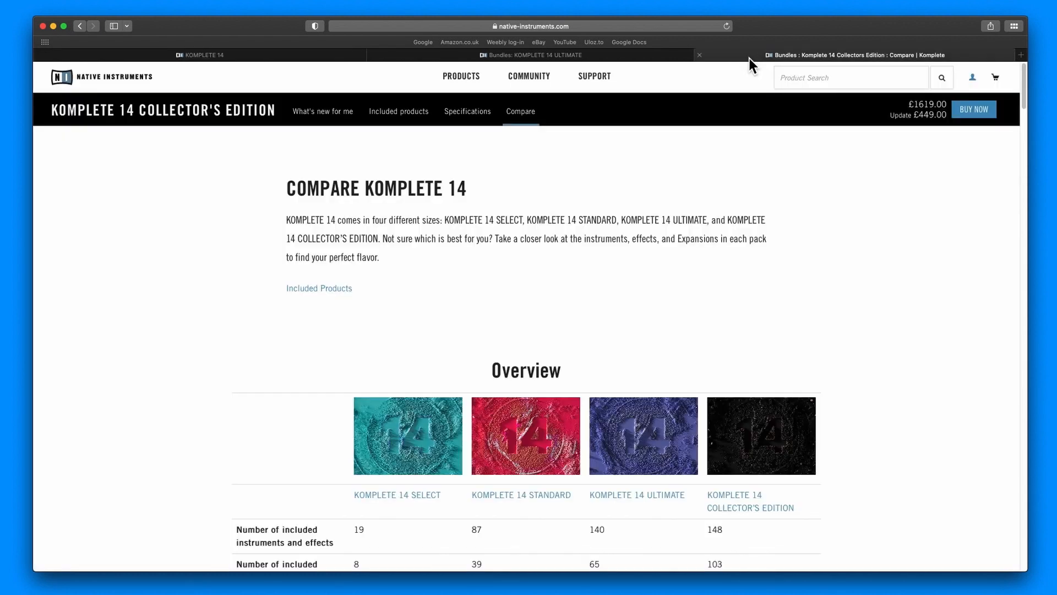
pyautogui.scroll(-3)
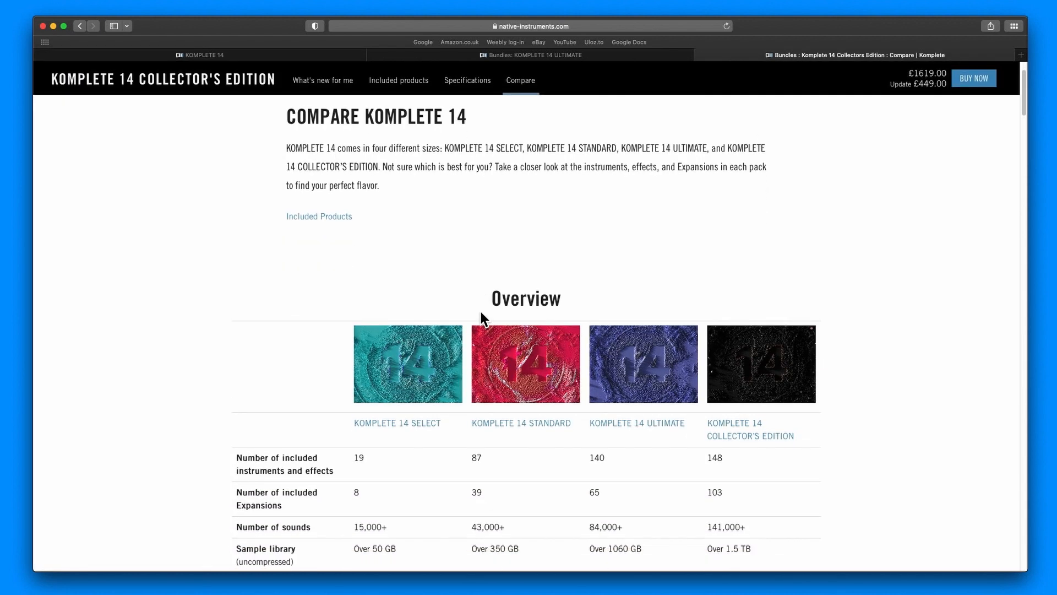
pyautogui.scroll(-3)
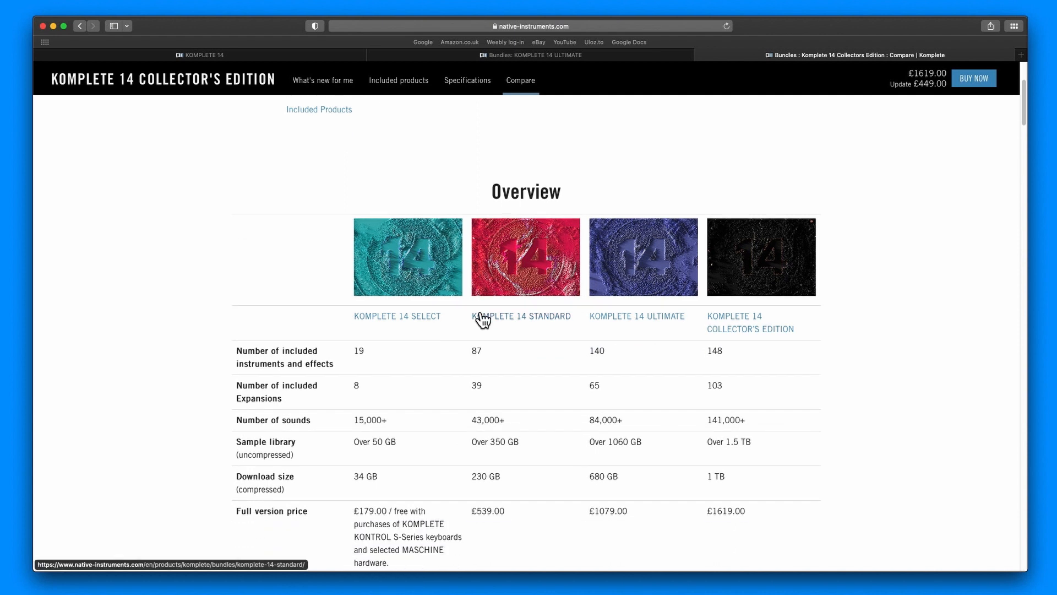
pyautogui.scroll(-3)
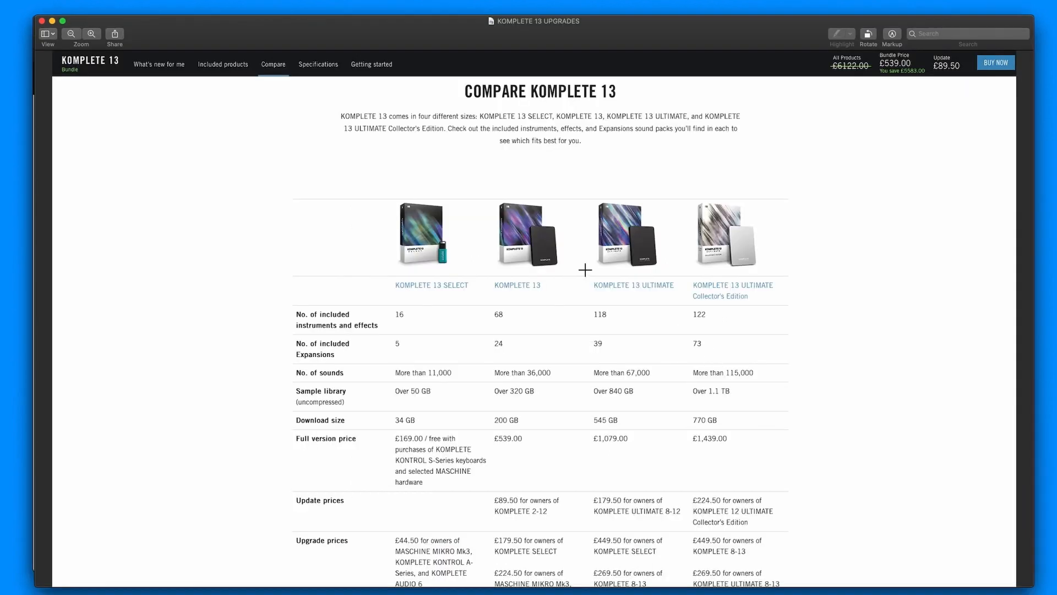
pyautogui.moveTo(627, 330)
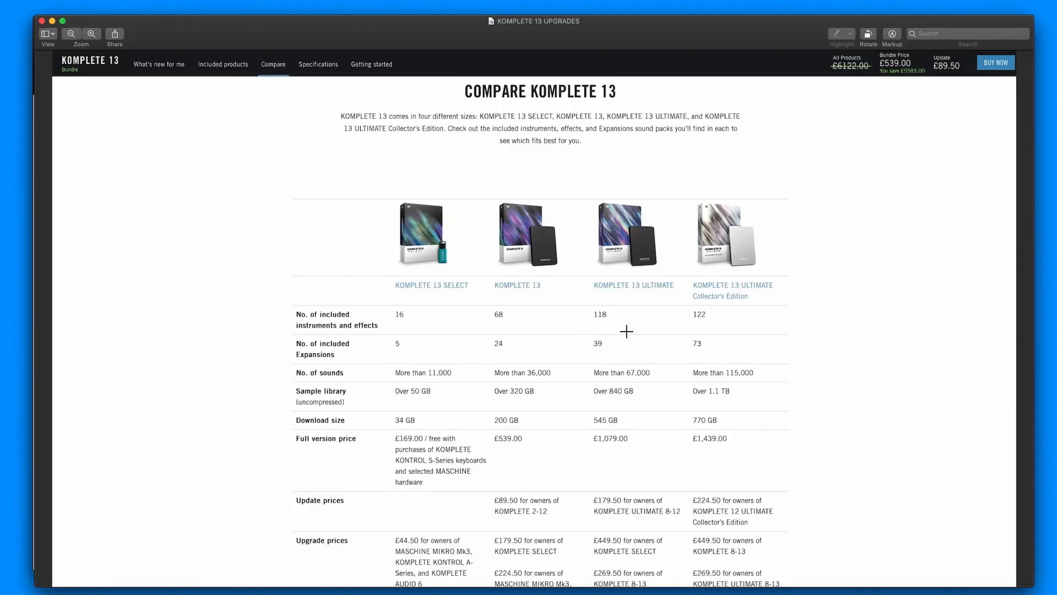
pyautogui.moveTo(612, 345)
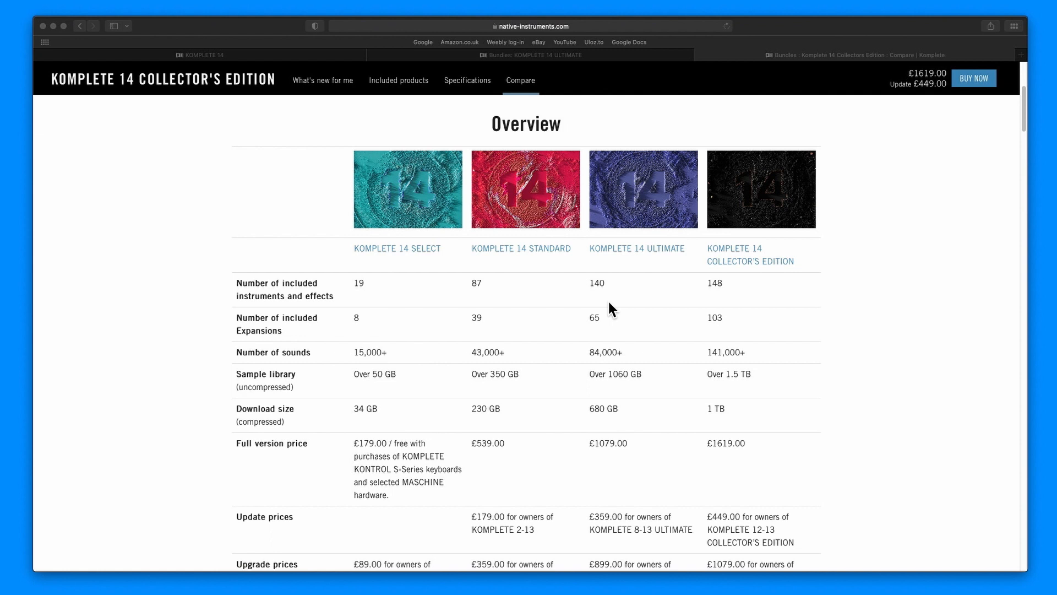
pyautogui.moveTo(605, 333)
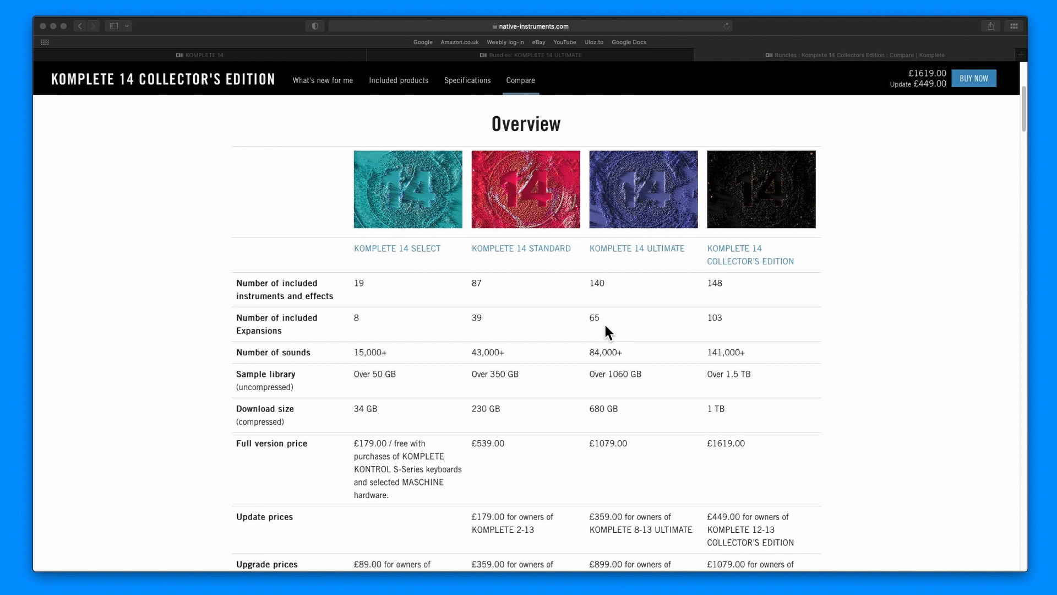
pyautogui.moveTo(596, 366)
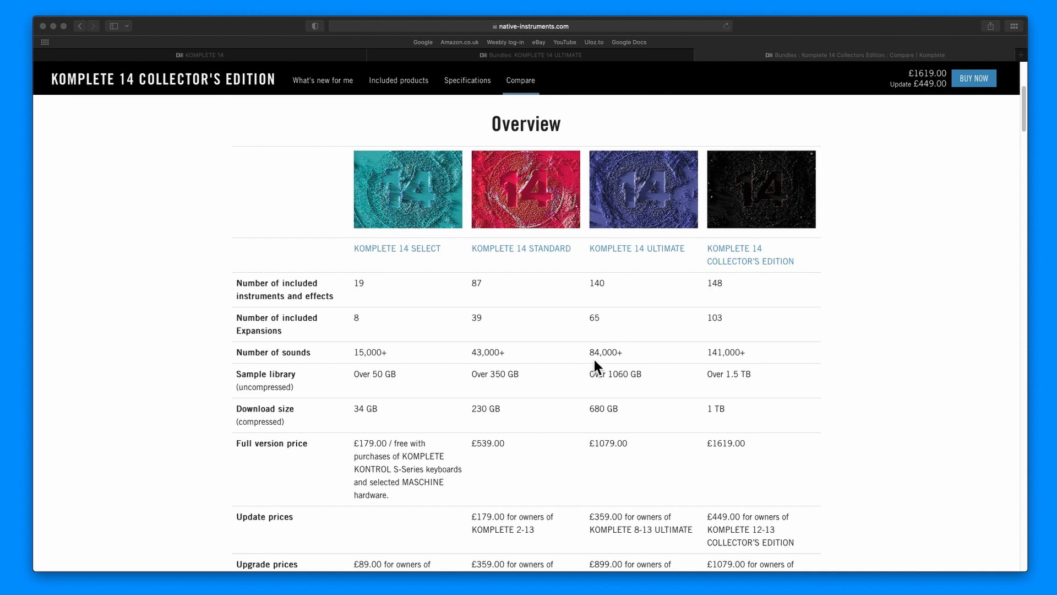
pyautogui.moveTo(601, 386)
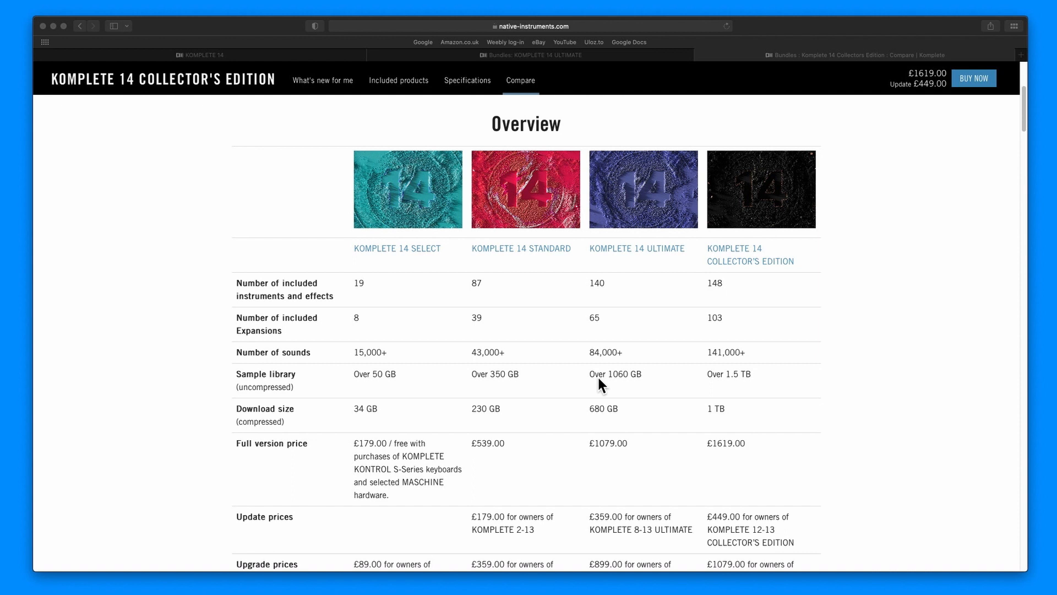
# Scroll the compare table down to the update and upgrade prices for each edition.
pyautogui.scroll(-3)
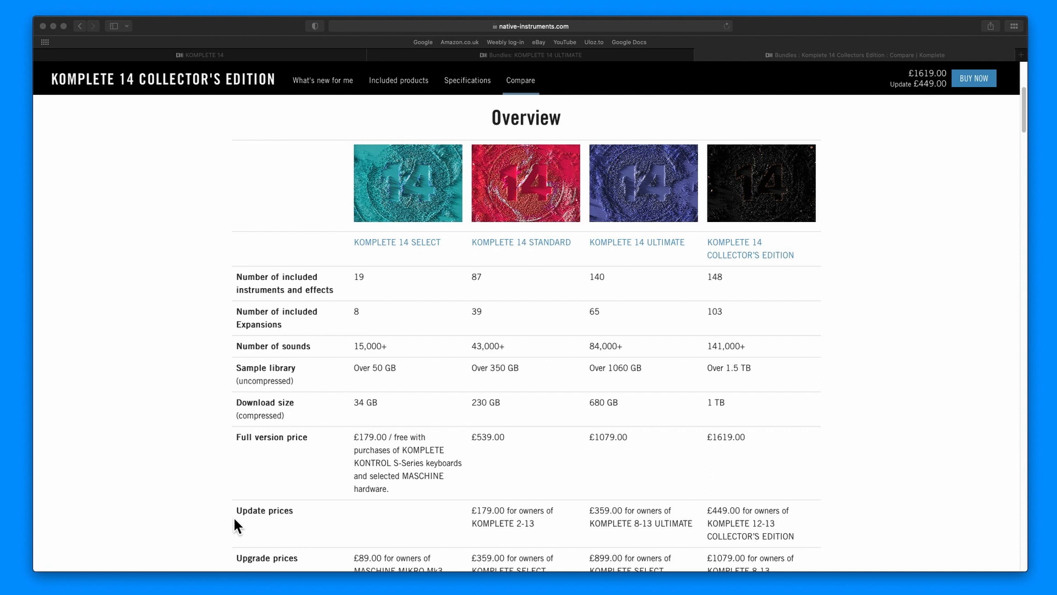
pyautogui.moveTo(594, 517)
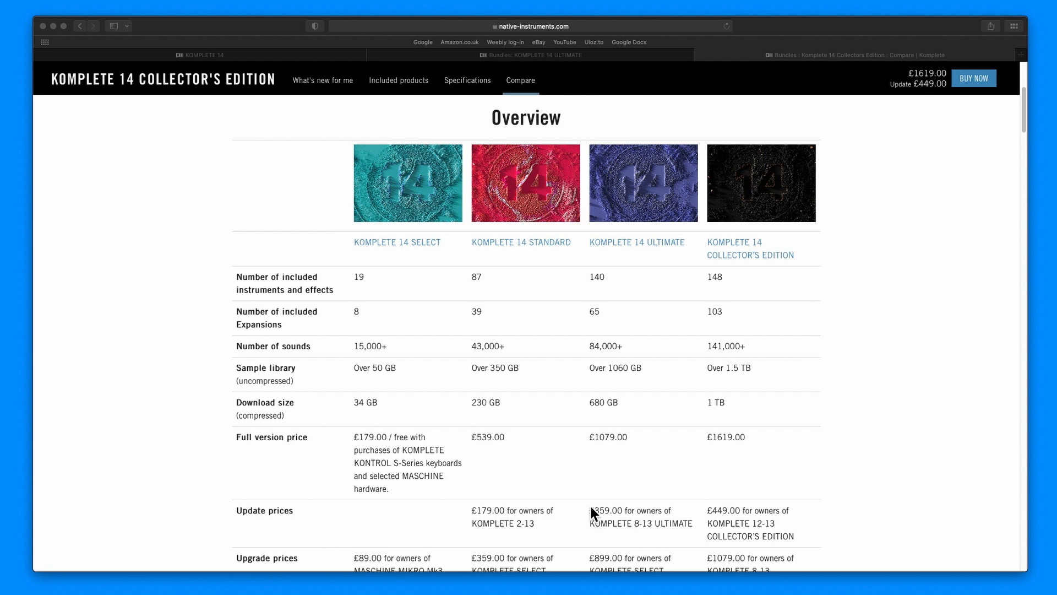
pyautogui.moveTo(826, 384)
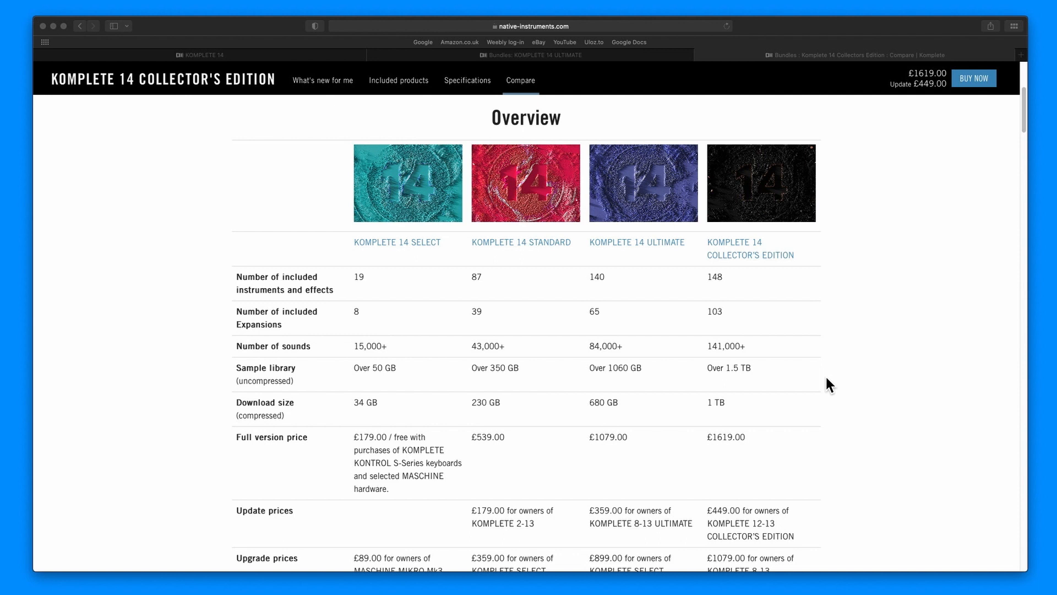
pyautogui.moveTo(777, 363)
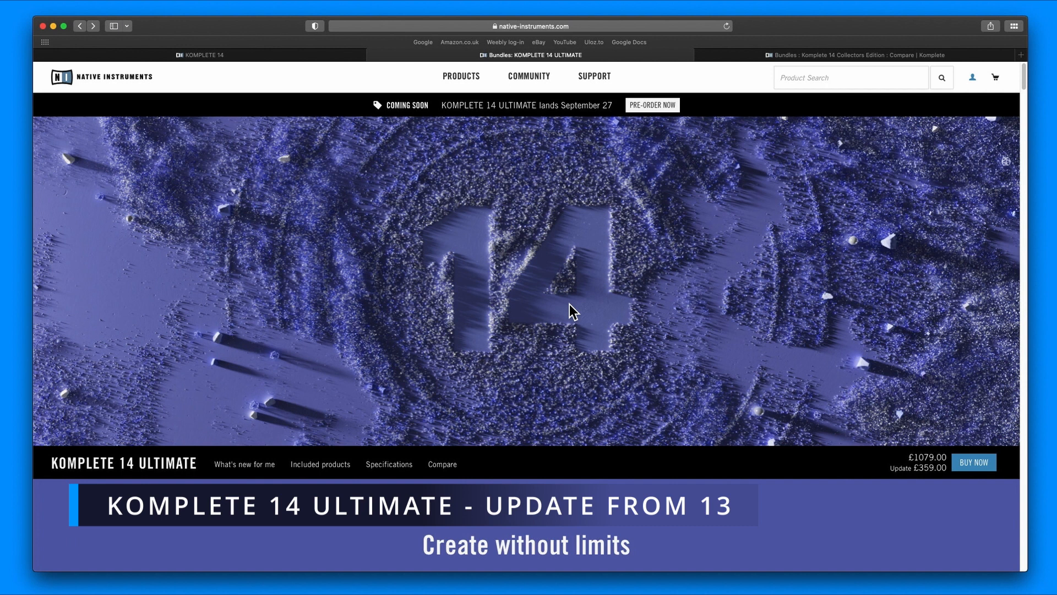
# Scroll the ULTIMATE page past Create without limits to What's new with KONTAKT 7, ASHLIGHT and SEQUIS.
pyautogui.scroll(-3)
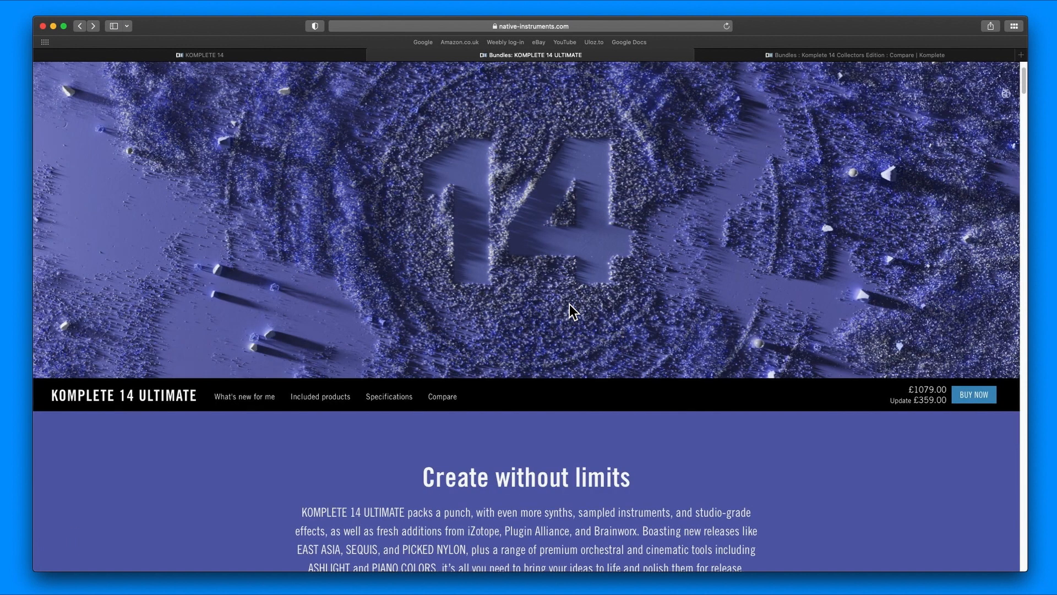
pyautogui.scroll(-3)
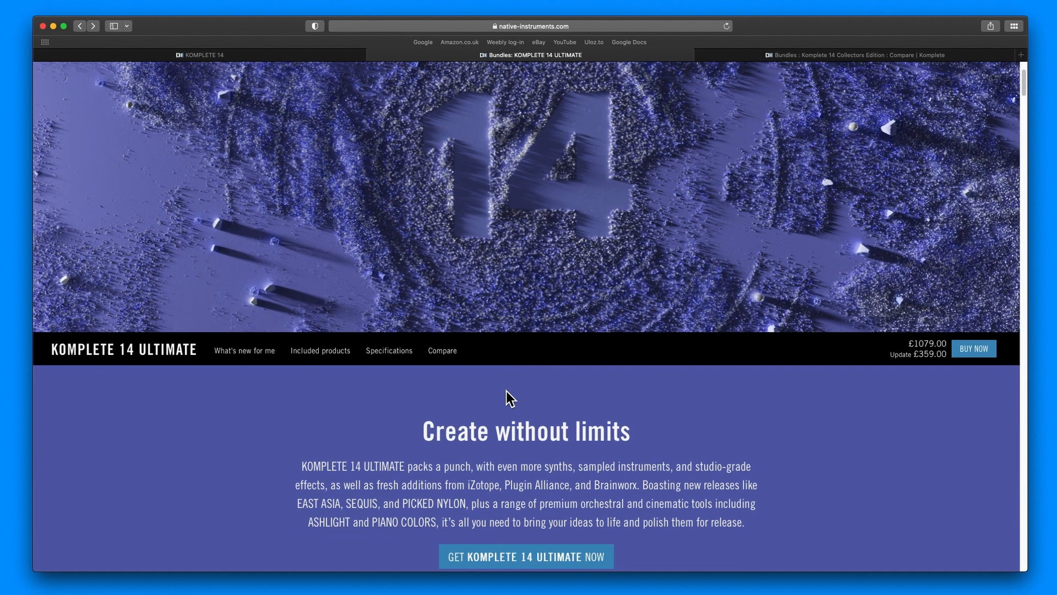
pyautogui.scroll(-3)
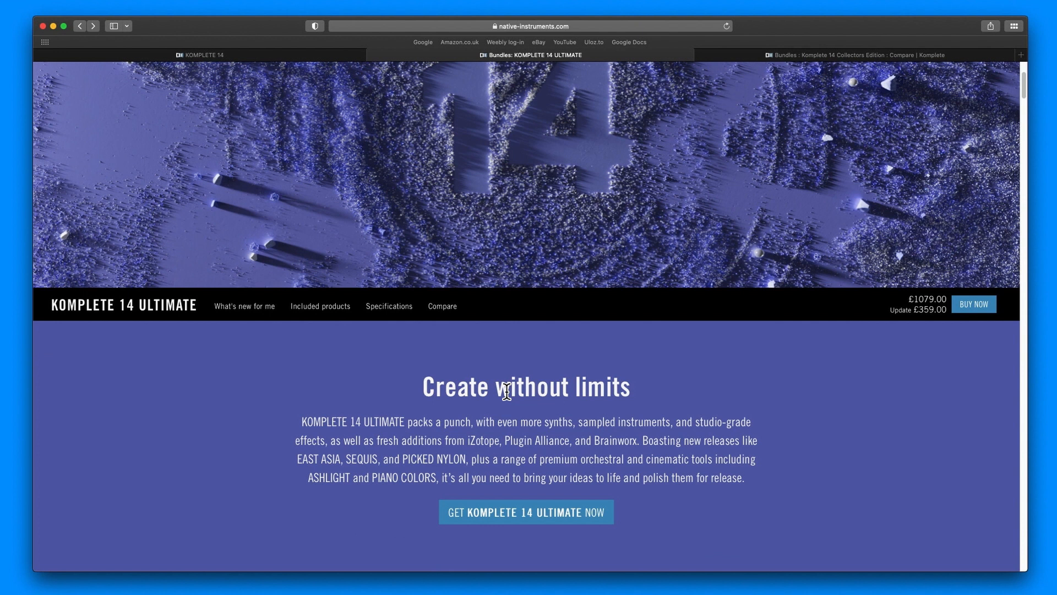
pyautogui.scroll(-3)
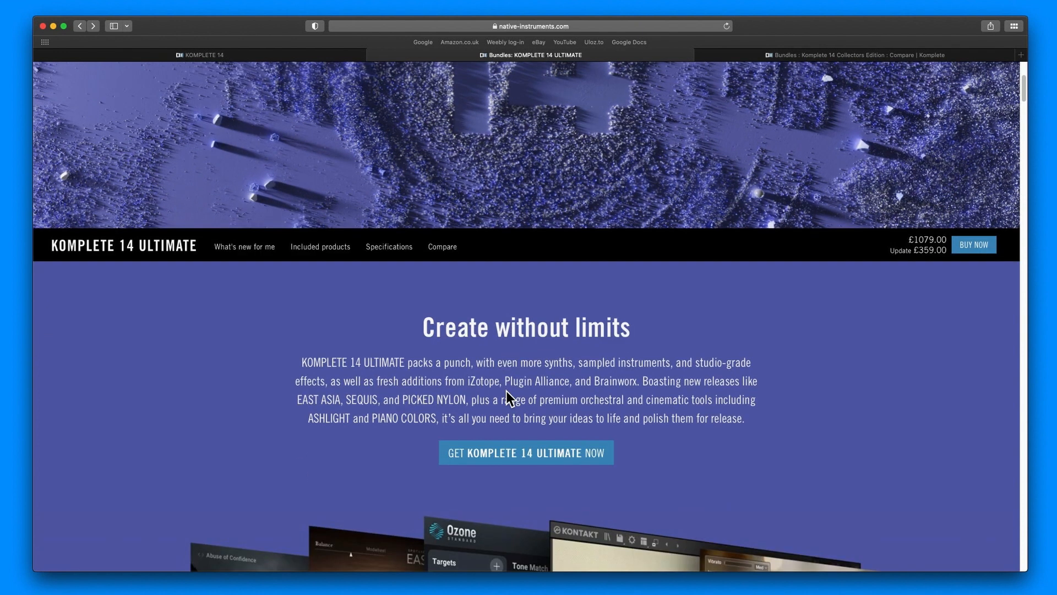
pyautogui.scroll(-3)
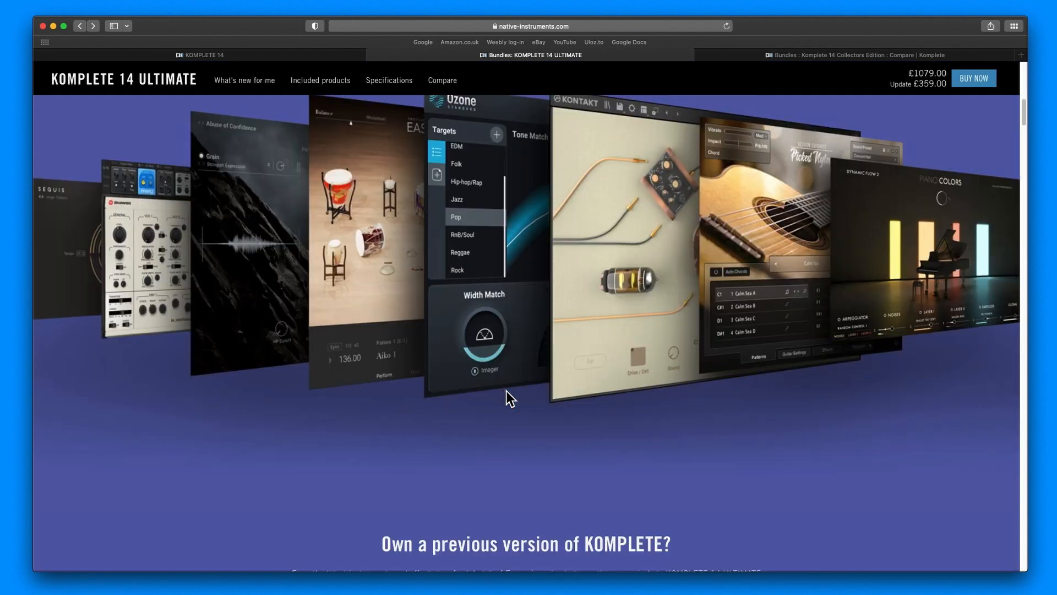
pyautogui.scroll(-3)
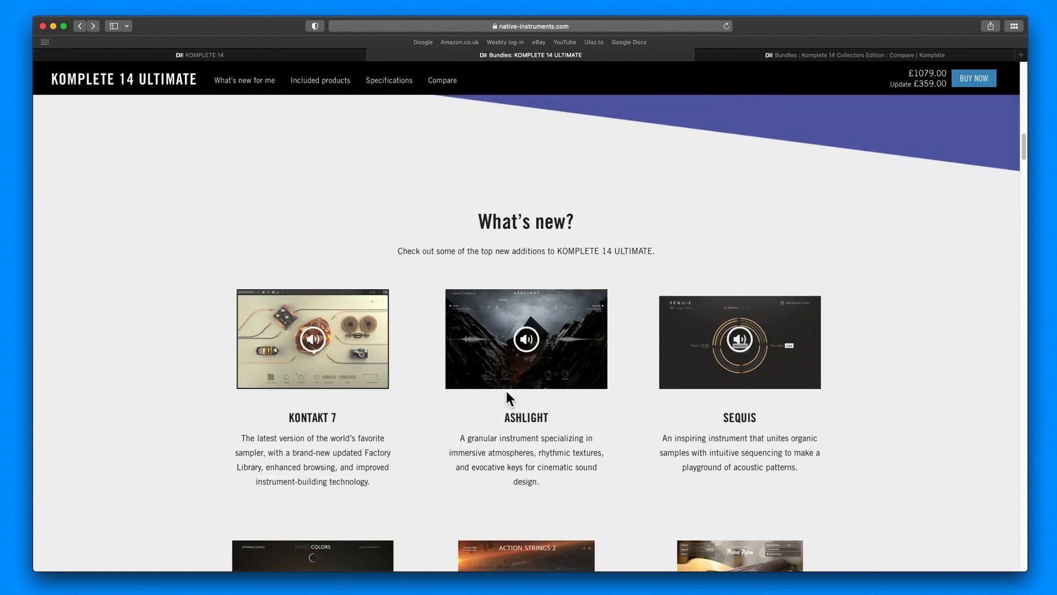
pyautogui.scroll(-3)
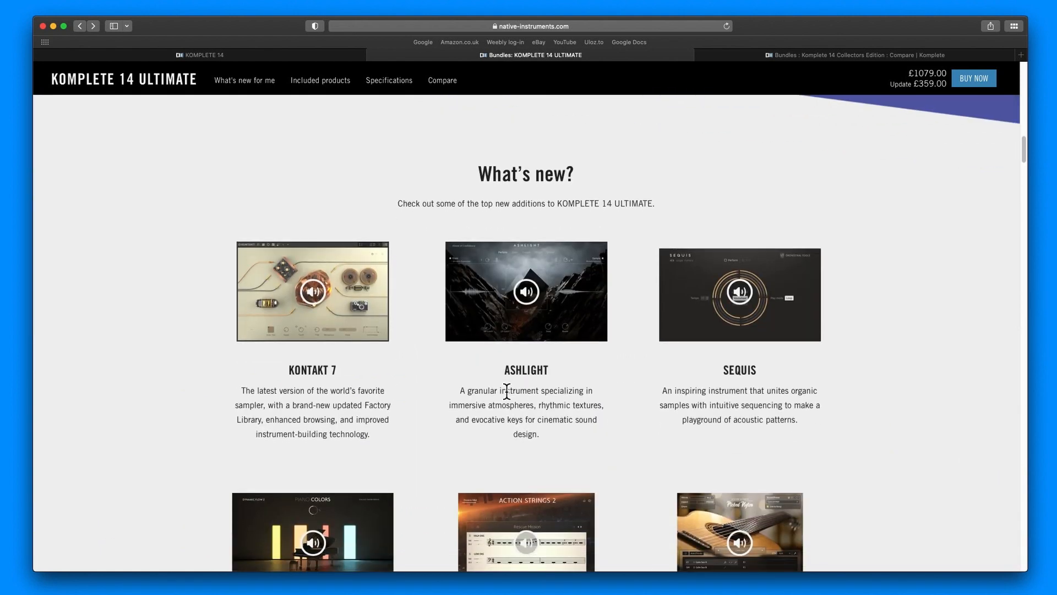
pyautogui.moveTo(523, 332)
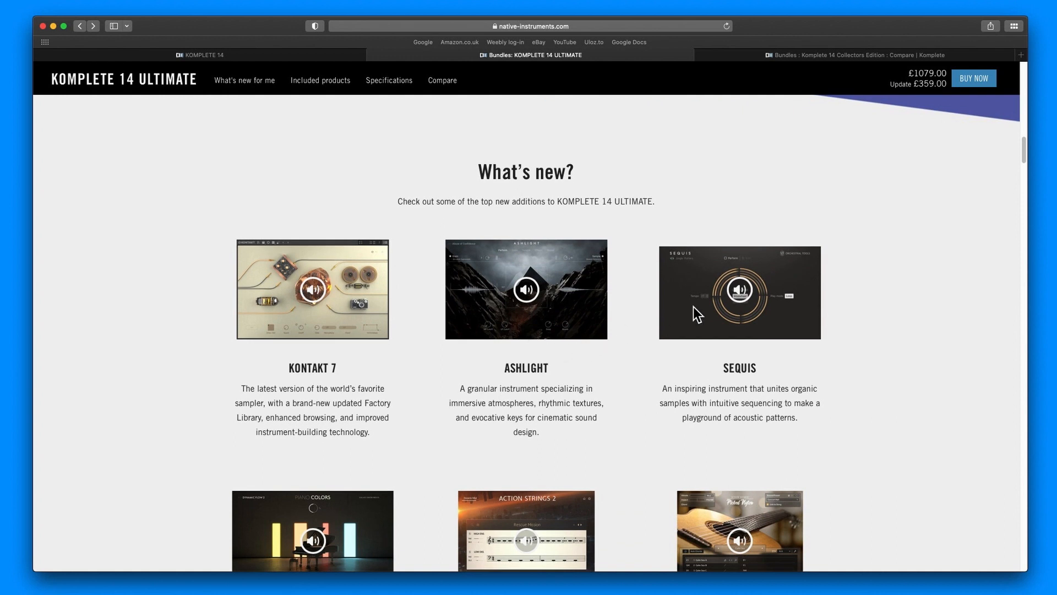
pyautogui.moveTo(690, 323)
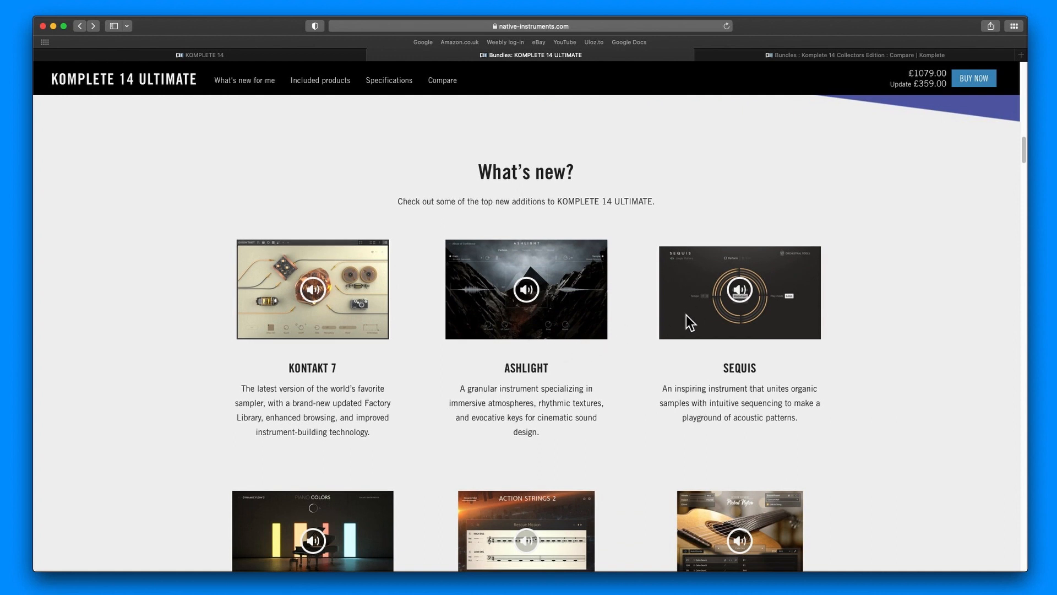
pyautogui.scroll(-3)
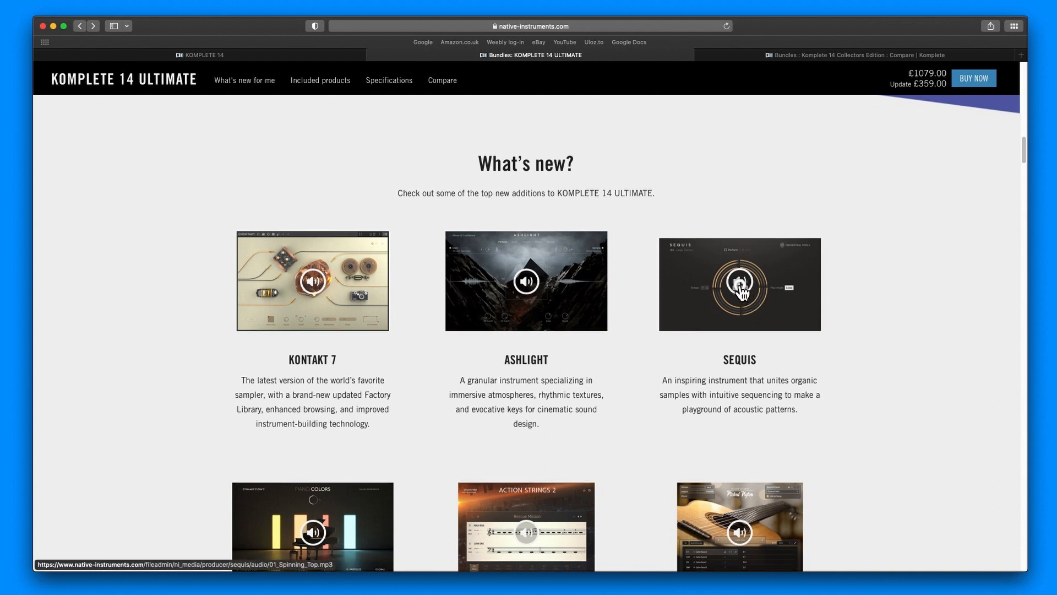
# Play the SEQUIS audio demo, stop it, and nudge down into the What's new grid.
pyautogui.click(739, 285)
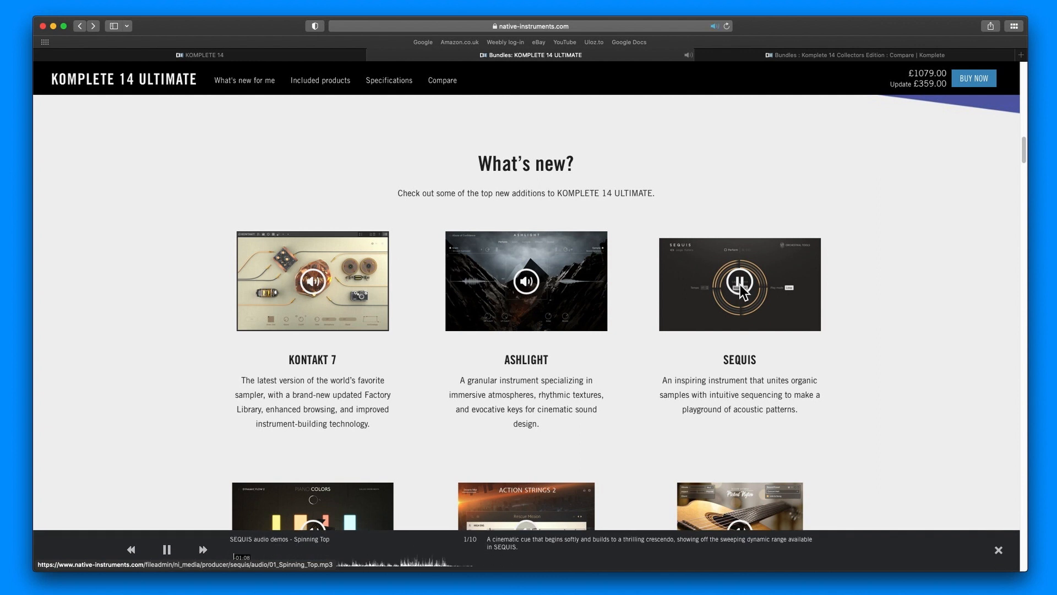
pyautogui.moveTo(699, 404)
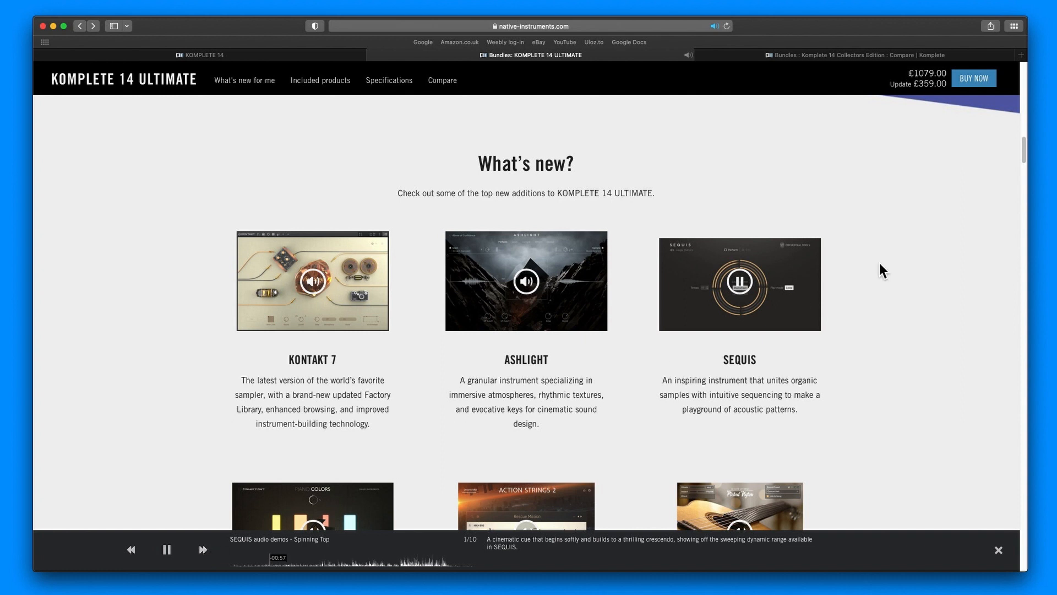
pyautogui.click(740, 282)
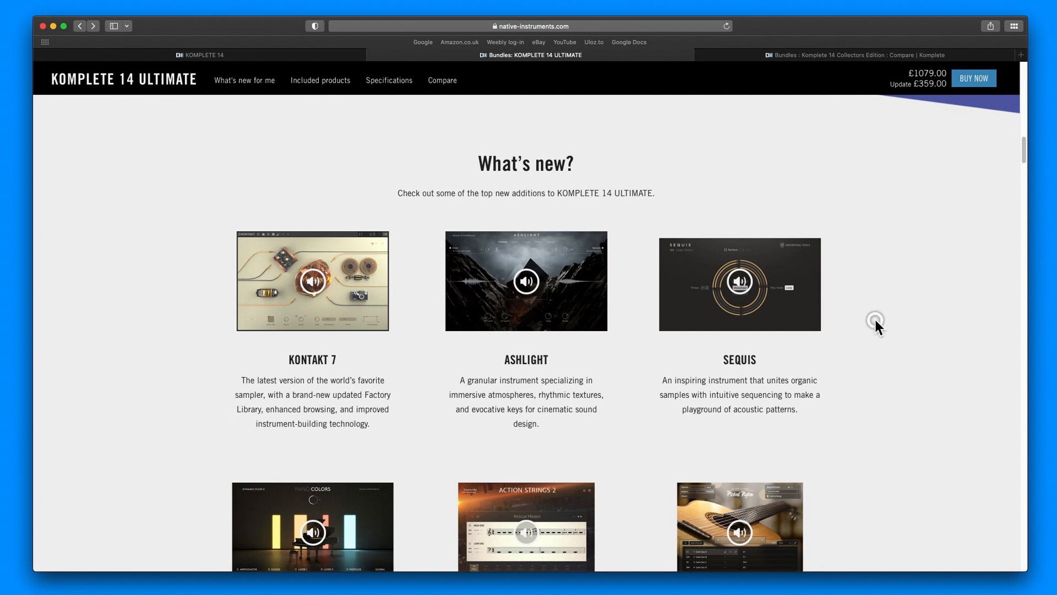
pyautogui.moveTo(756, 335)
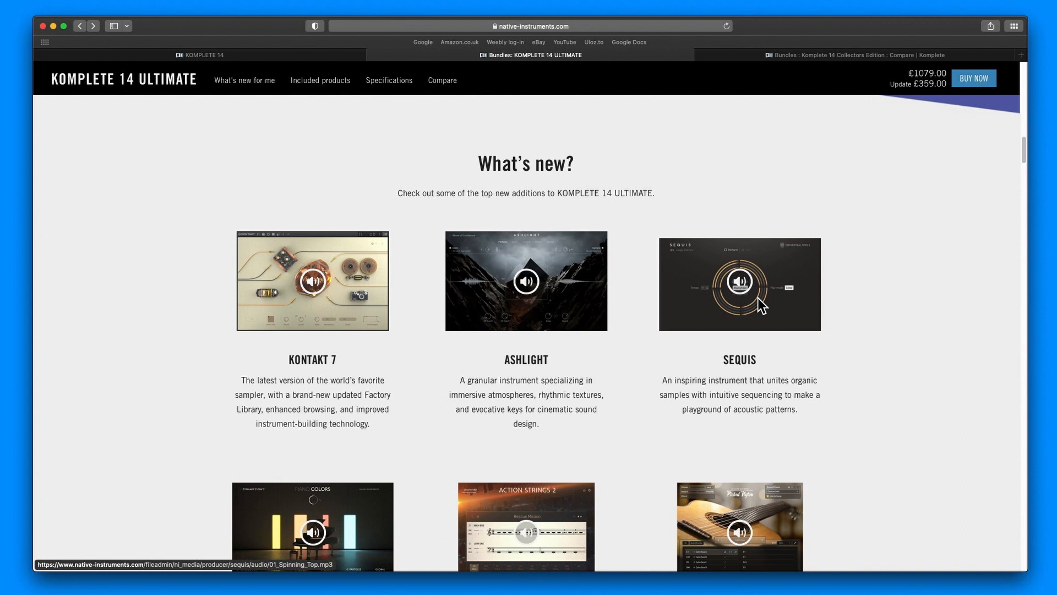
pyautogui.moveTo(840, 390)
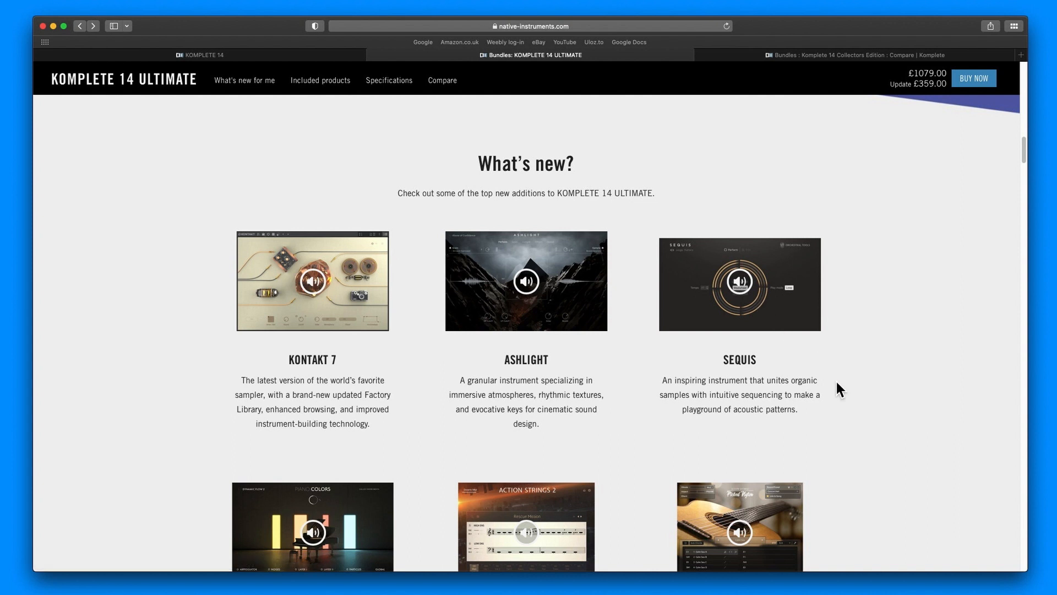
pyautogui.scroll(-3)
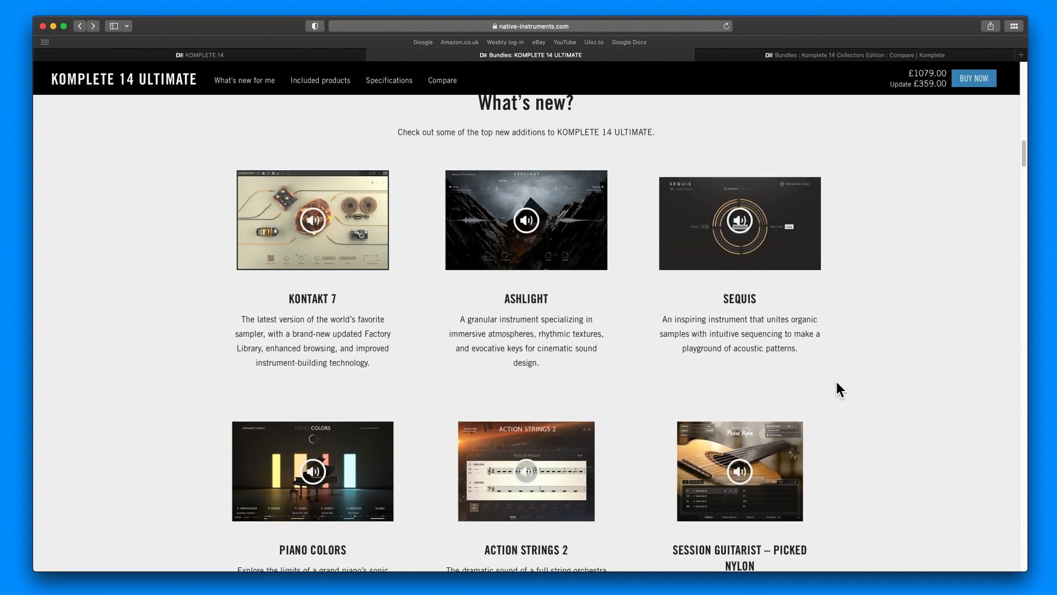
pyautogui.scroll(-3)
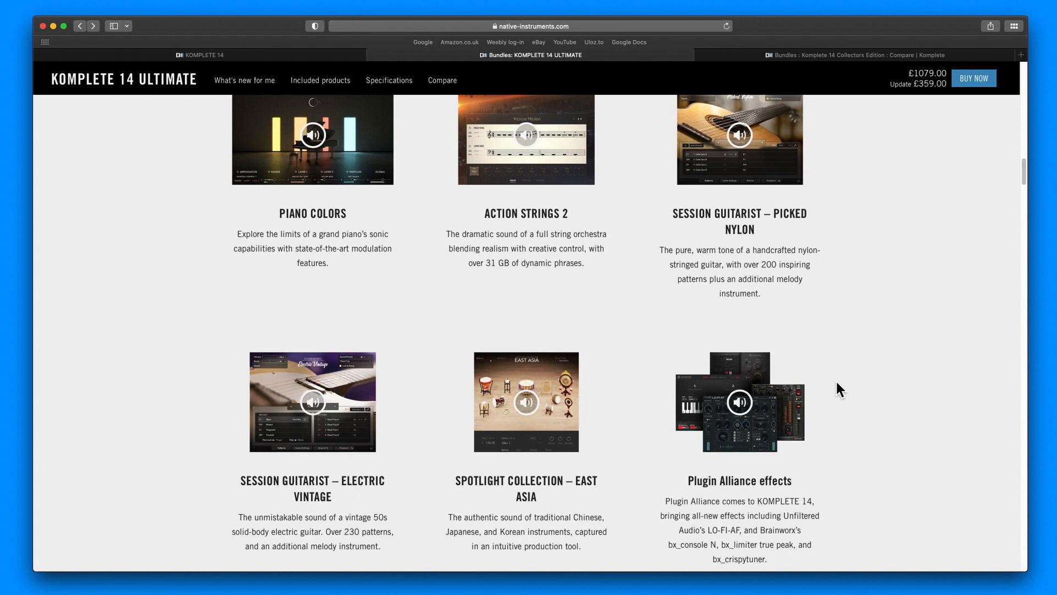
pyautogui.scroll(3)
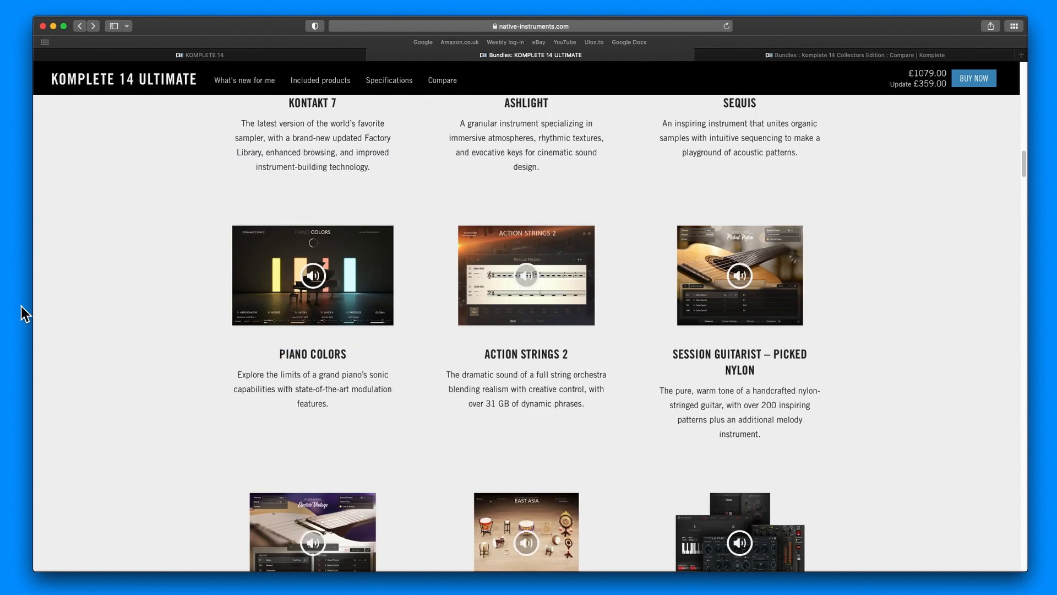
pyautogui.moveTo(379, 298)
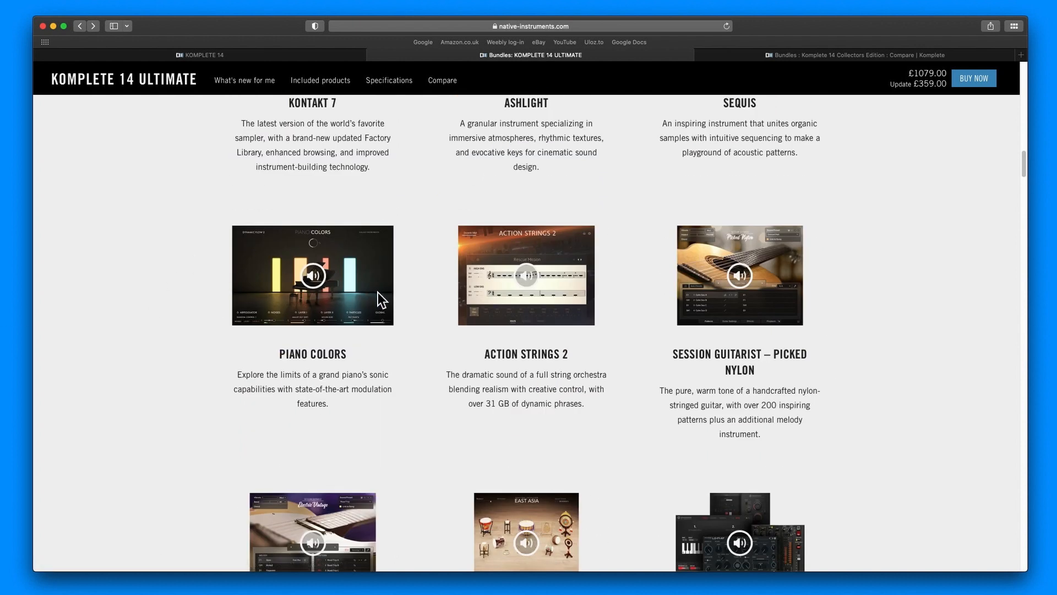
# Scroll through Ozone 10, Play Series and Added Expansions toward the Native Access 2 section.
pyautogui.scroll(-3)
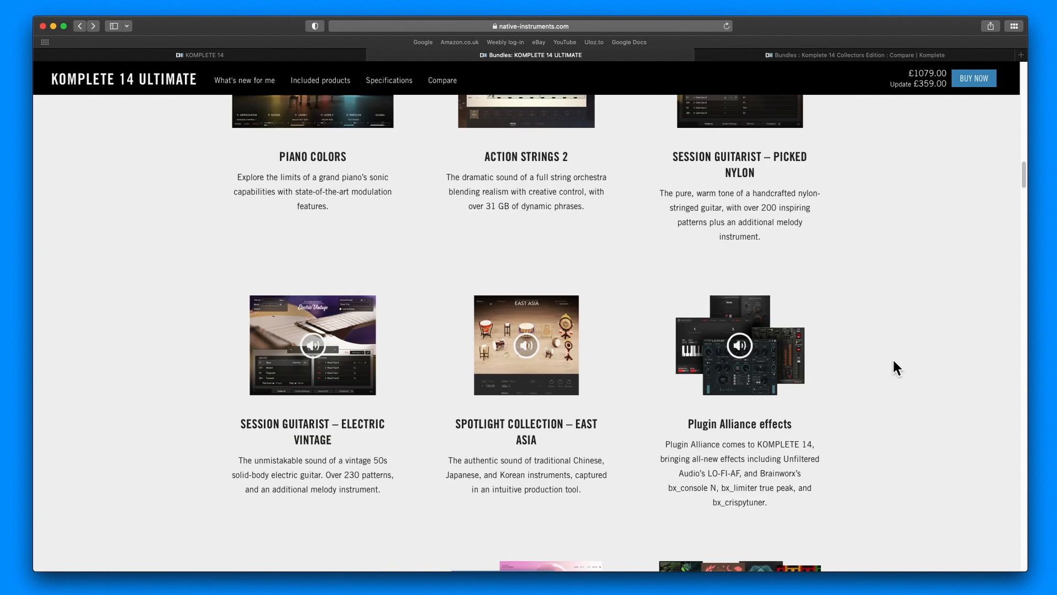
pyautogui.scroll(-3)
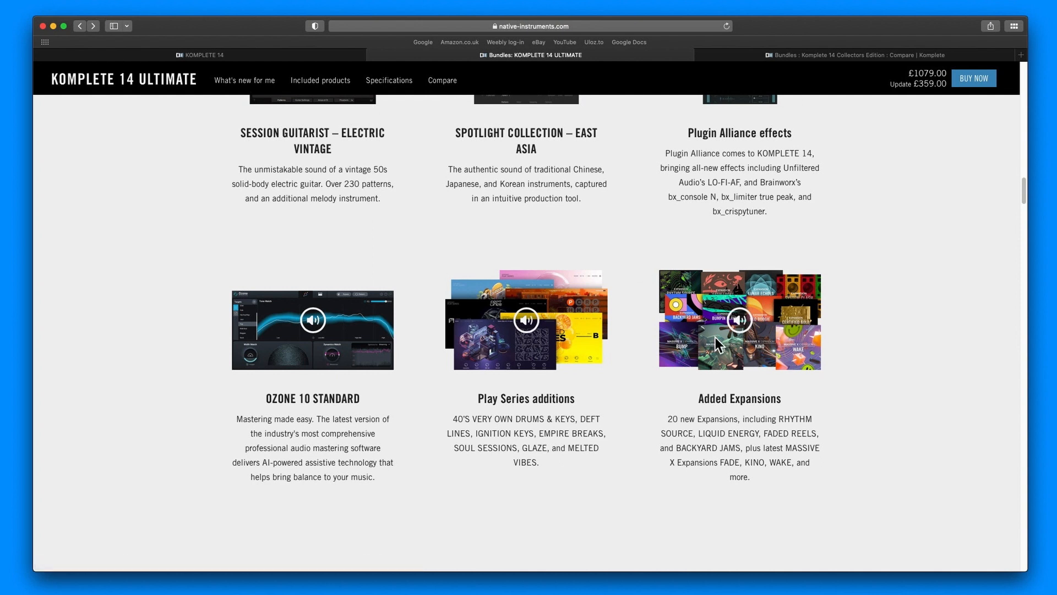
pyautogui.moveTo(814, 361)
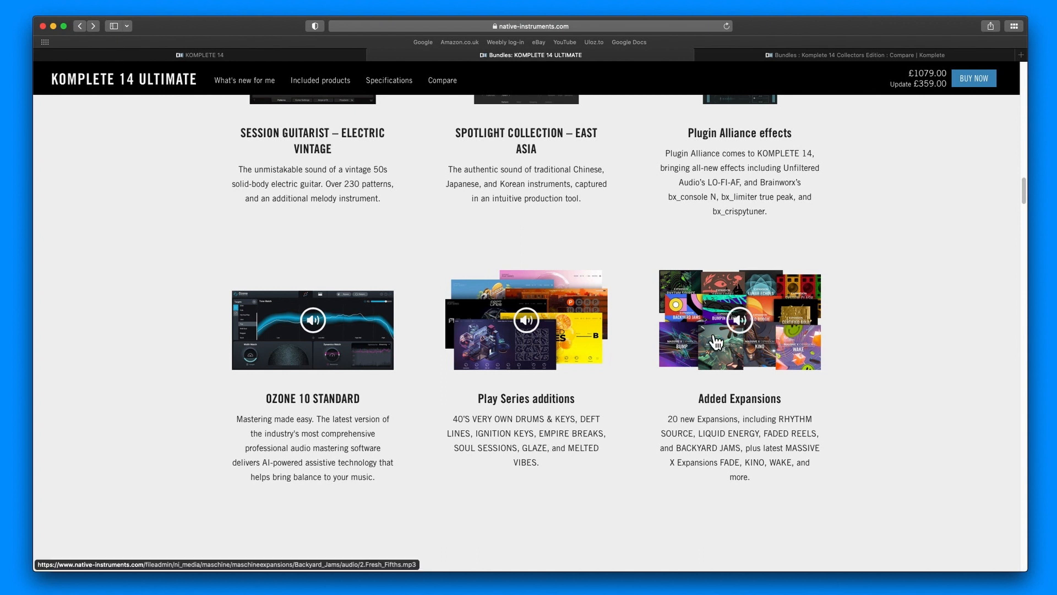
pyautogui.moveTo(506, 328)
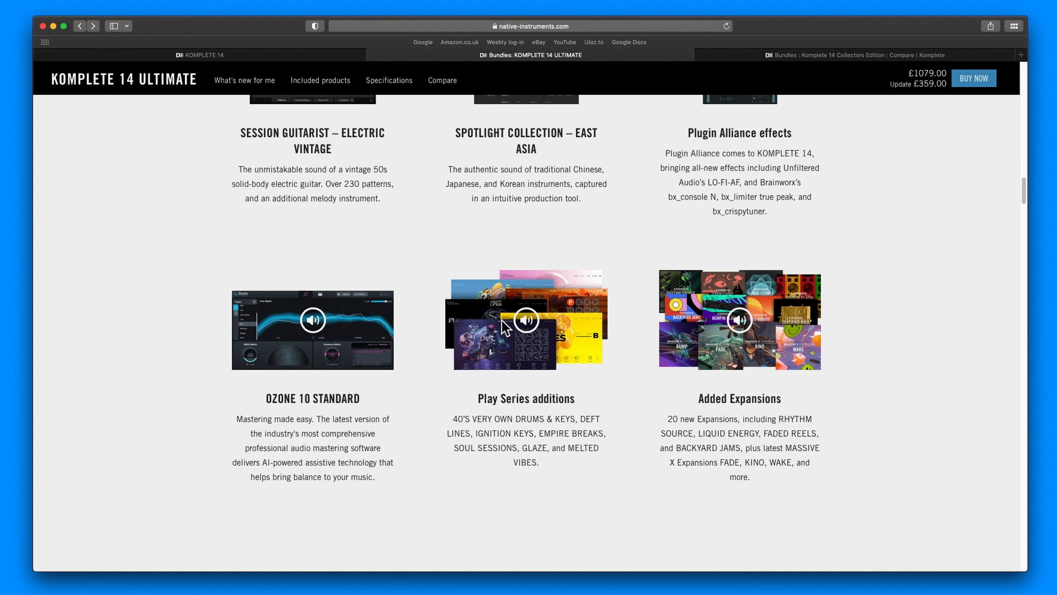
pyautogui.moveTo(489, 434)
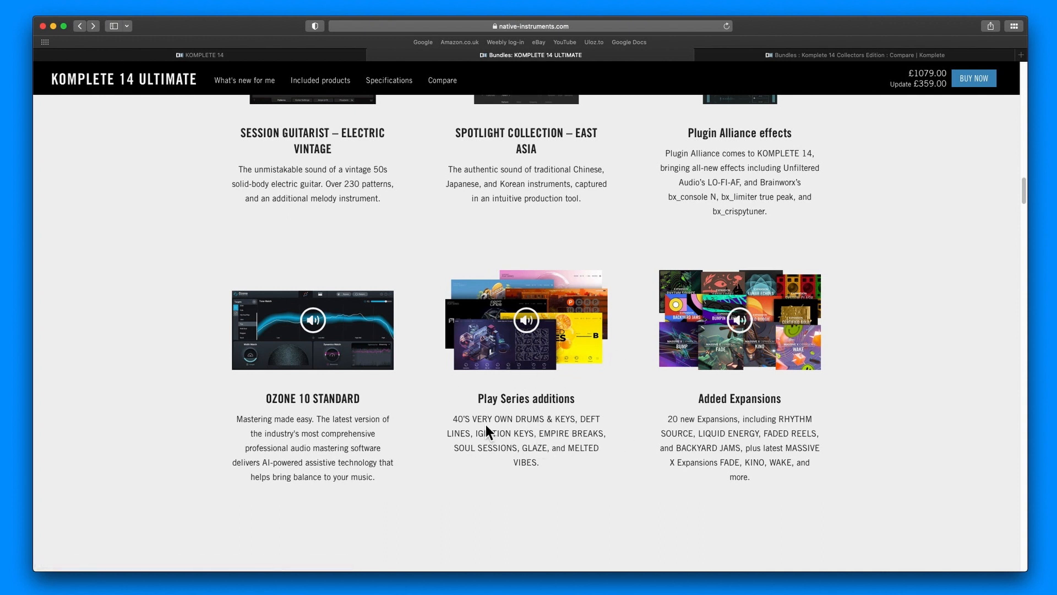
pyautogui.scroll(-3)
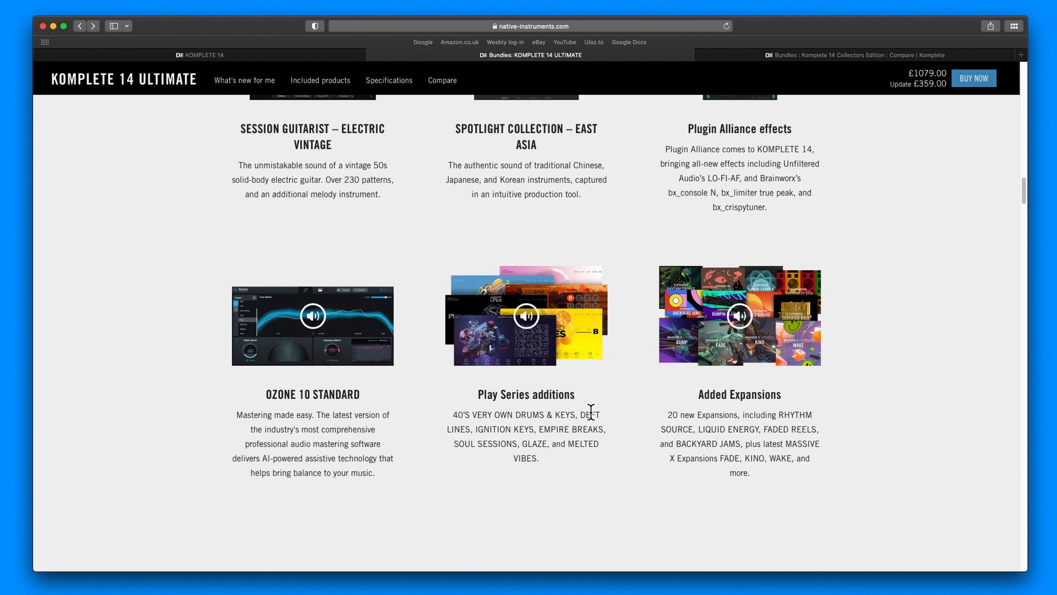
pyautogui.scroll(-3)
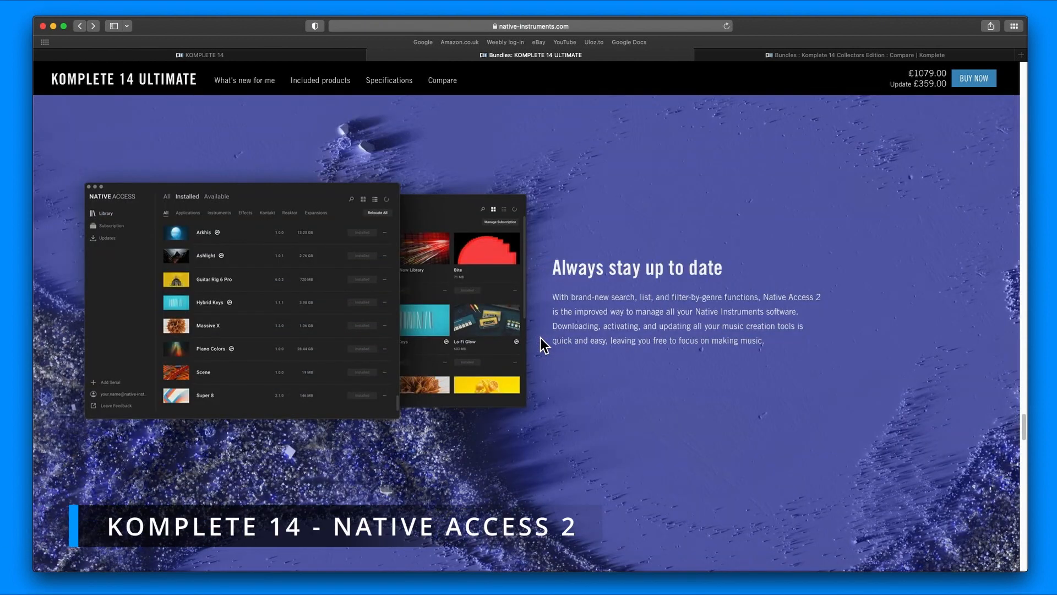
pyautogui.moveTo(616, 375)
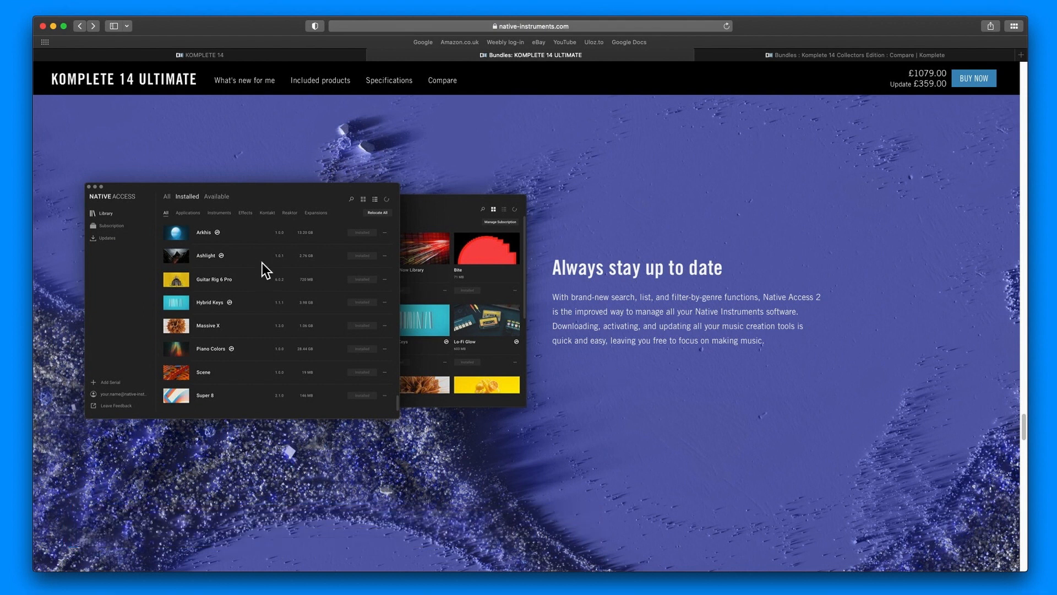
pyautogui.moveTo(331, 313)
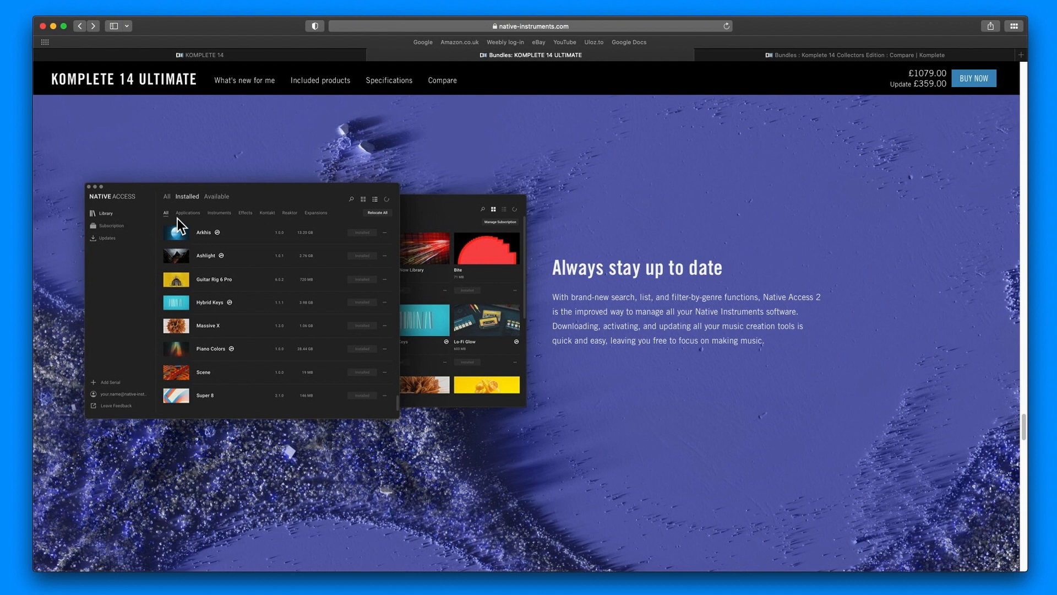
pyautogui.moveTo(191, 226)
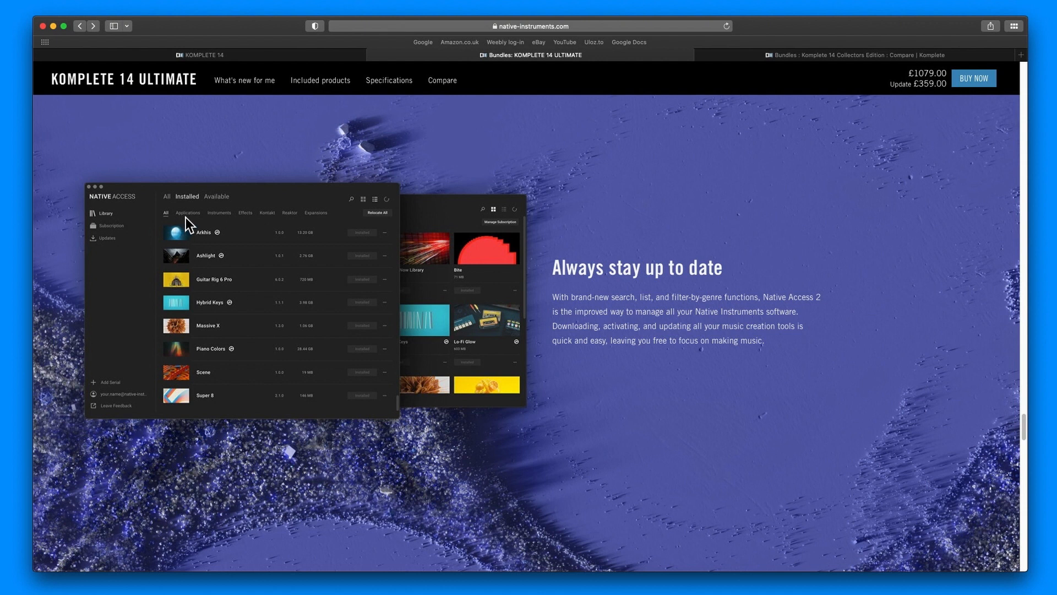
pyautogui.moveTo(220, 228)
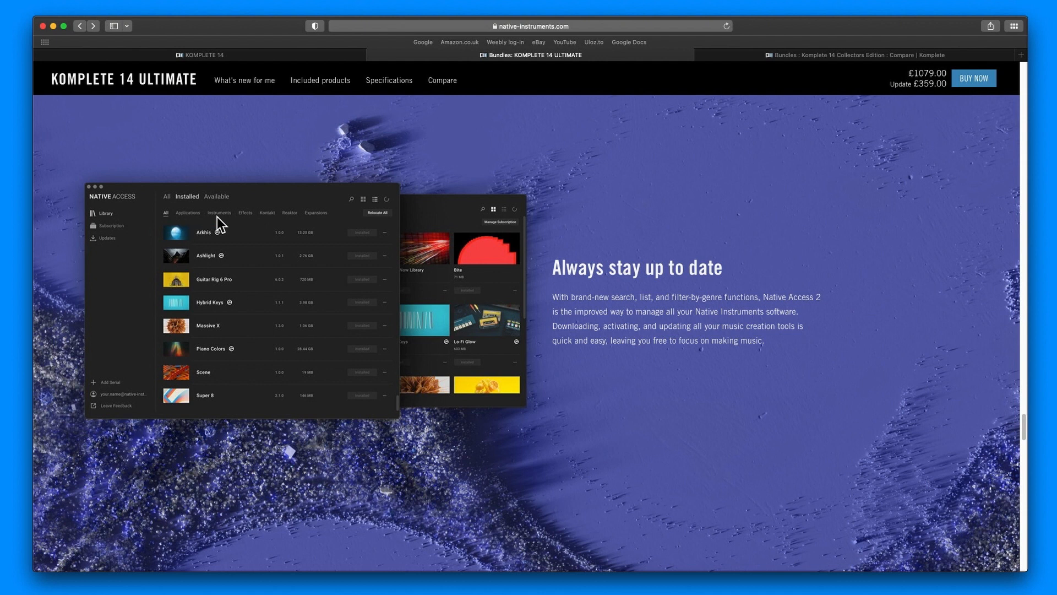
pyautogui.moveTo(294, 227)
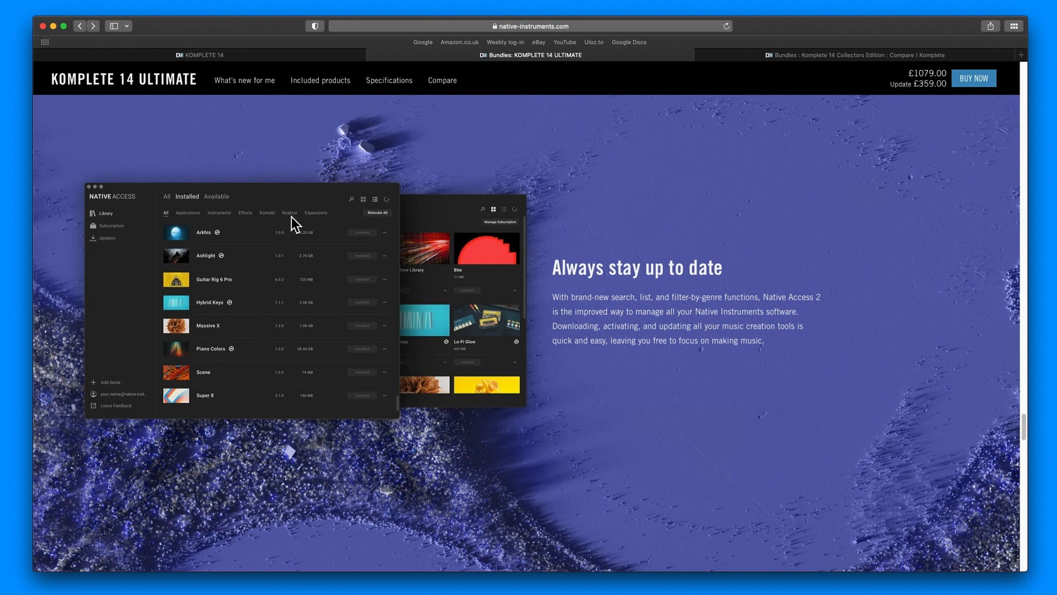
pyautogui.moveTo(310, 220)
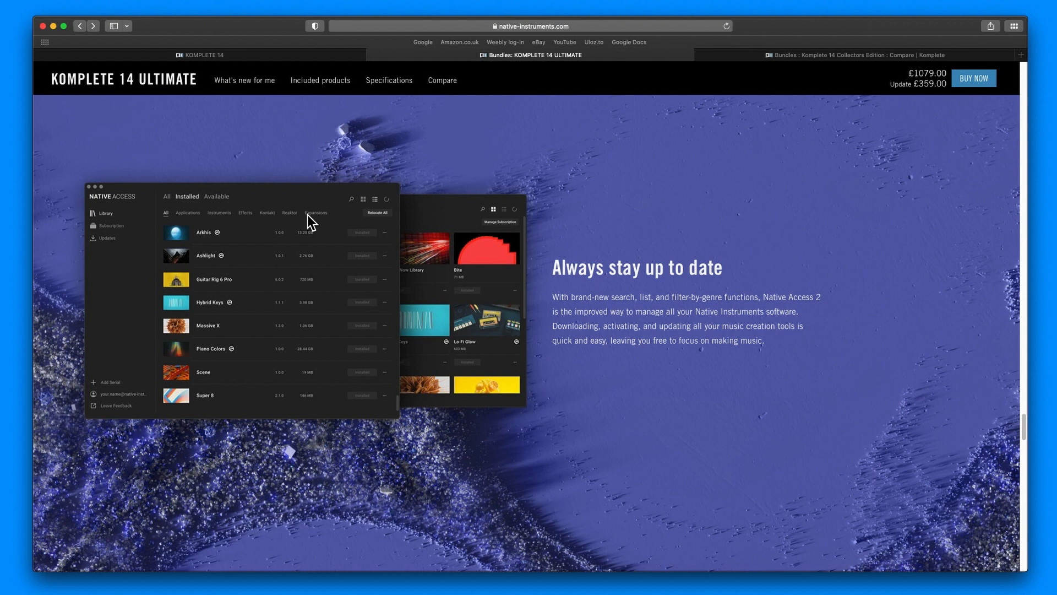
pyautogui.moveTo(231, 229)
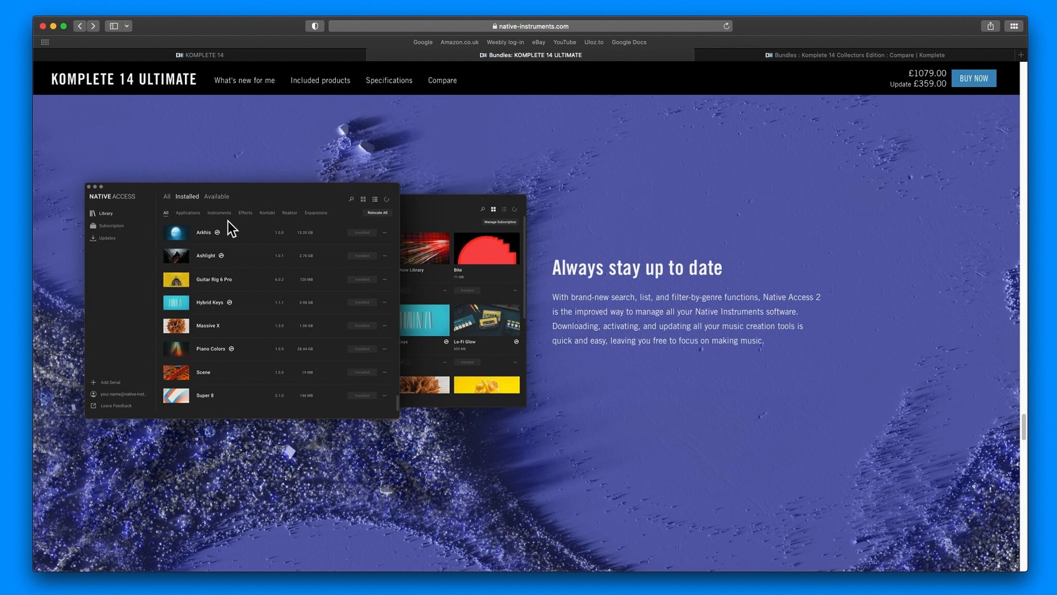
pyautogui.moveTo(261, 227)
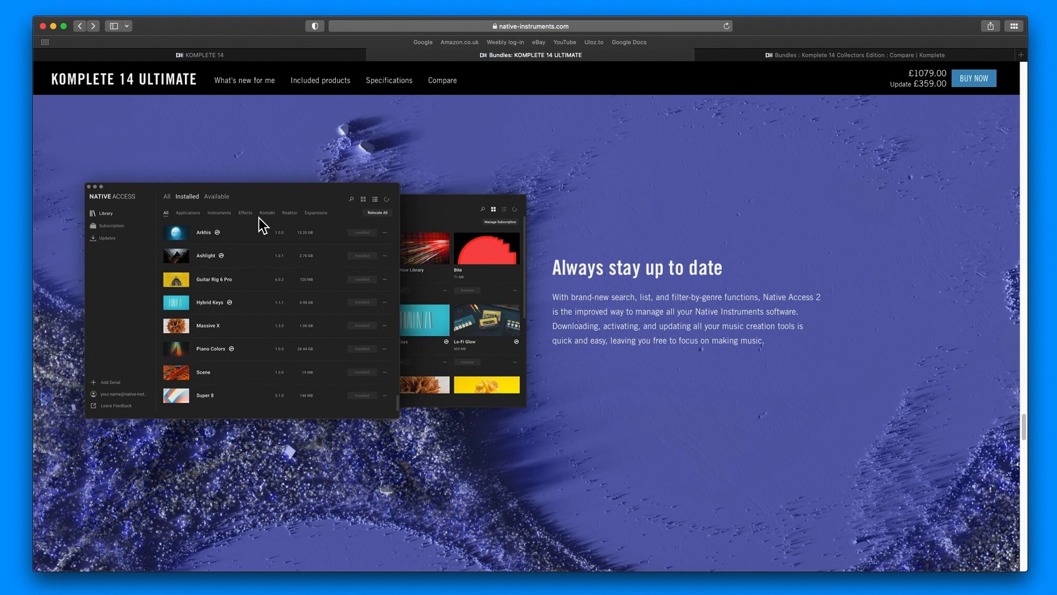
pyautogui.moveTo(301, 257)
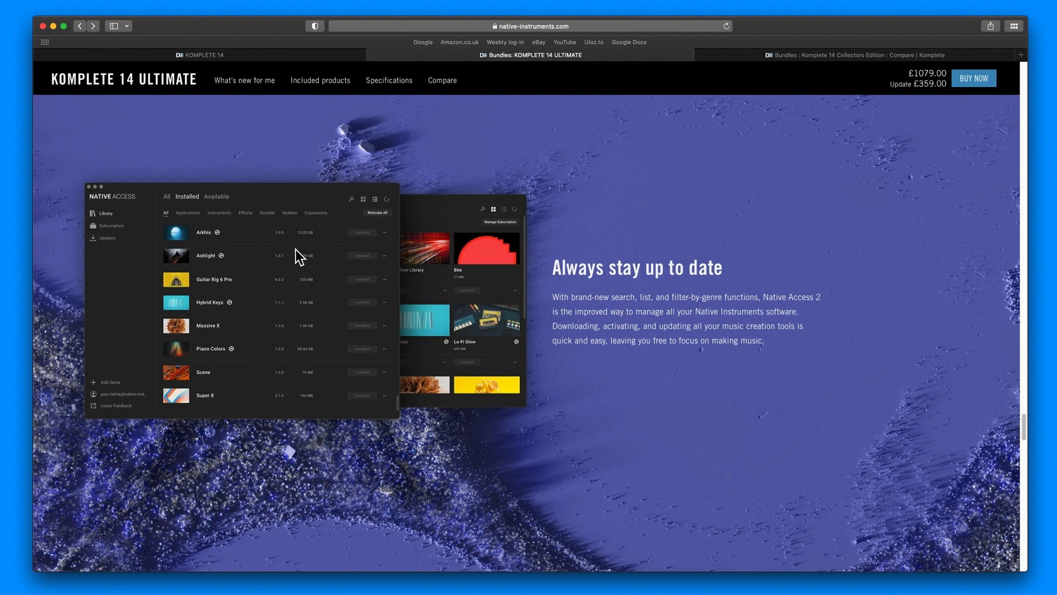
pyautogui.moveTo(363, 280)
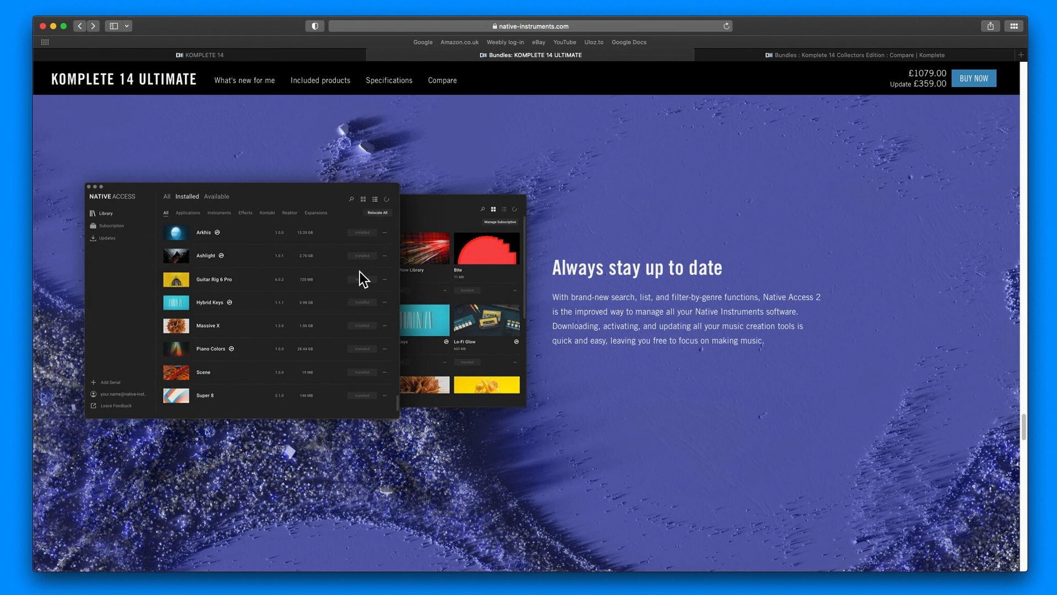
pyautogui.moveTo(352, 271)
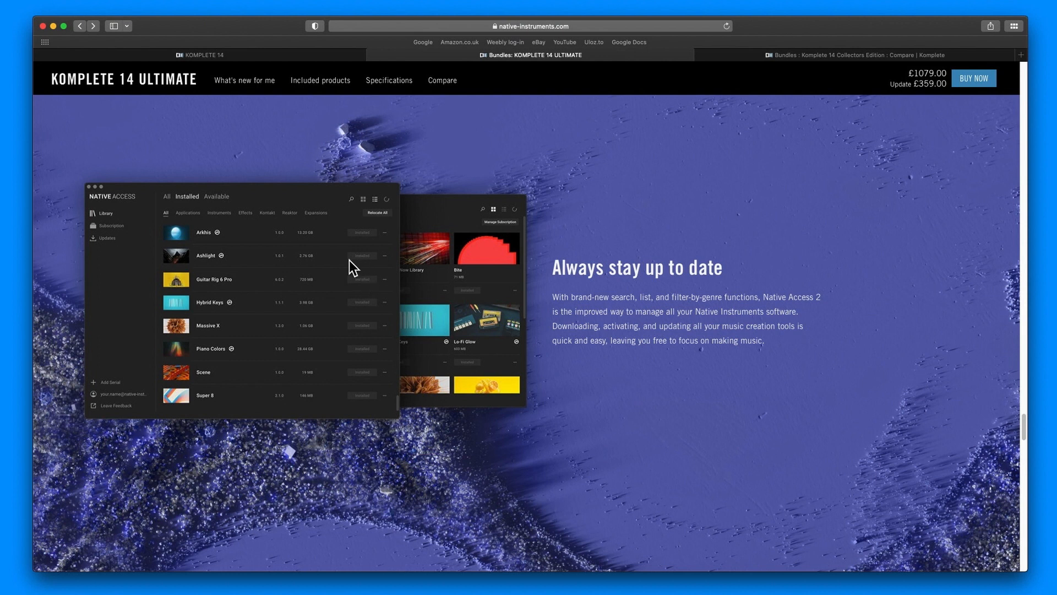
pyautogui.moveTo(355, 273)
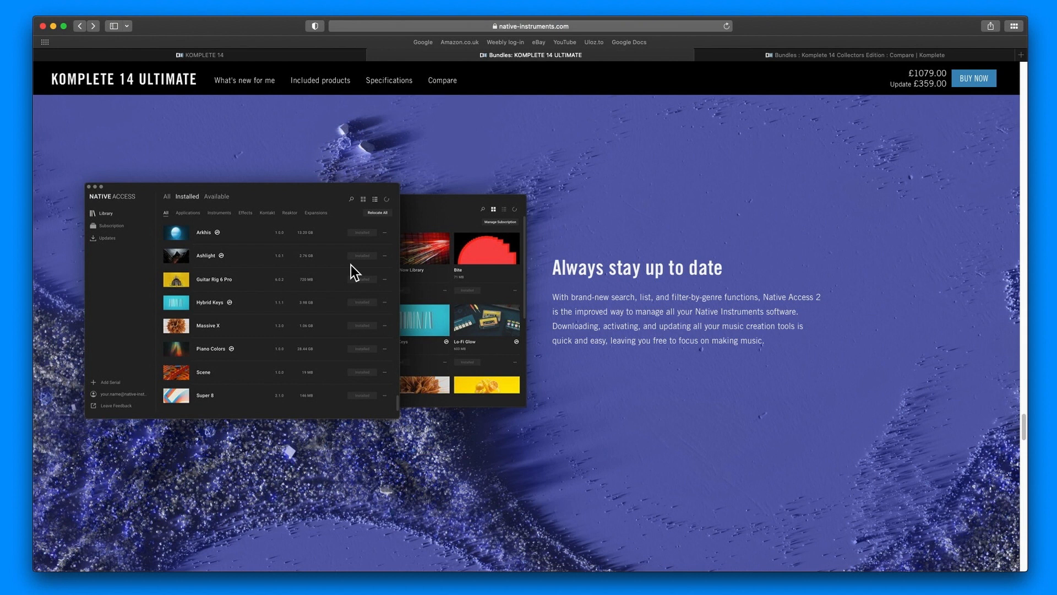
pyautogui.moveTo(365, 234)
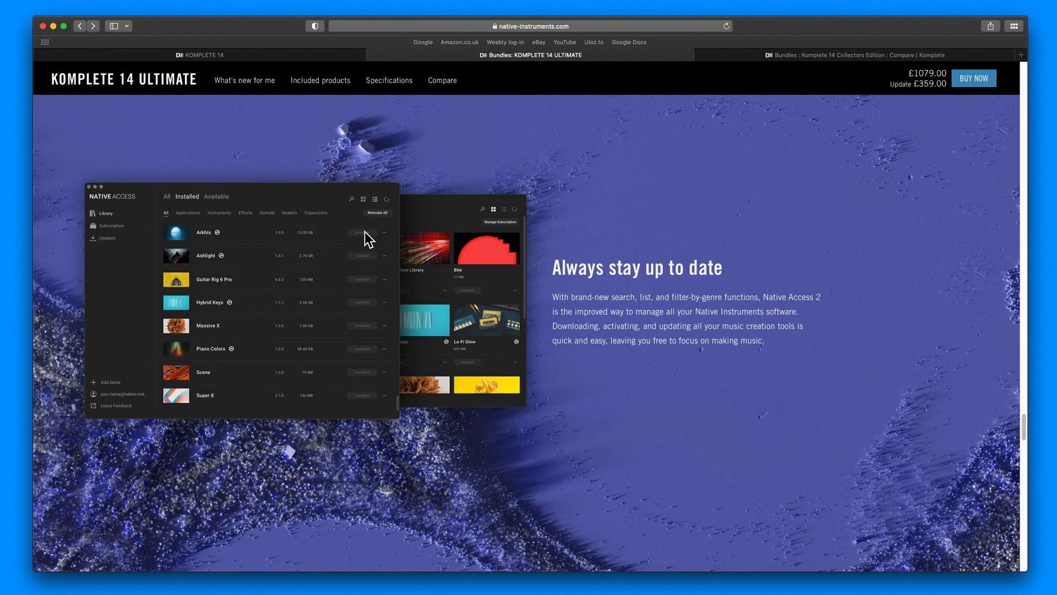
pyautogui.moveTo(387, 244)
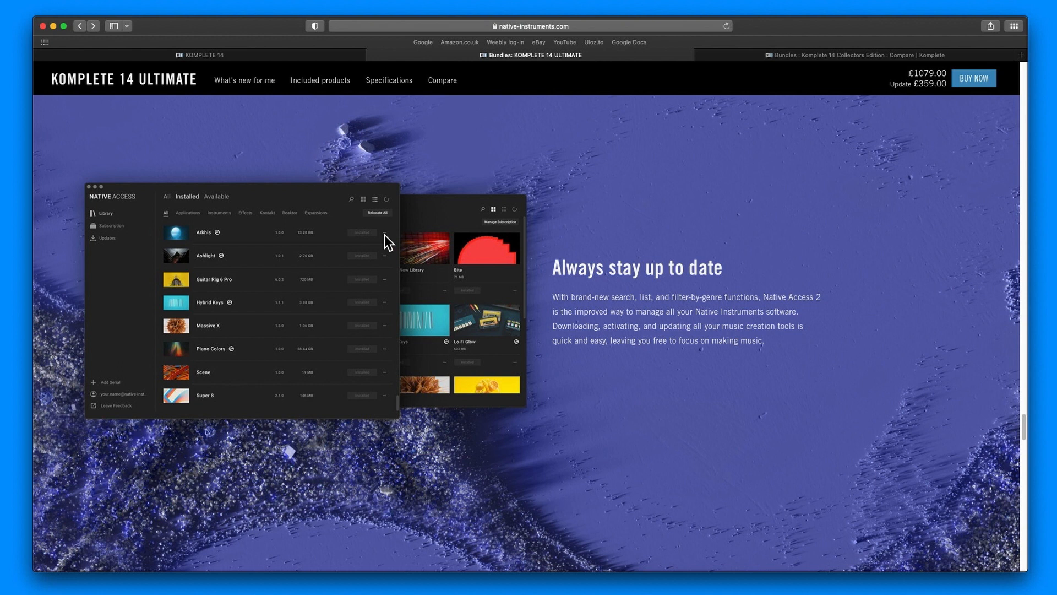
# Scroll past the Native Access 2 section until a KOMPLETE KONTROL screenshot starts to appear.
pyautogui.scroll(-3)
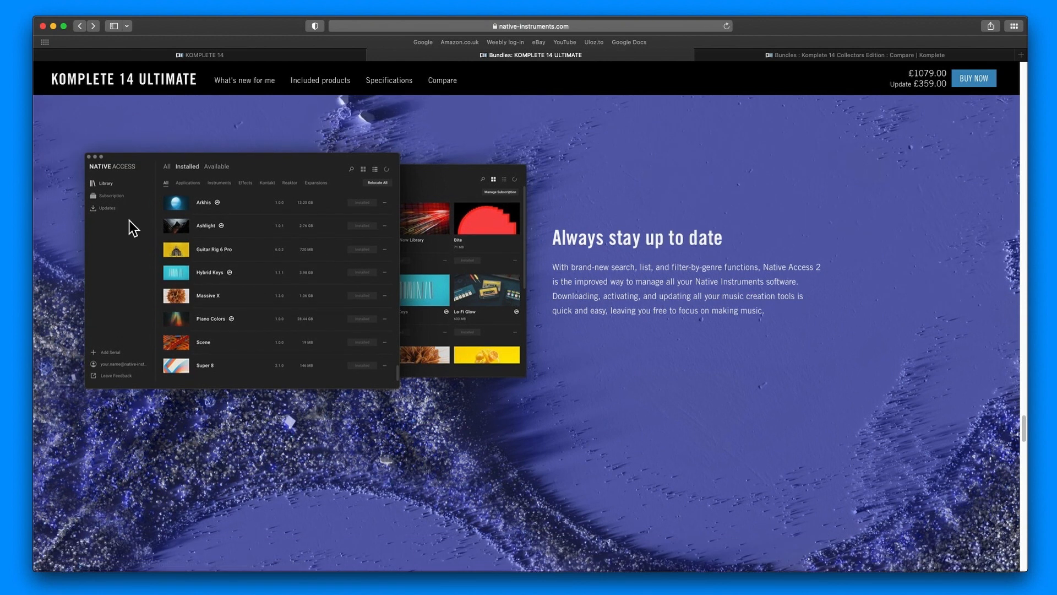
pyautogui.moveTo(636, 347)
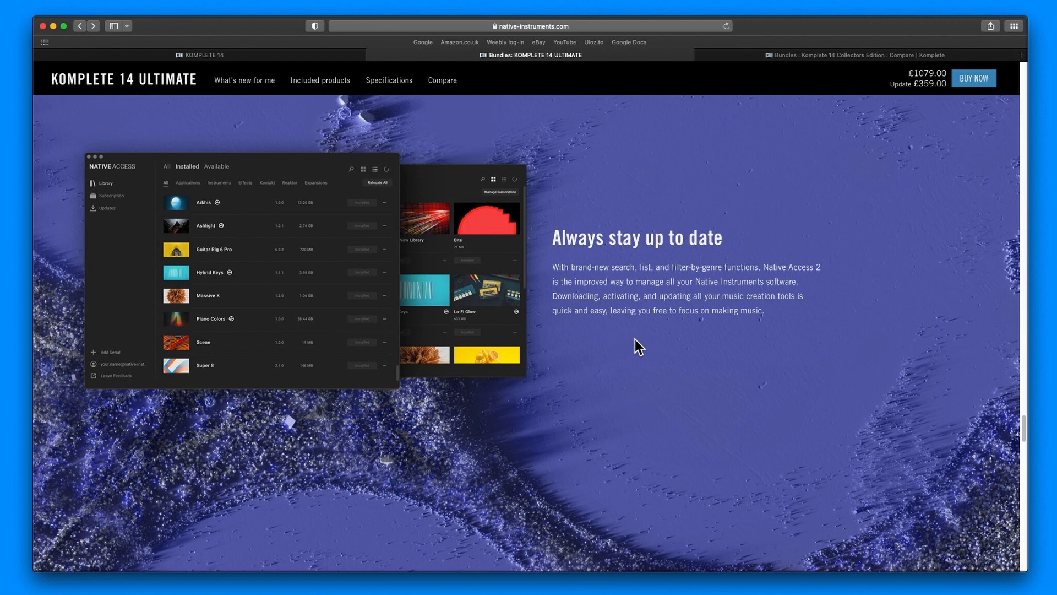
pyautogui.scroll(-3)
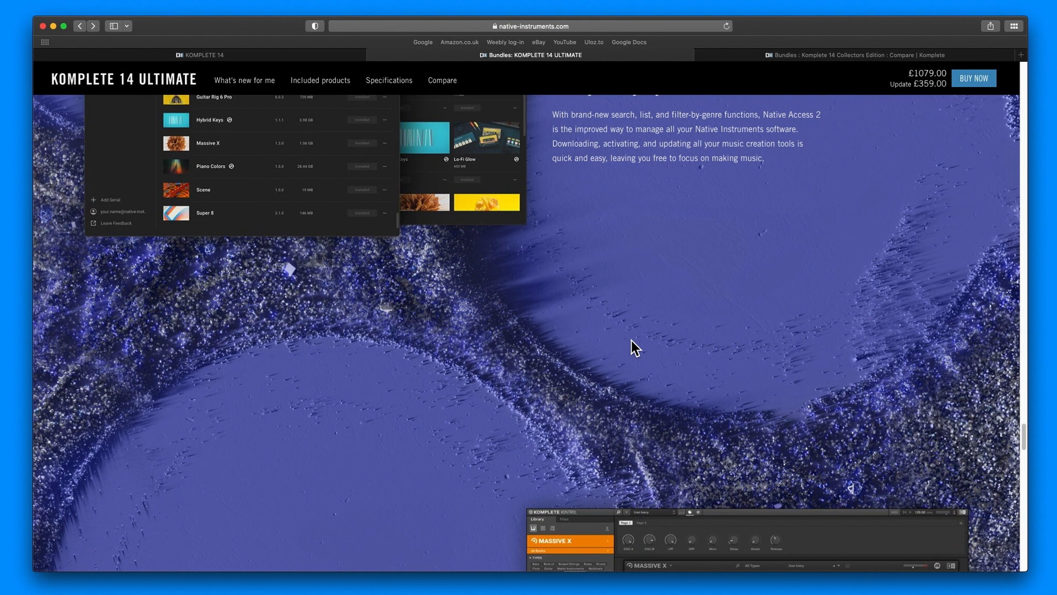
# Scroll down to the Komplete Kontrol 'Find the sound you're looking for' screenshot section.
pyautogui.scroll(-3)
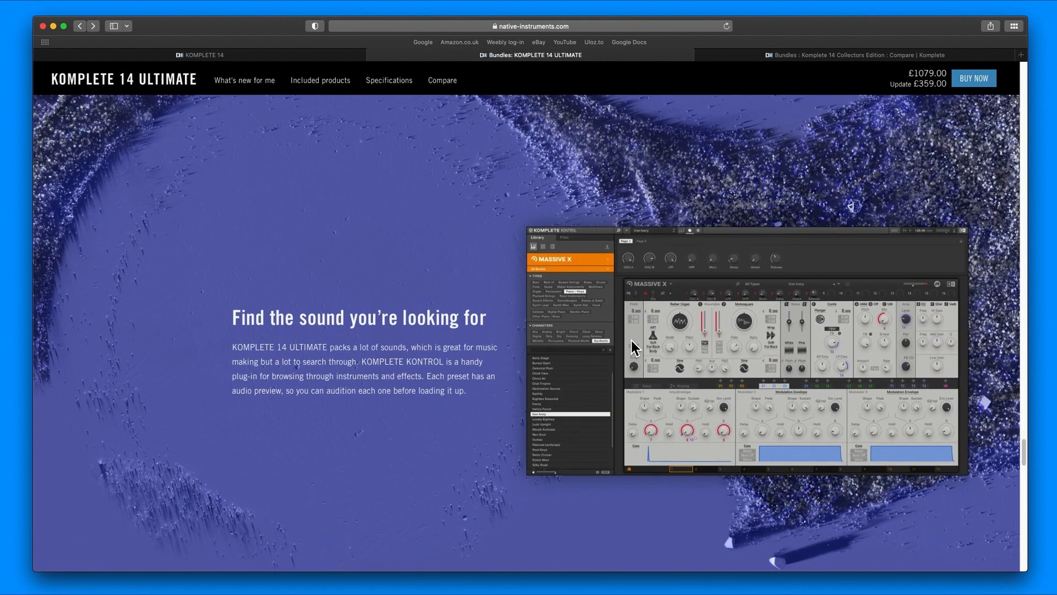
pyautogui.scroll(-3)
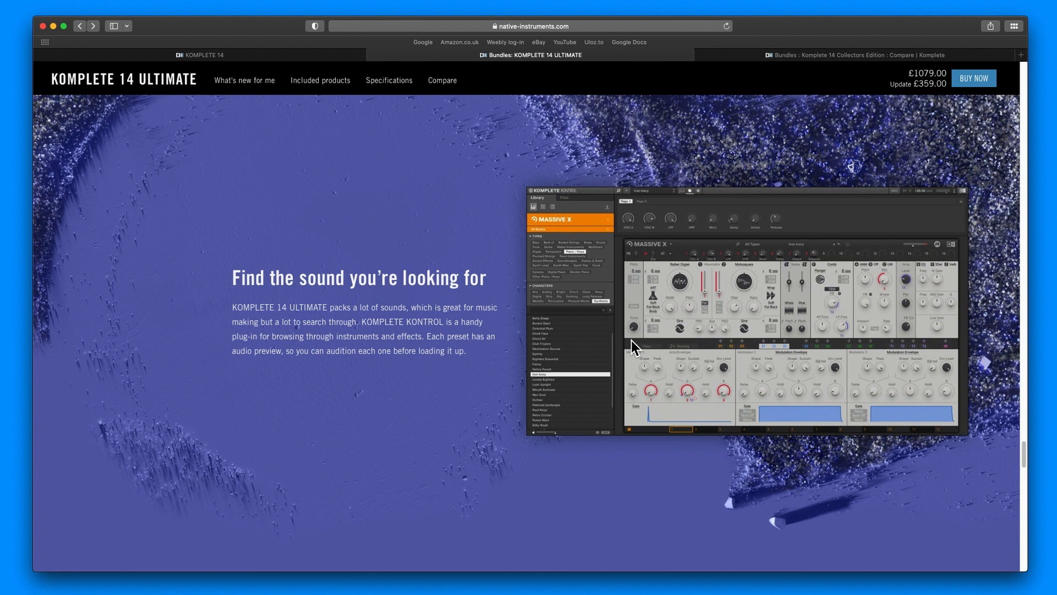
pyautogui.moveTo(735, 213)
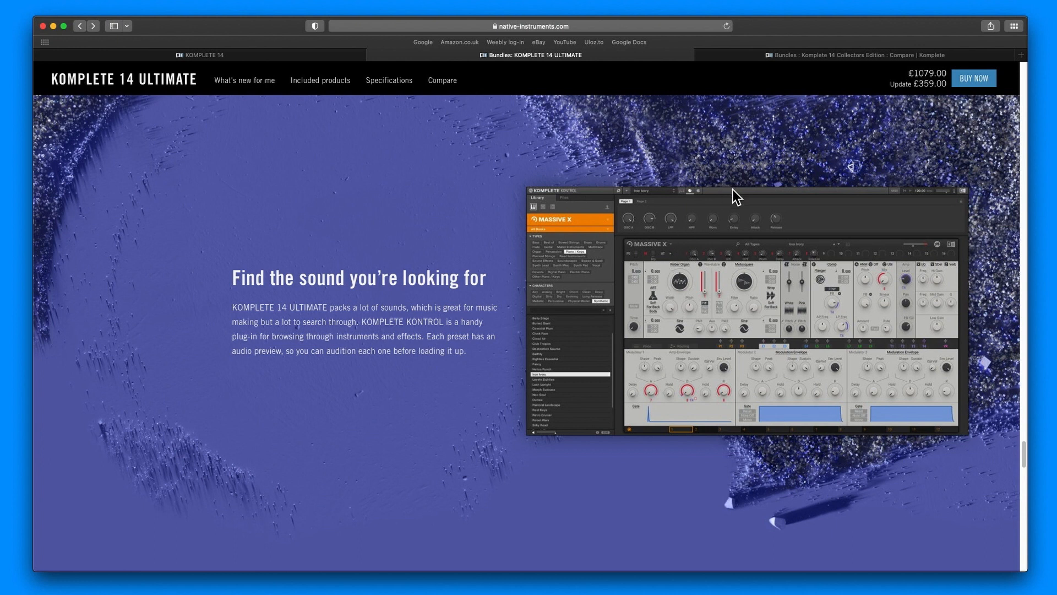
pyautogui.moveTo(862, 405)
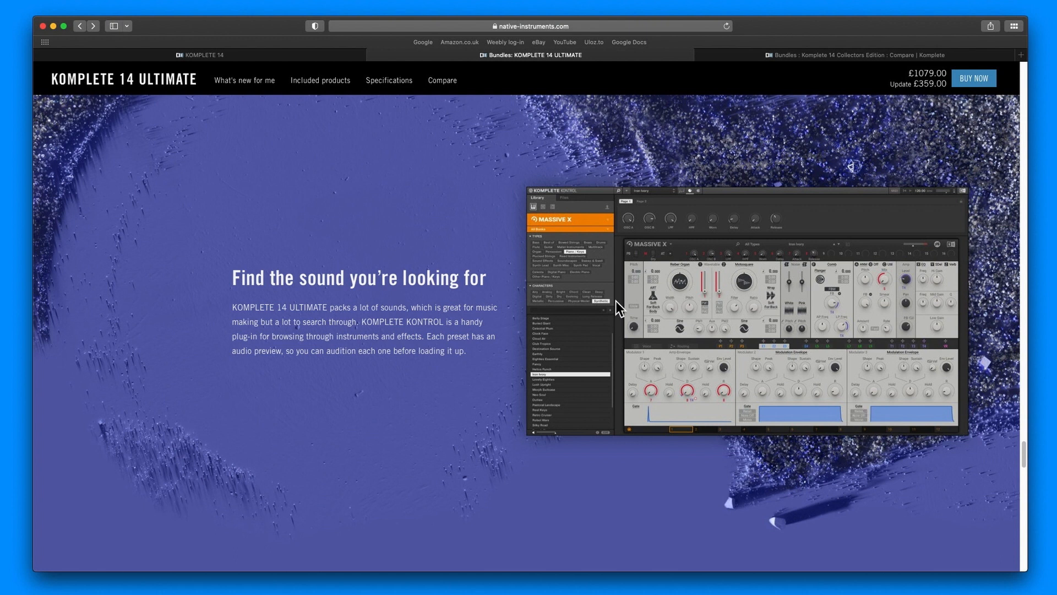
pyautogui.moveTo(523, 332)
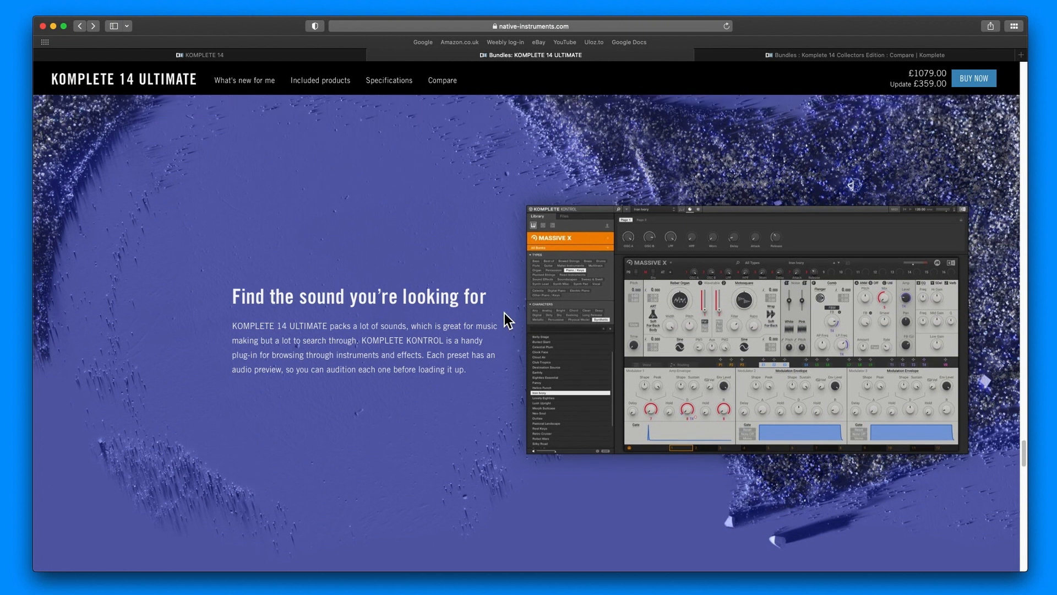
# Scroll through the Expansions, effects, synthesizers and Kontakt/Reaktor platforms sections toward 'What's new?'.
pyautogui.scroll(-3)
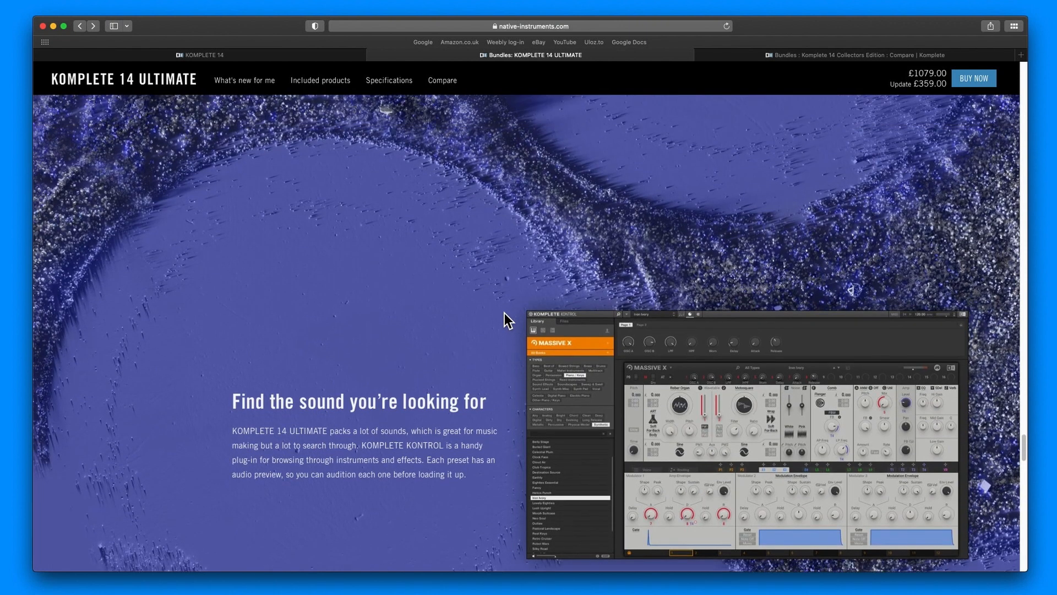
pyautogui.scroll(-3)
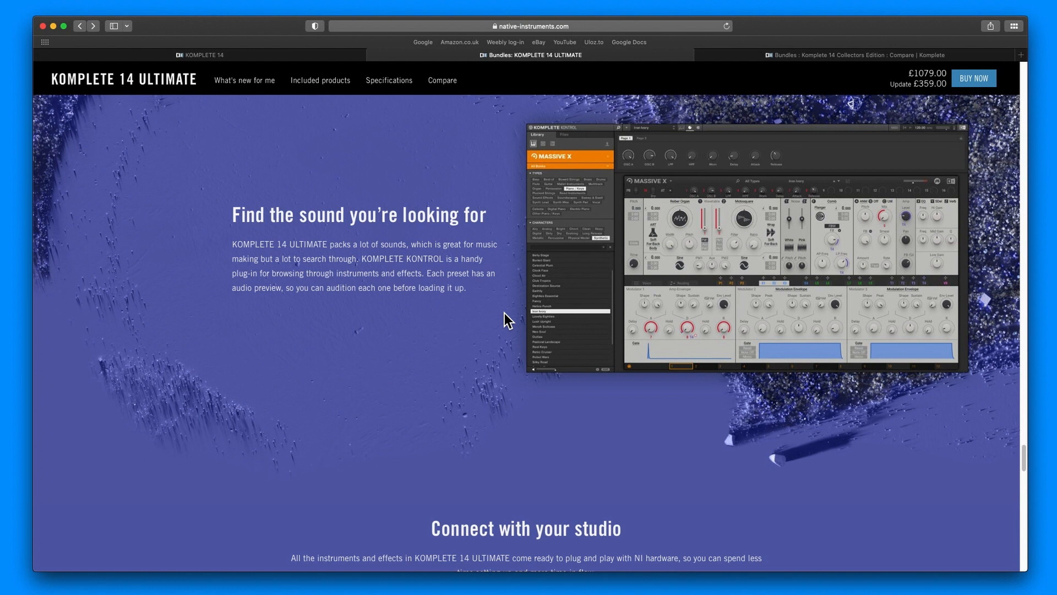
pyautogui.scroll(-3)
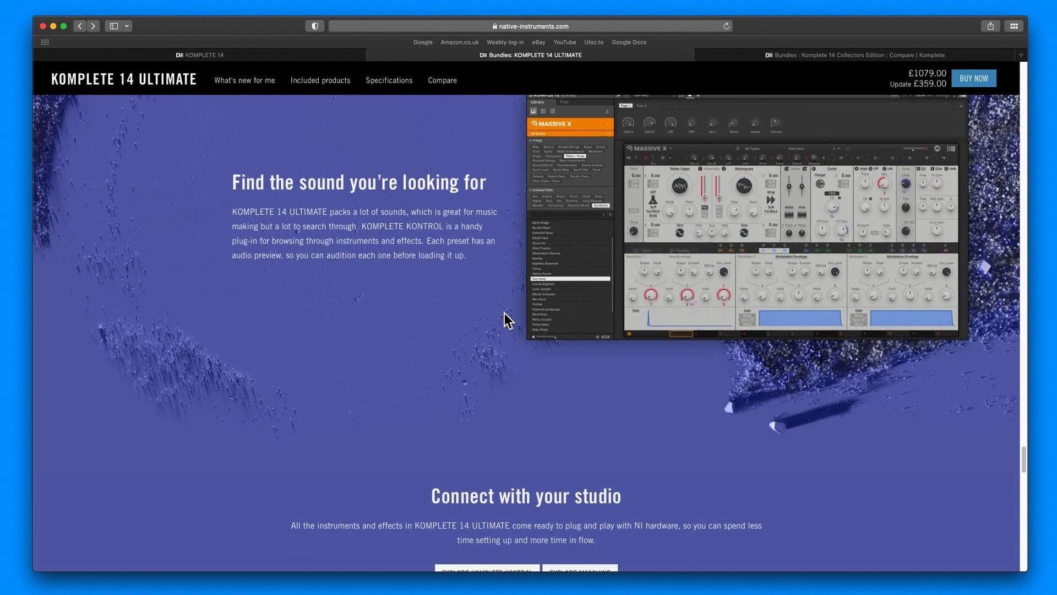
pyautogui.scroll(-3)
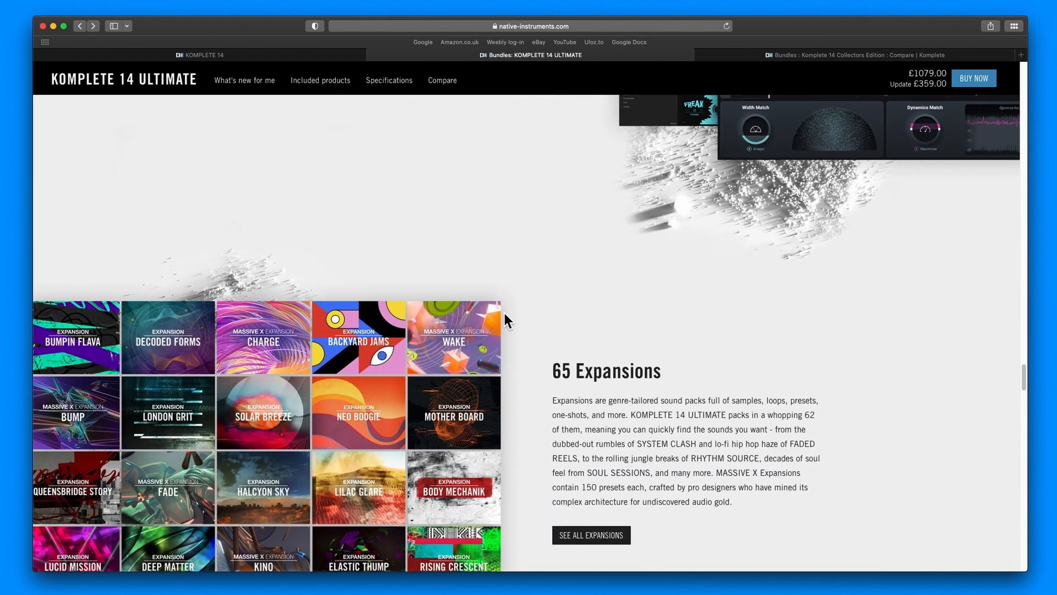
pyautogui.scroll(-3)
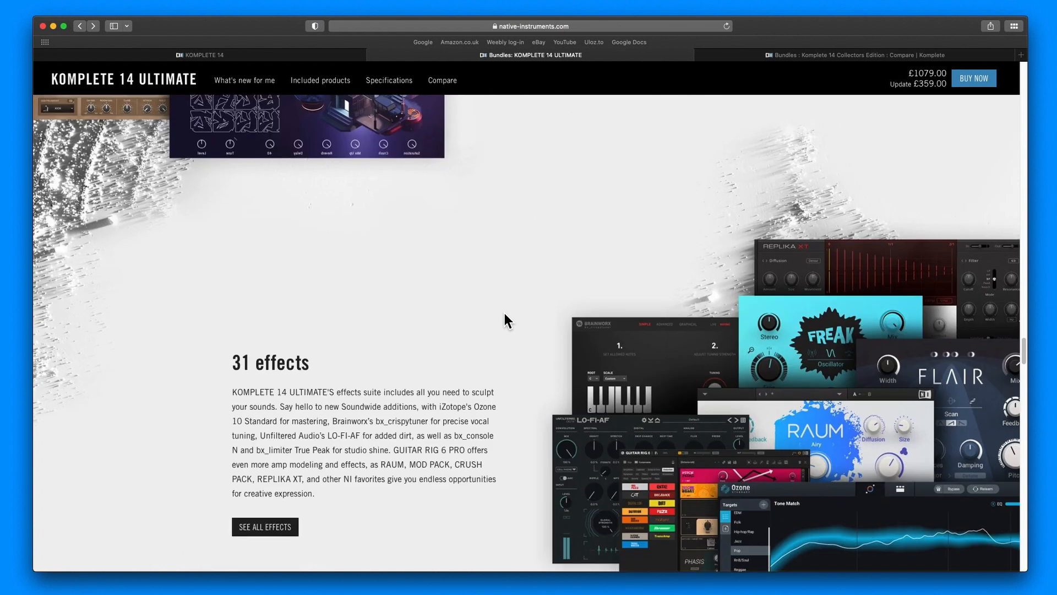
pyautogui.scroll(-3)
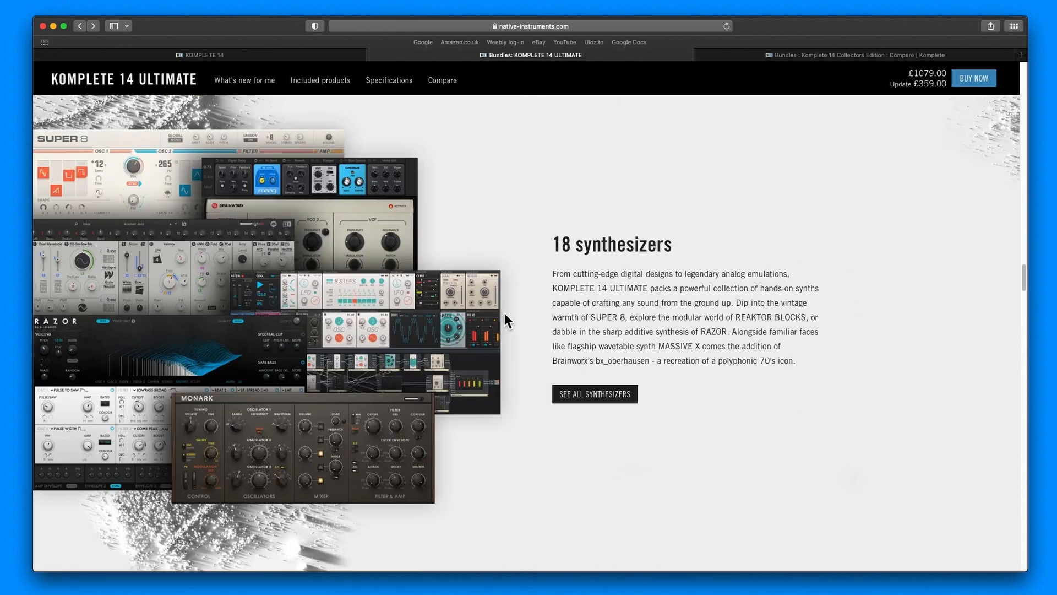
pyautogui.scroll(3)
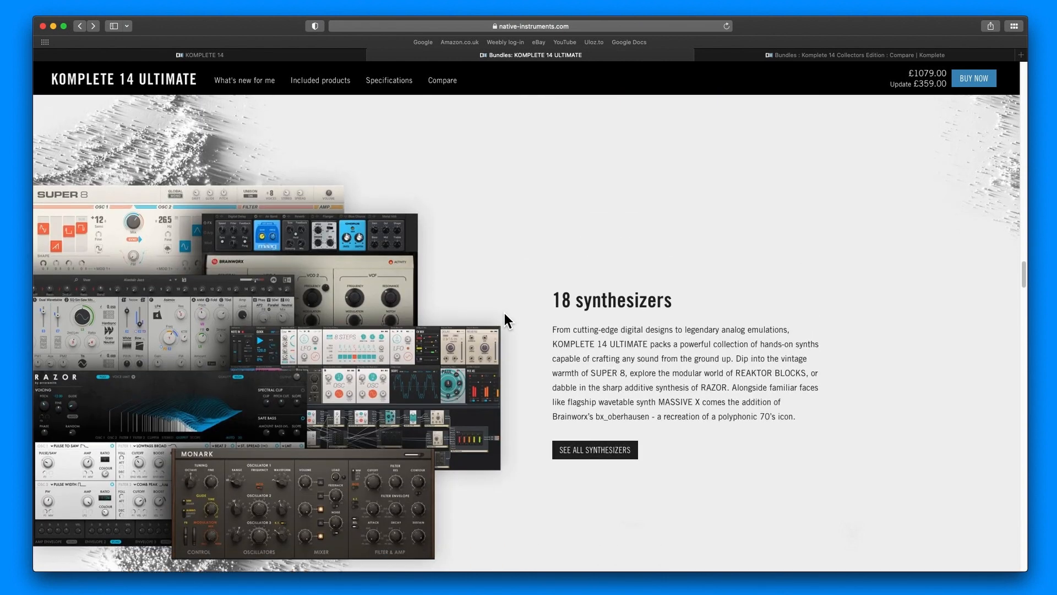
pyautogui.scroll(-3)
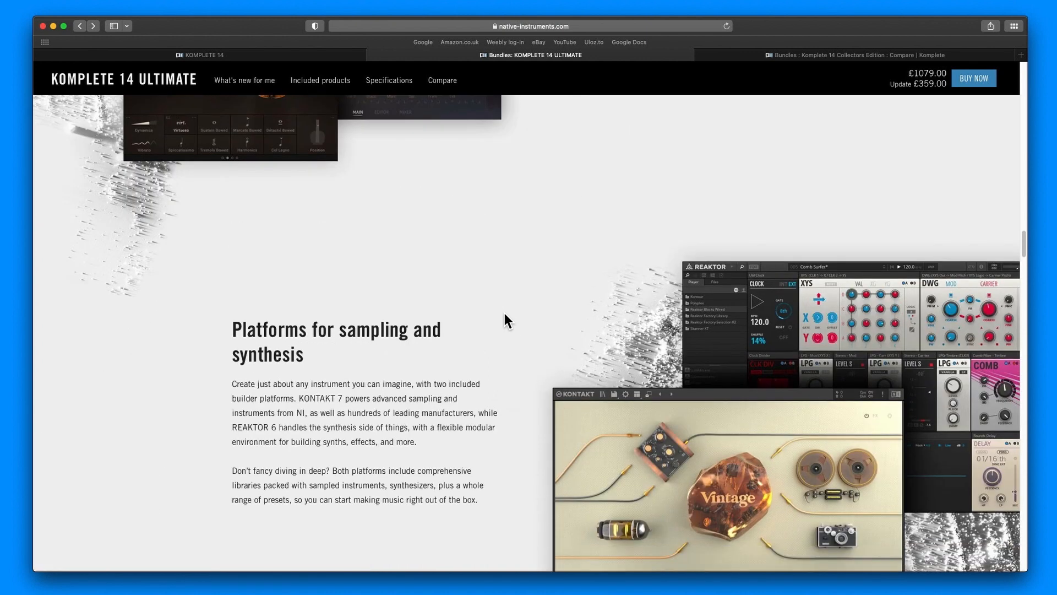
pyautogui.scroll(-3)
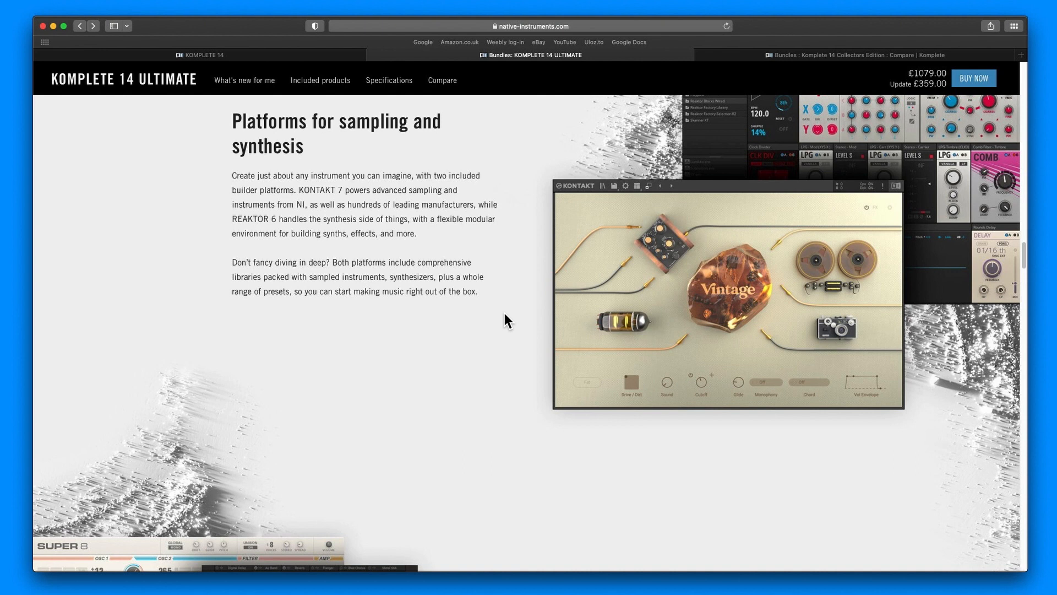
pyautogui.moveTo(606, 414)
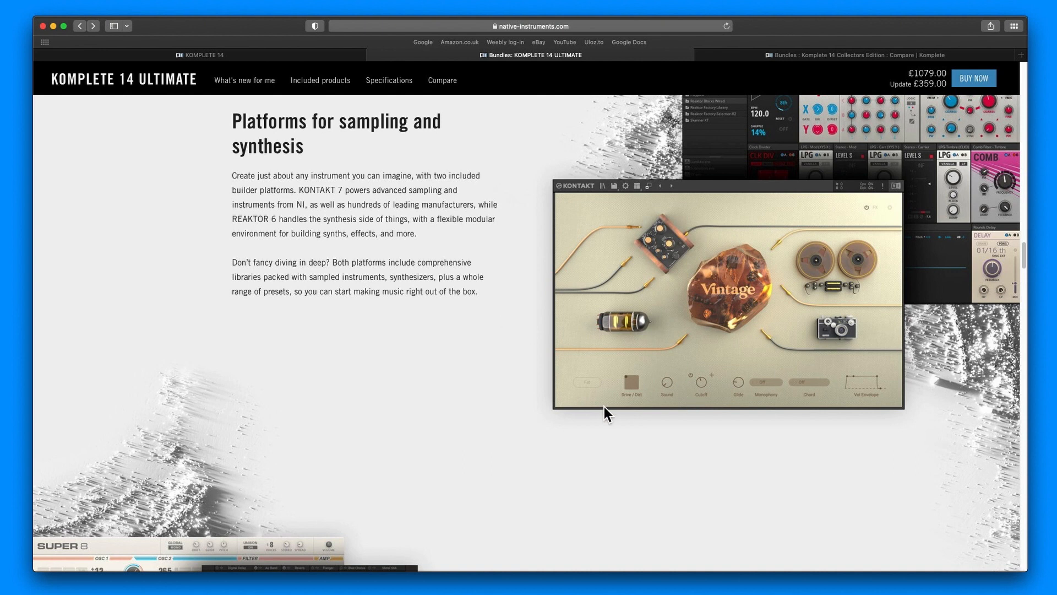
pyautogui.moveTo(753, 427)
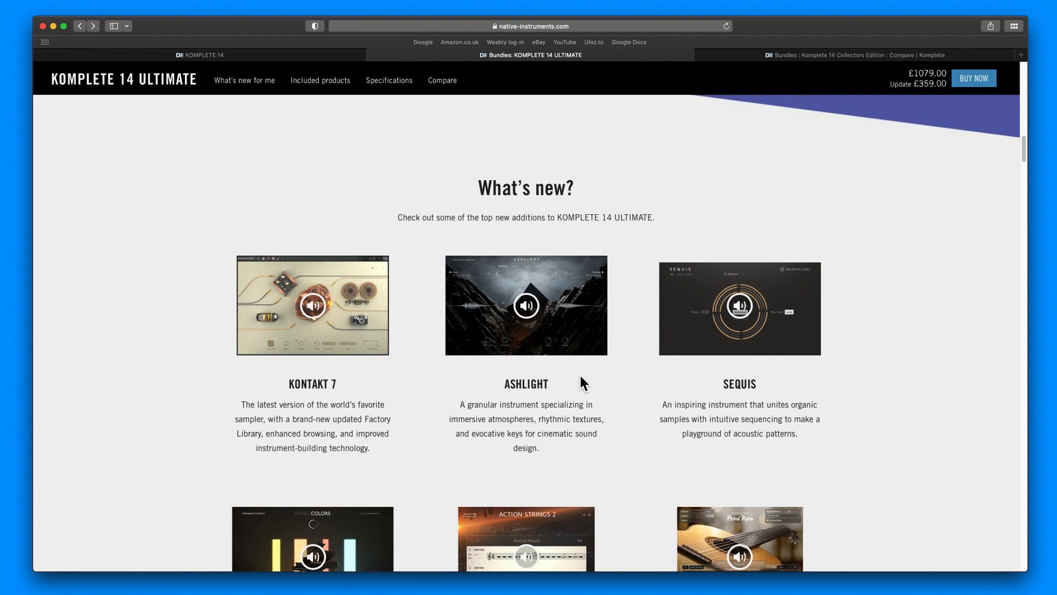
pyautogui.moveTo(499, 408)
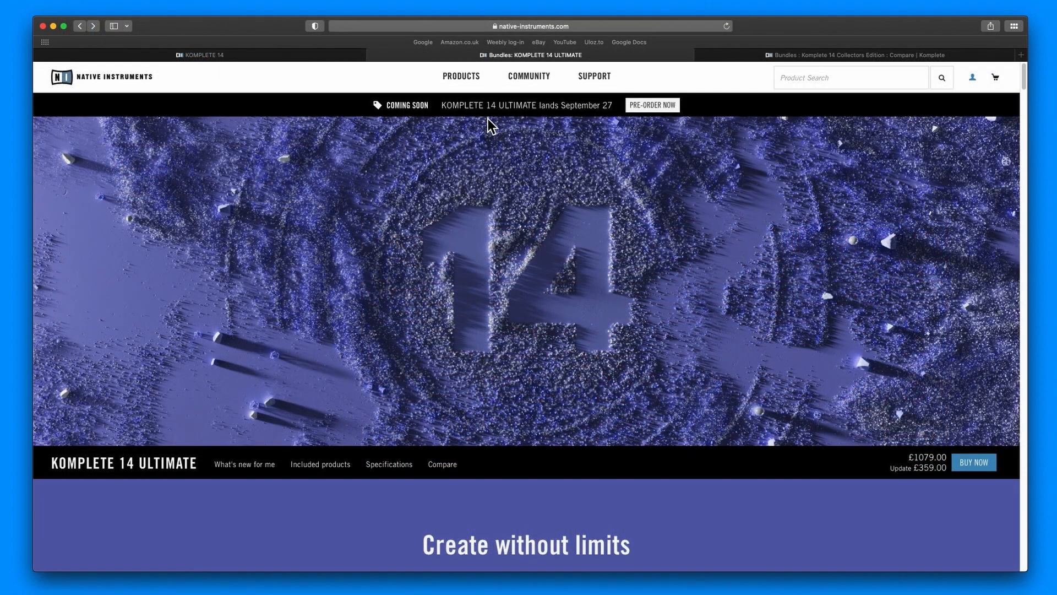
pyautogui.moveTo(582, 128)
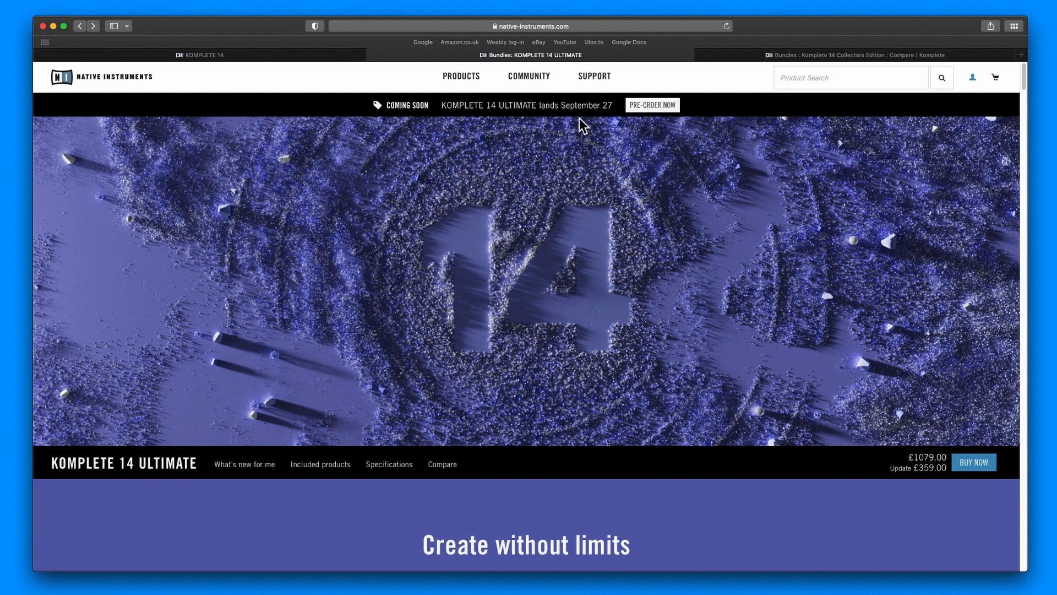
# Scroll back to the hero image with the Native Instruments header and 'Create without limits' heading.
pyautogui.scroll(-3)
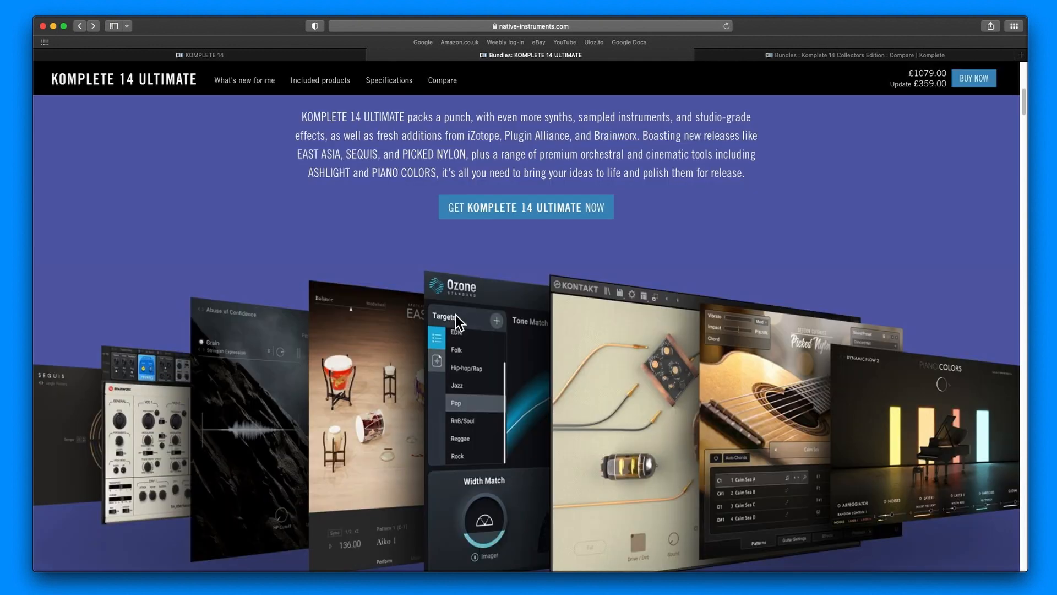
pyautogui.scroll(-3)
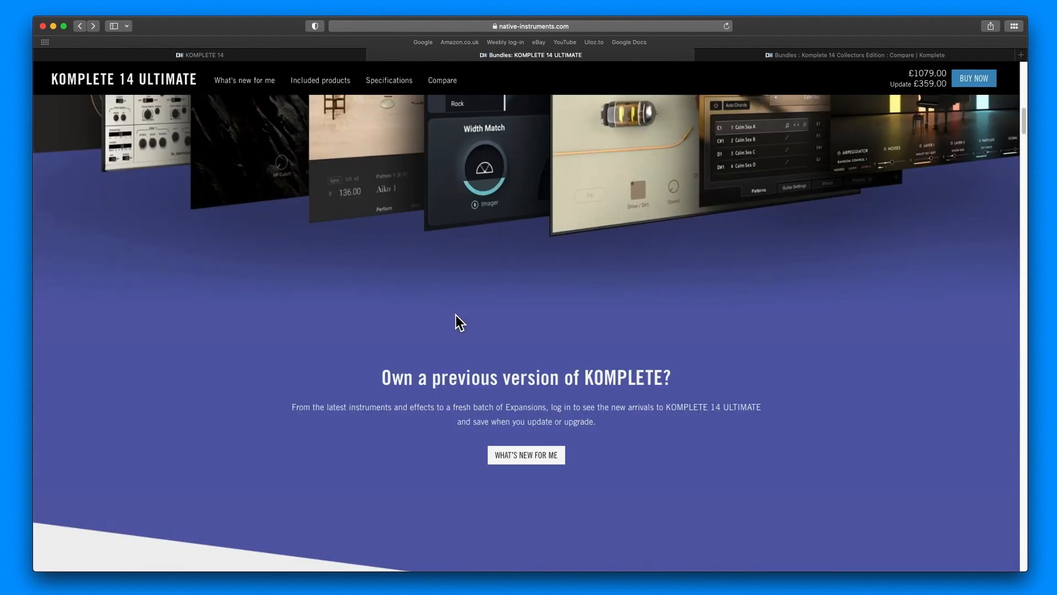
pyautogui.click(526, 455)
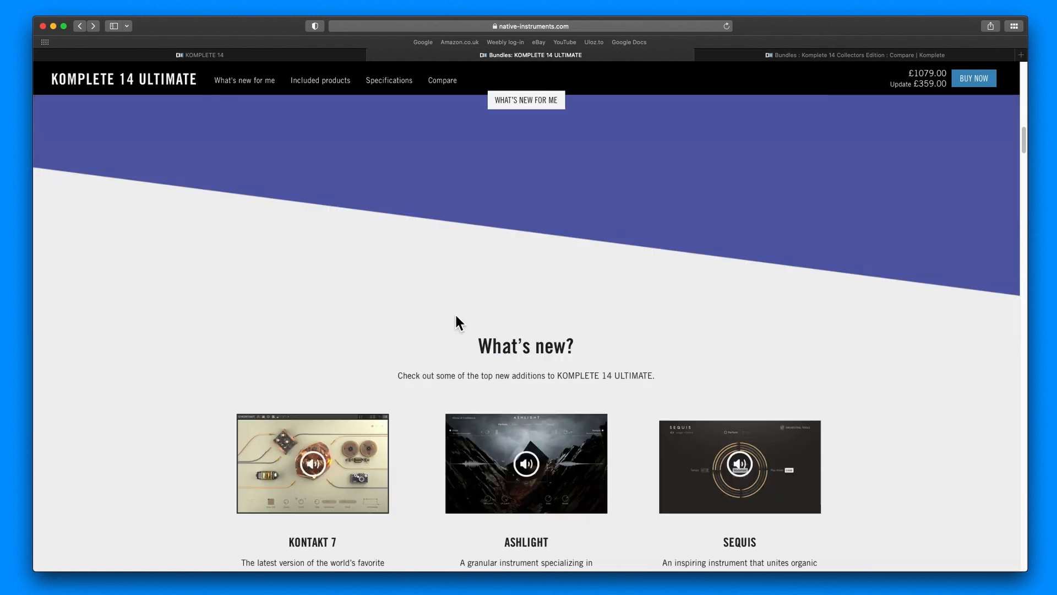
pyautogui.scroll(3)
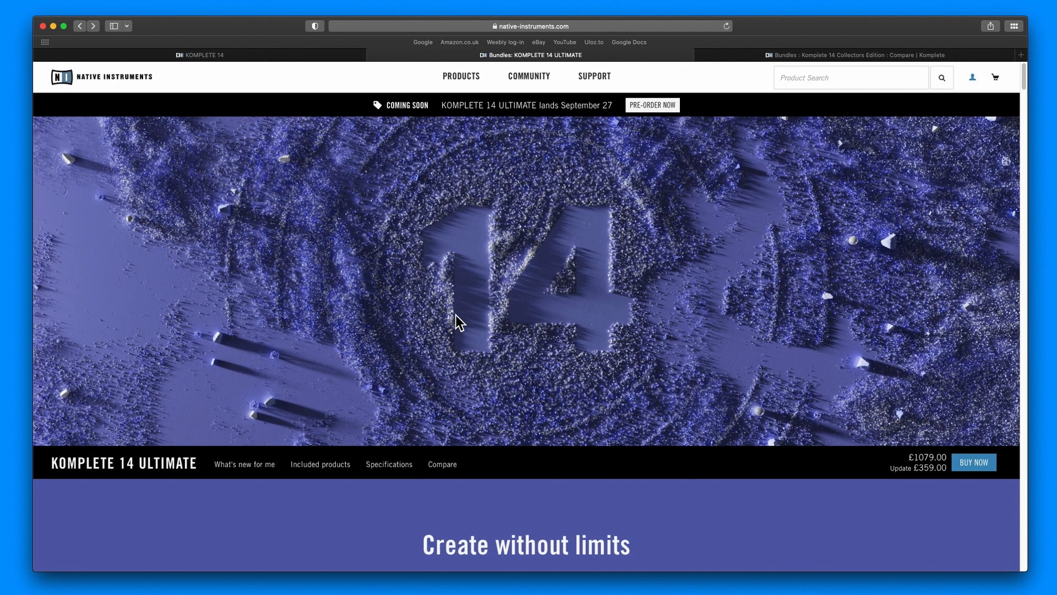